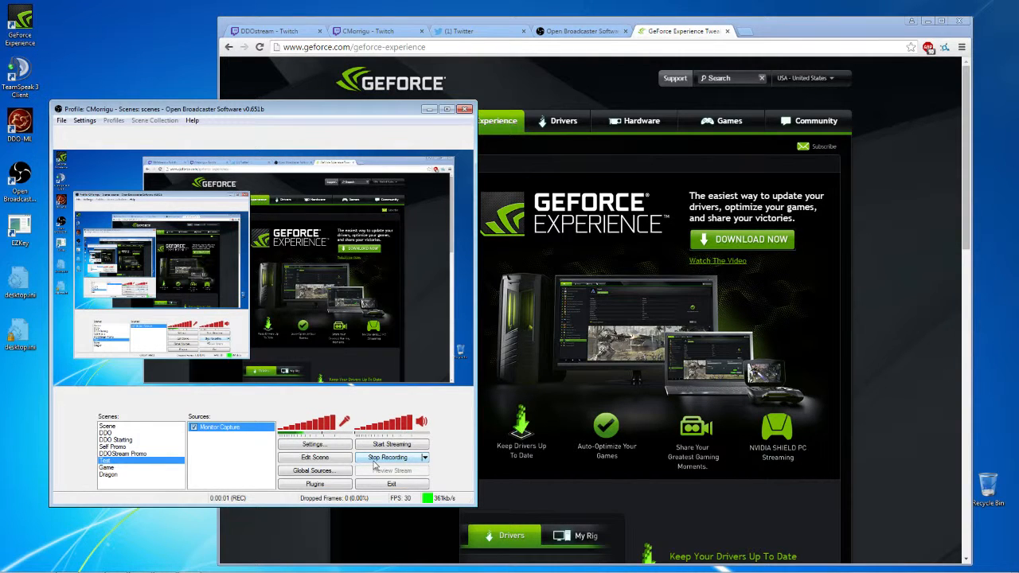
mouse_move(465, 517)
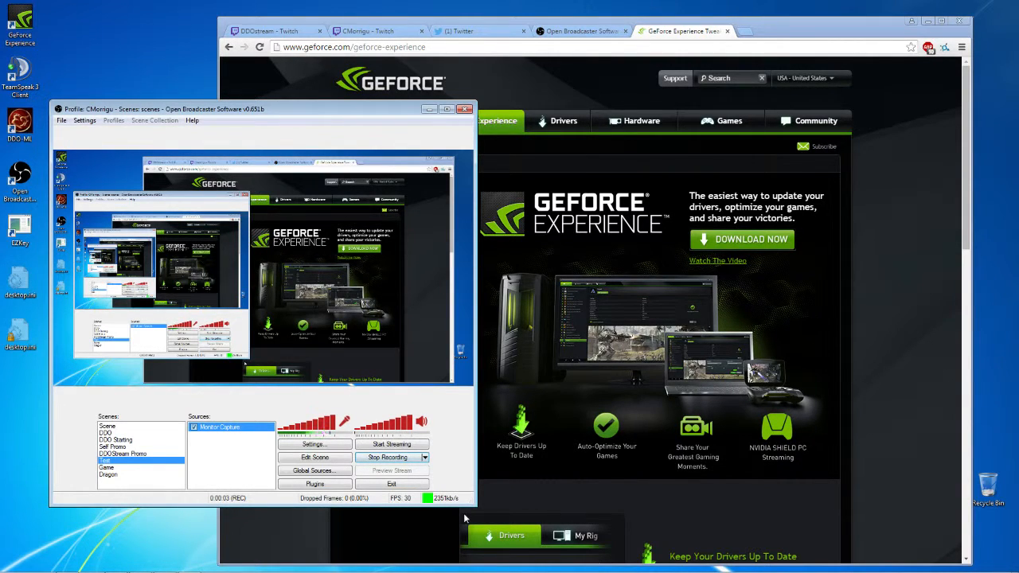
mouse_move(825, 29)
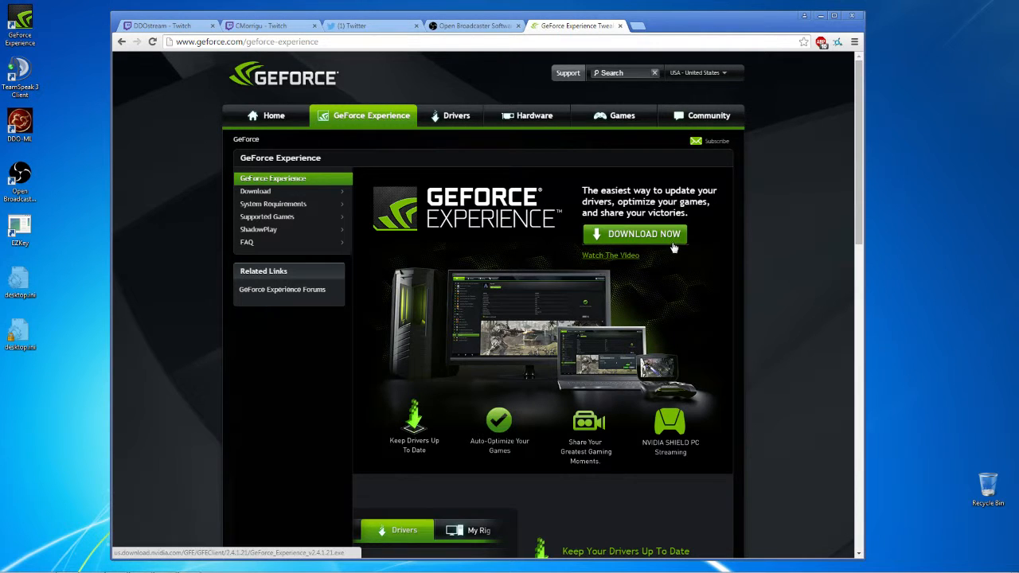
mouse_move(806, 268)
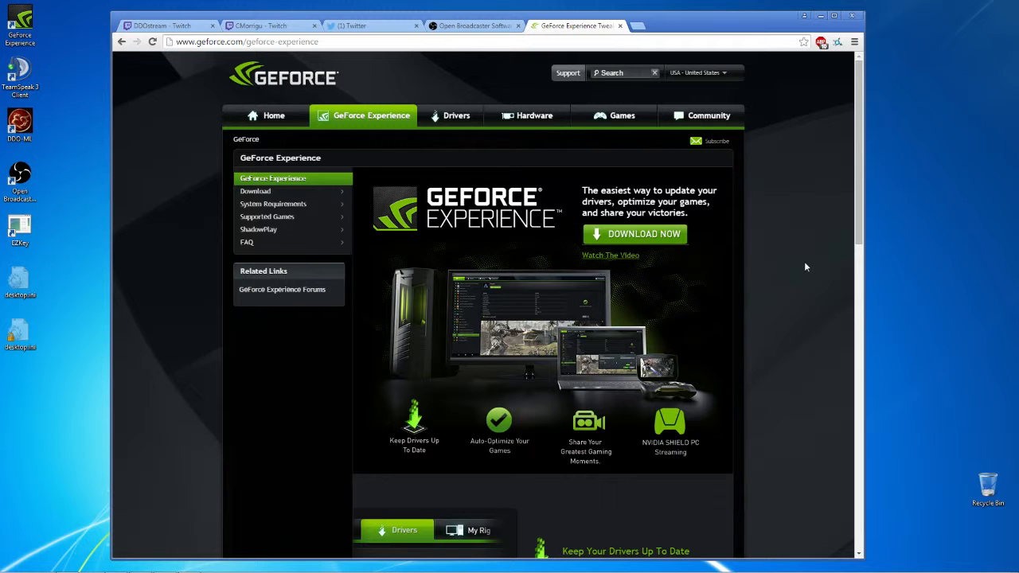
Step: Scroll the GeForce Experience overview page down slightly
scroll(down, 3)
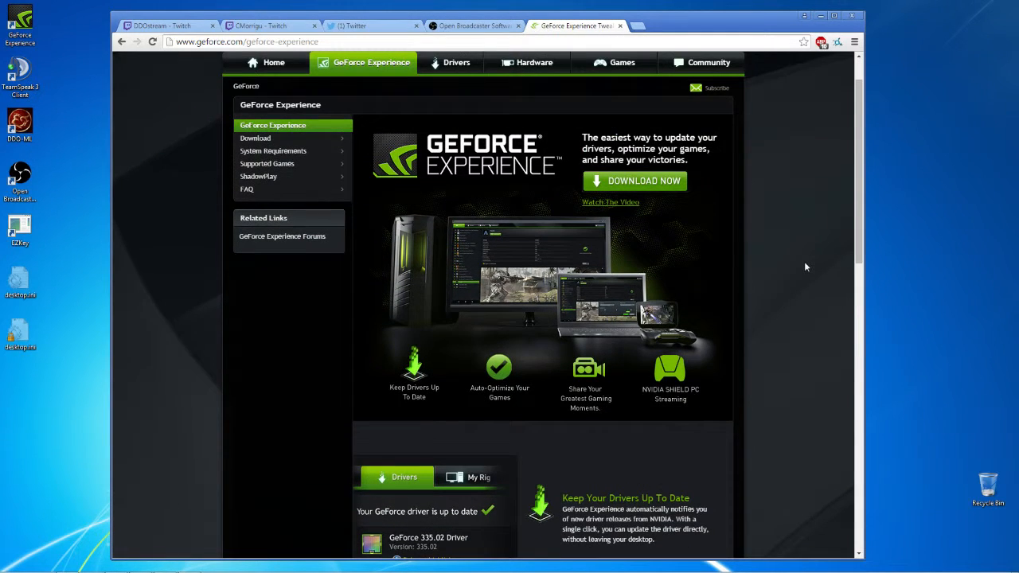
mouse_move(352, 156)
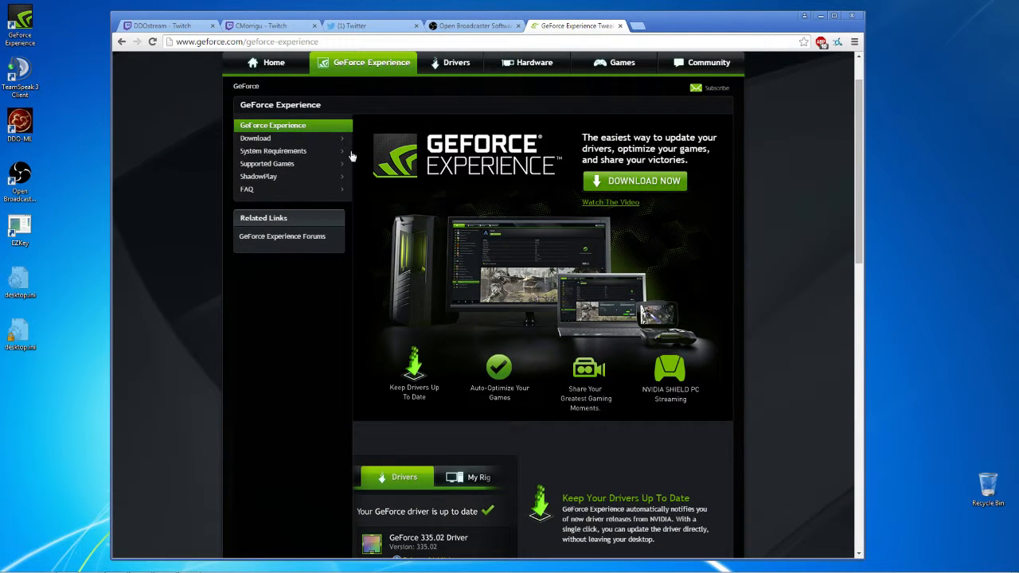
Step: Open System Requirements from the sidebar and review the supported GPU table
click(274, 150)
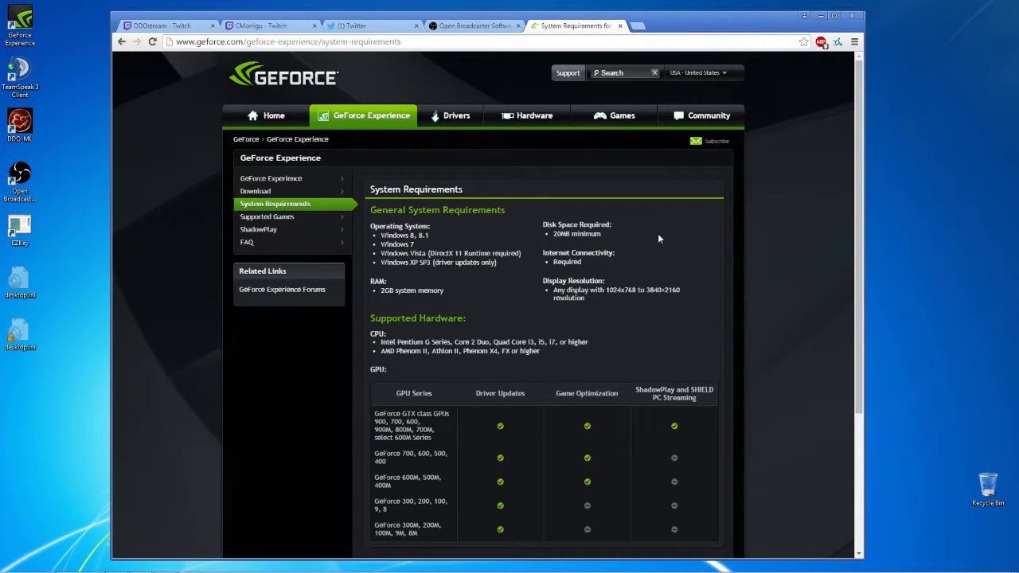
mouse_move(739, 231)
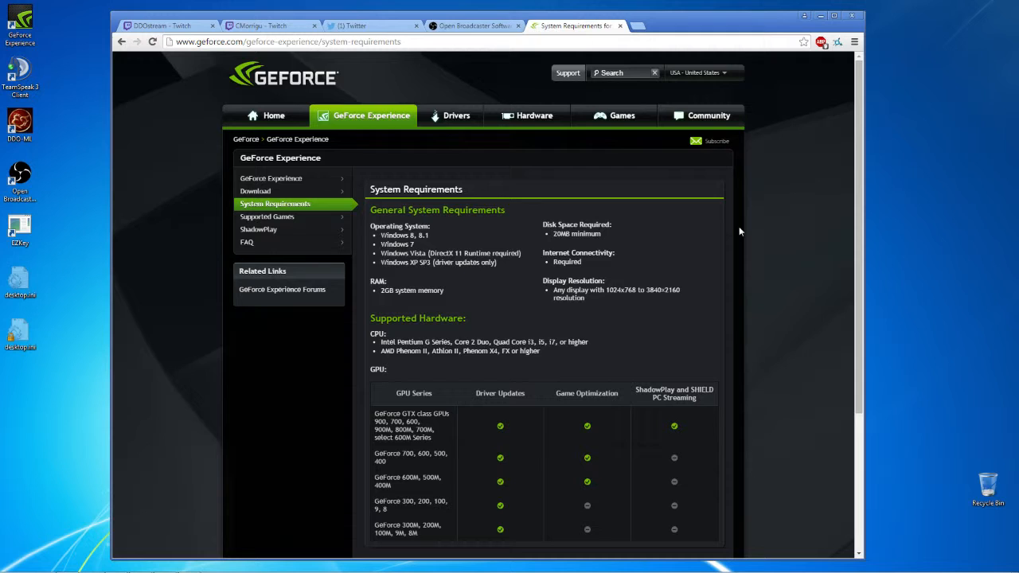
scroll(down, 3)
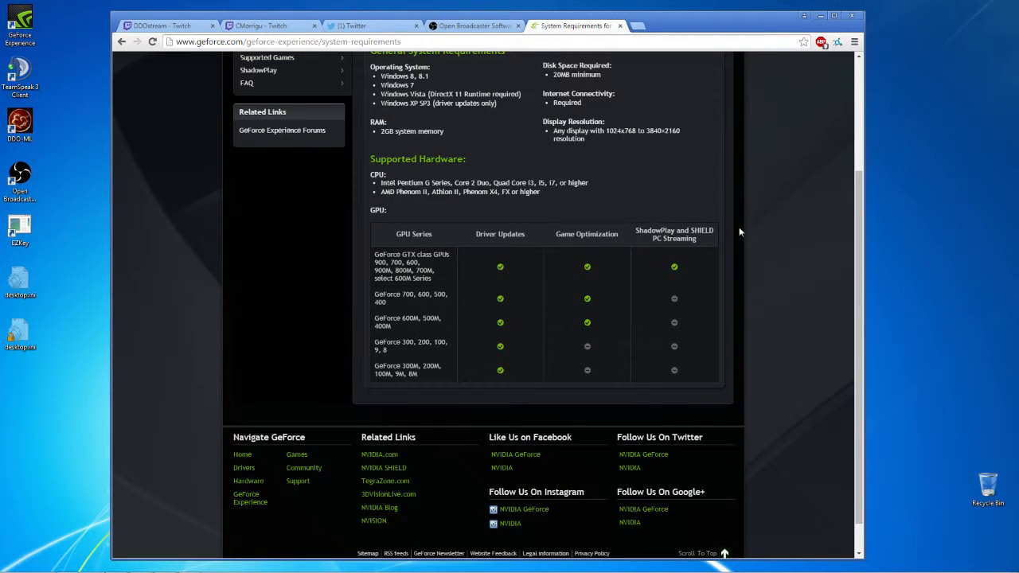
mouse_move(395, 272)
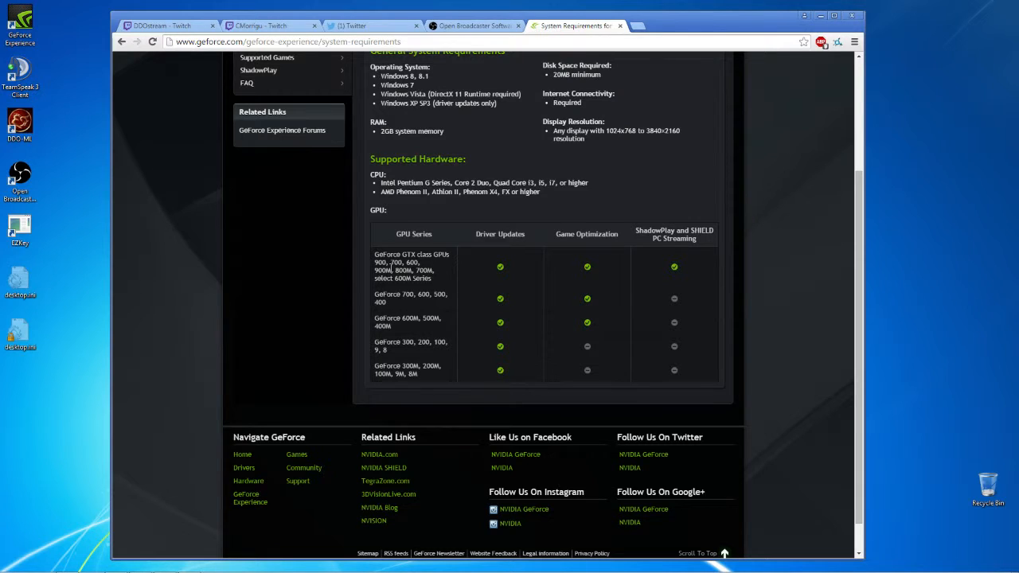
mouse_move(452, 277)
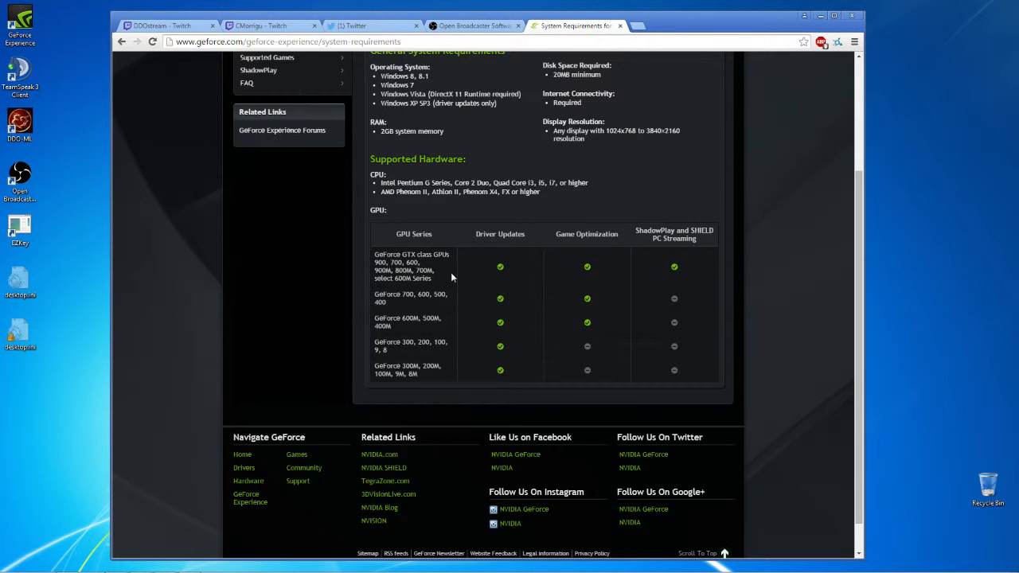
mouse_move(646, 263)
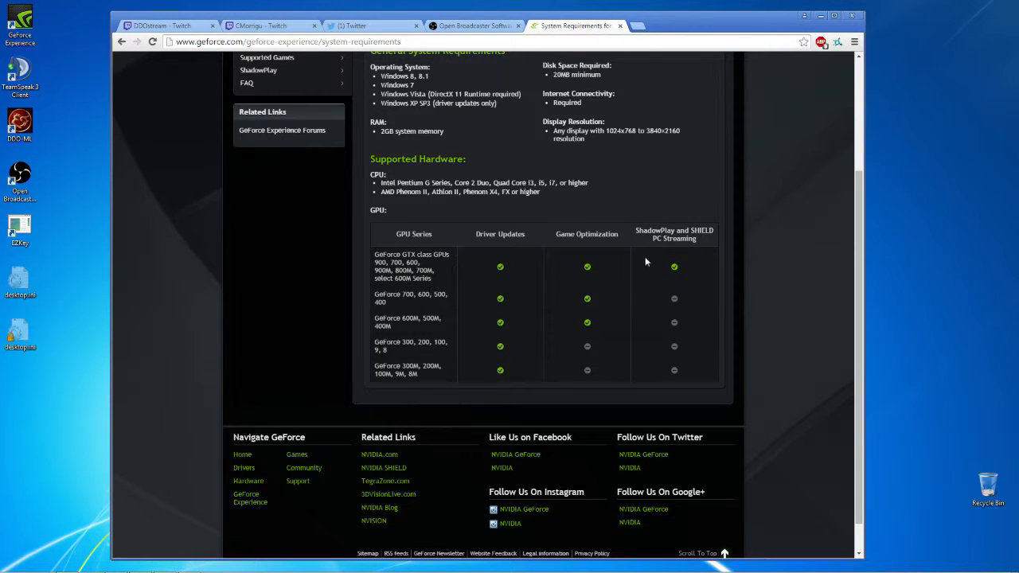
mouse_move(701, 261)
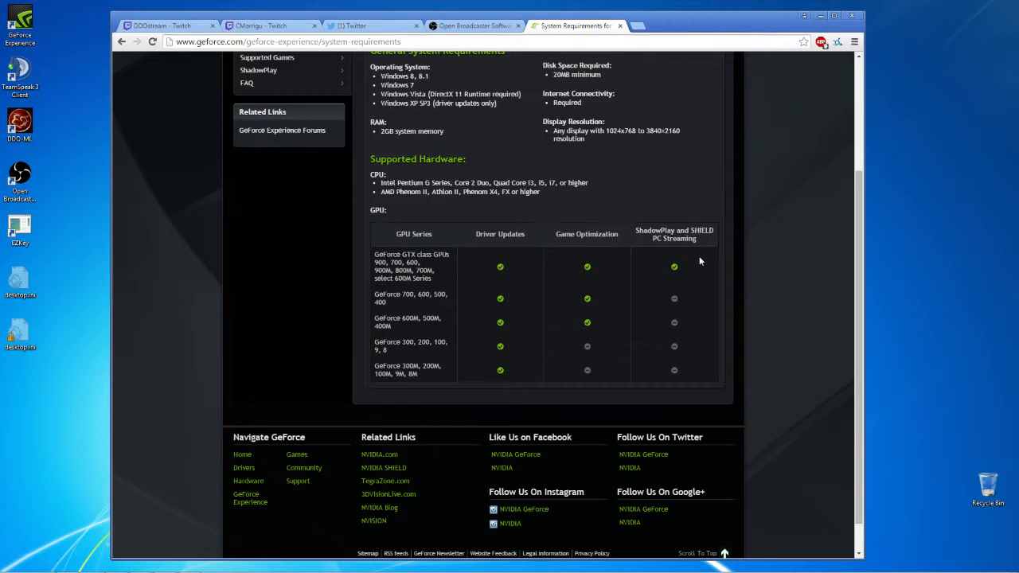
mouse_move(679, 254)
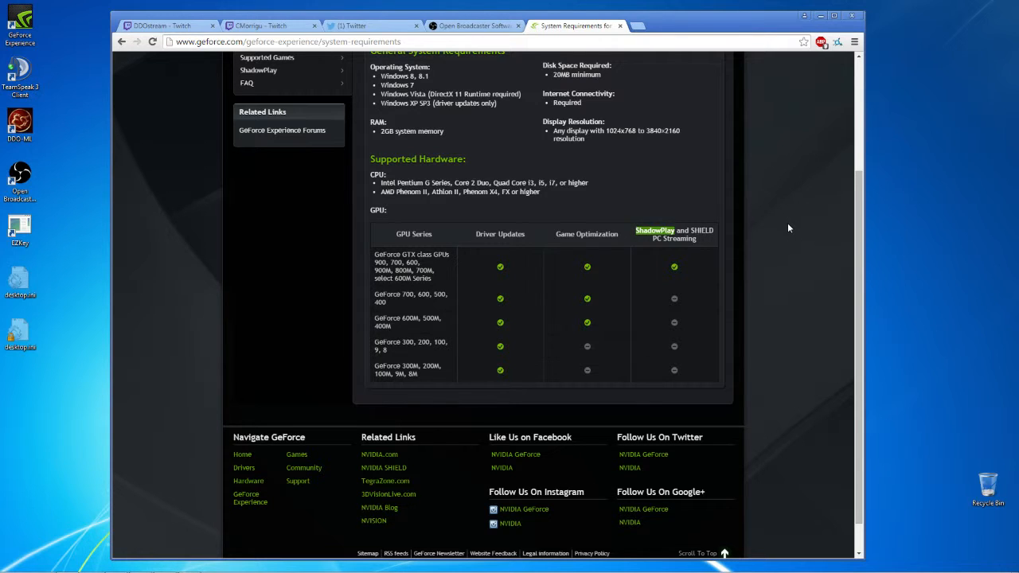
scroll(up, 3)
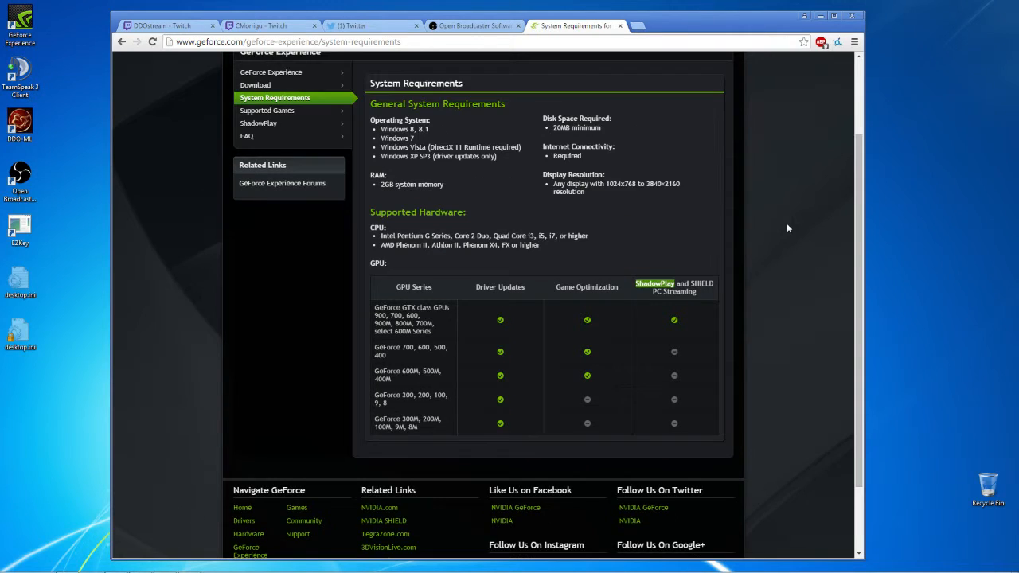
scroll(up, 3)
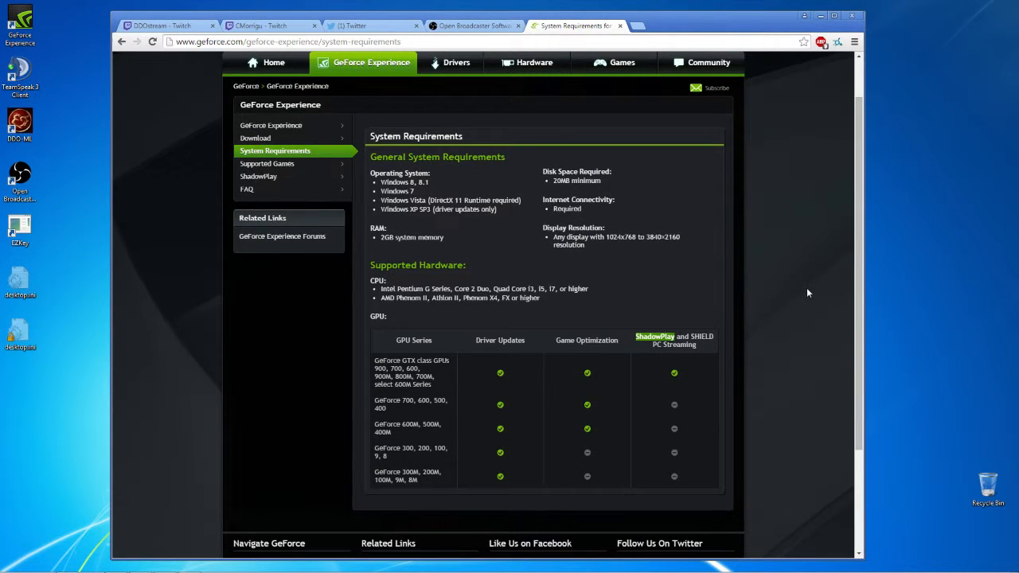
mouse_move(757, 309)
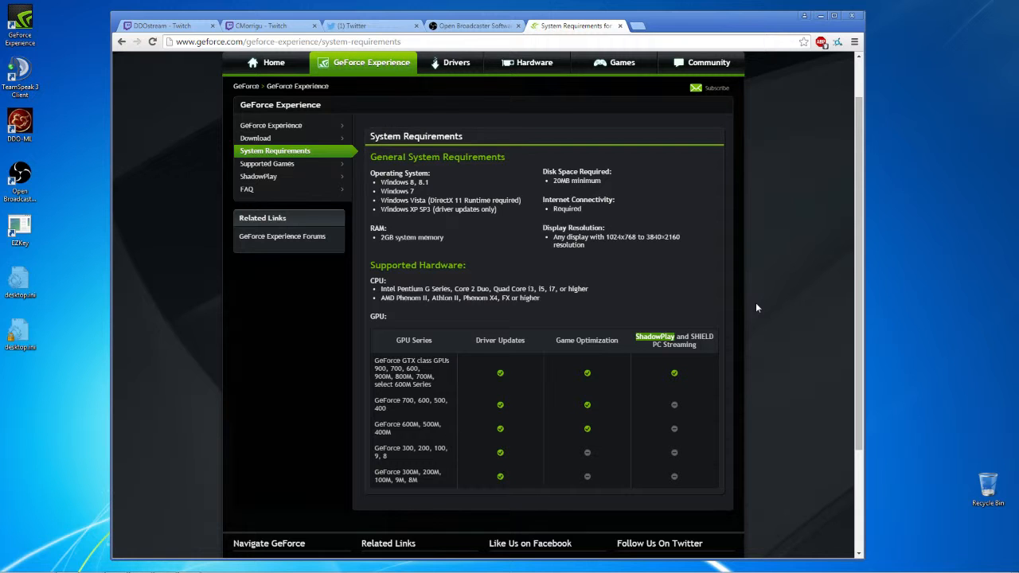
scroll(up, 3)
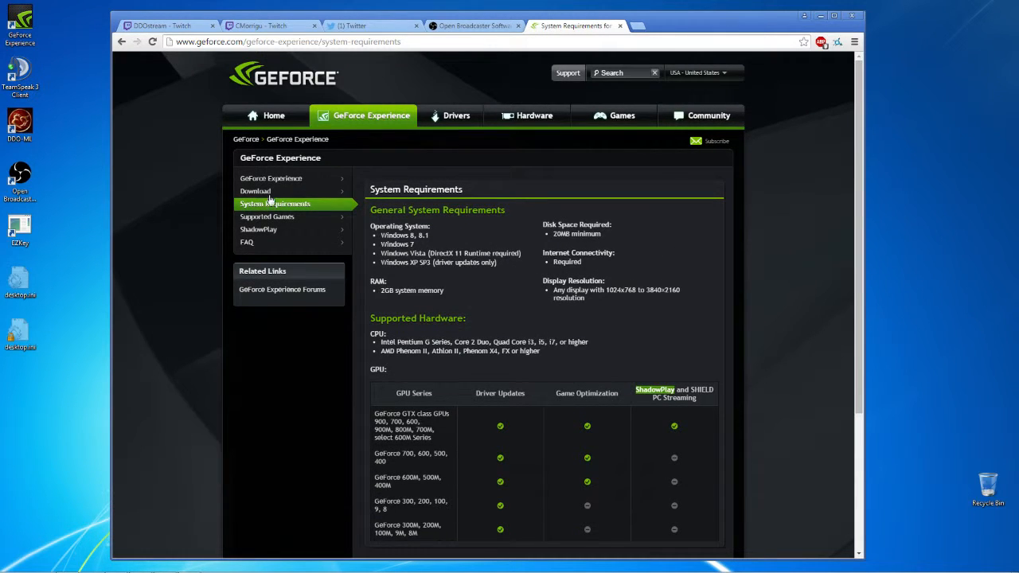
click(270, 179)
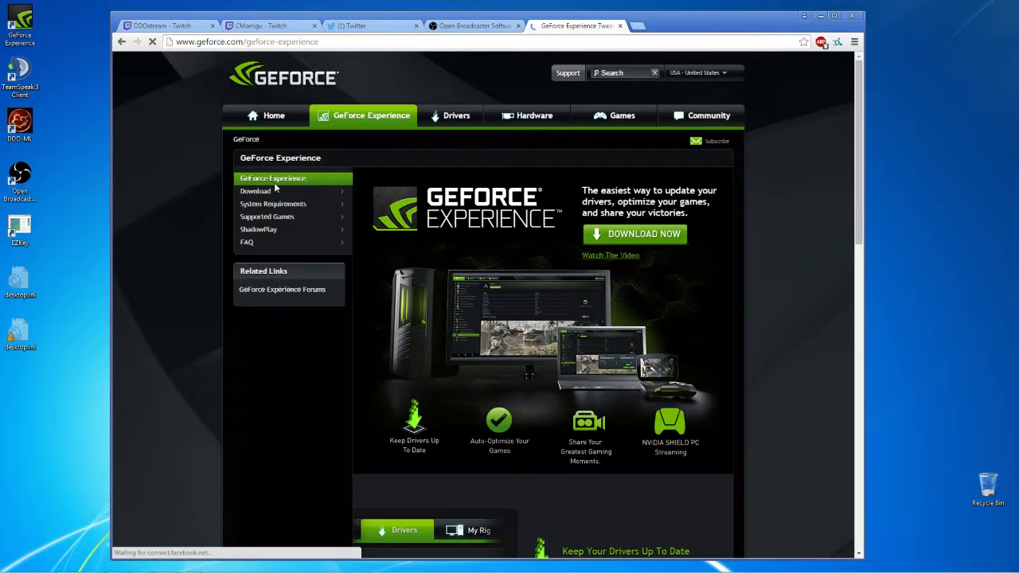
scroll(down, 3)
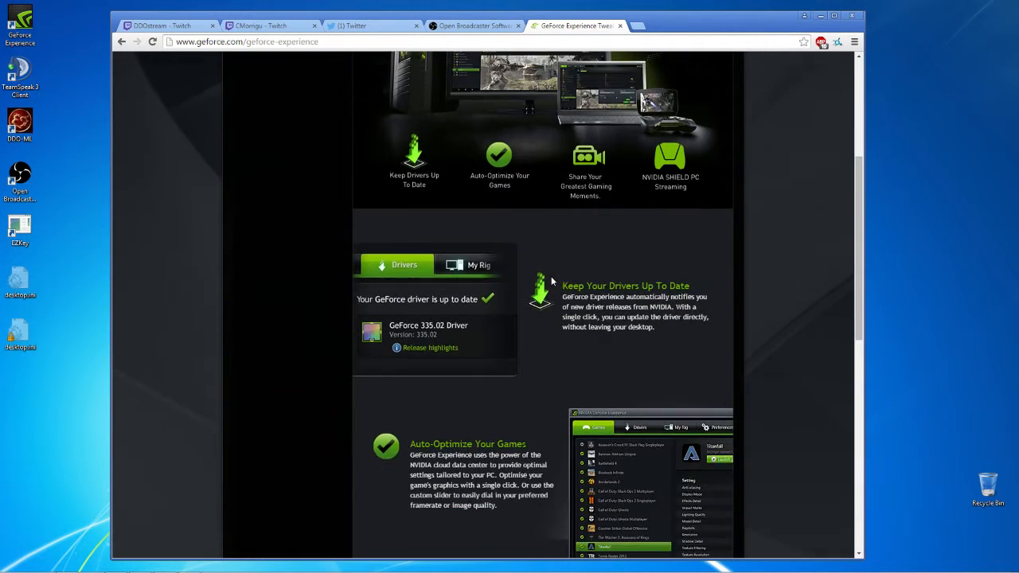
scroll(up, 3)
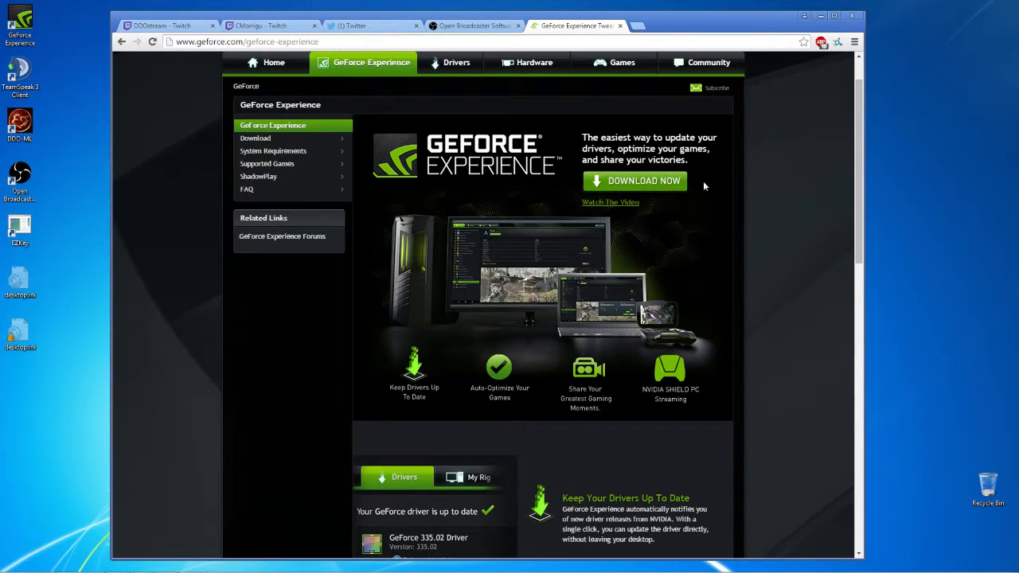
mouse_move(221, 512)
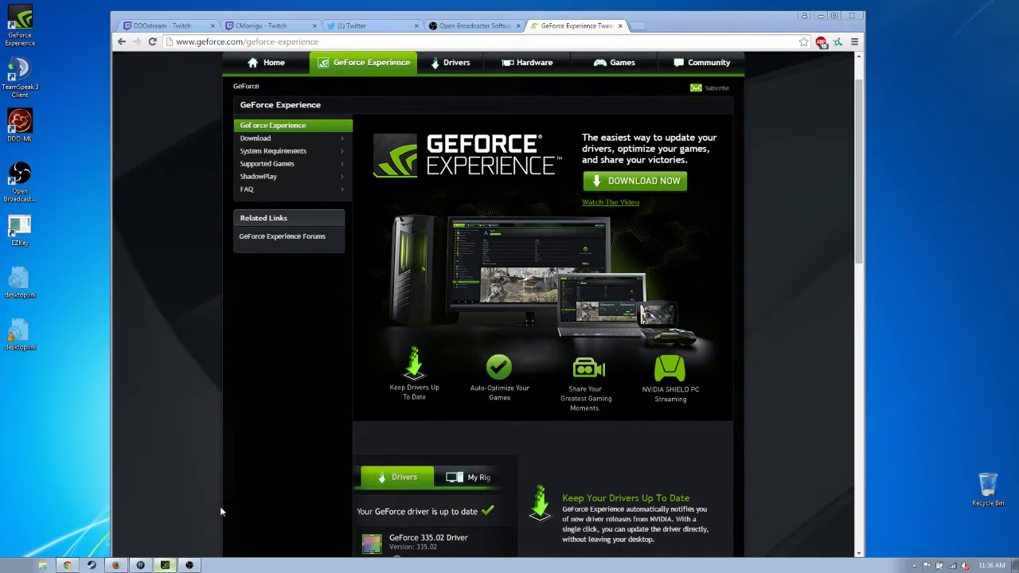
mouse_move(670, 223)
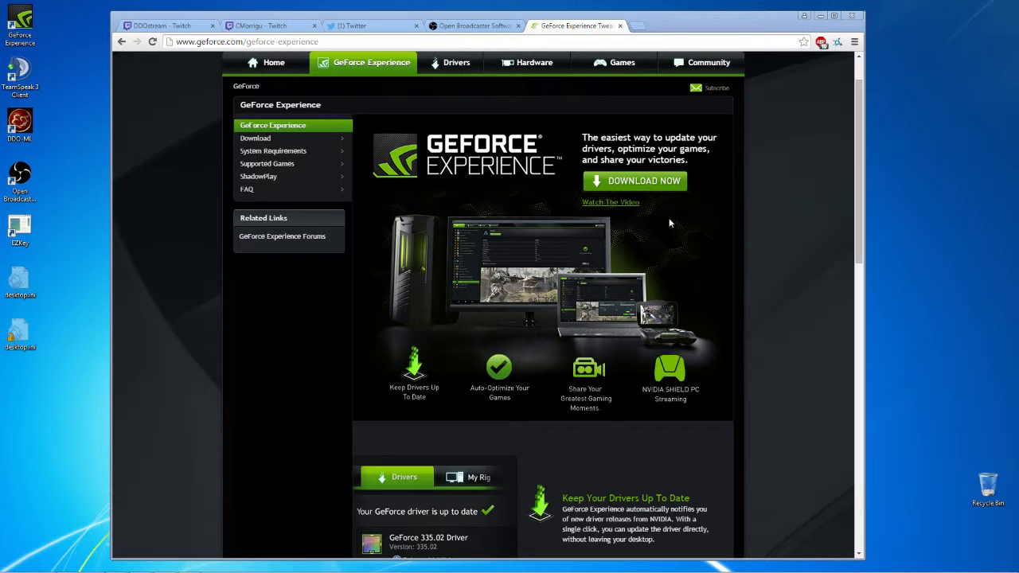
mouse_move(661, 245)
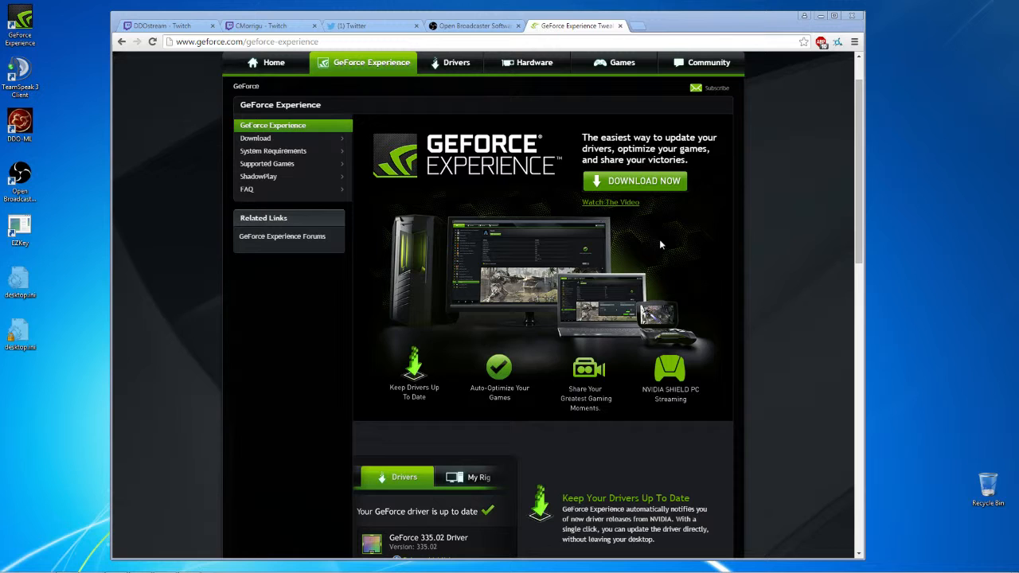
mouse_move(570, 248)
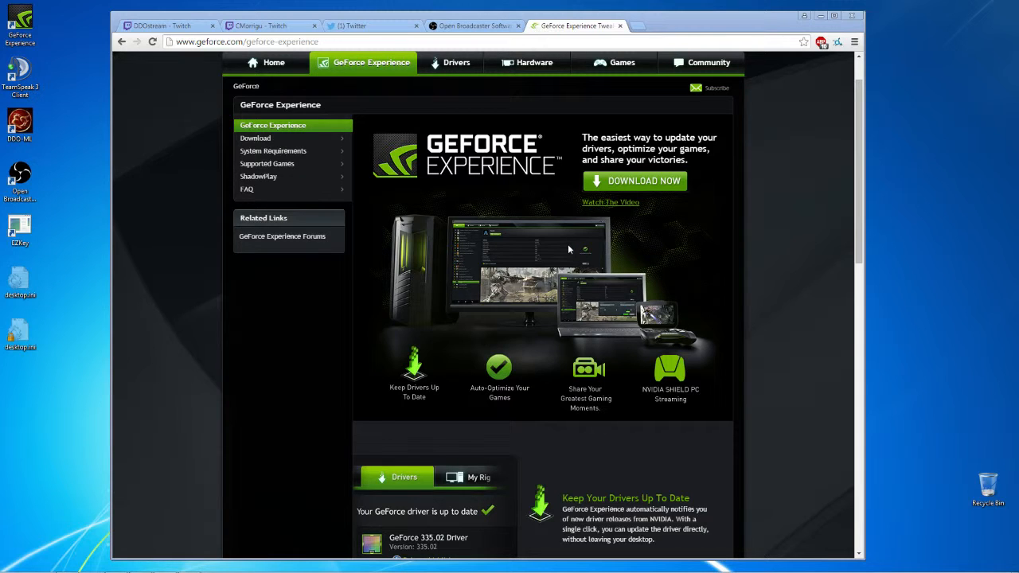
mouse_move(508, 245)
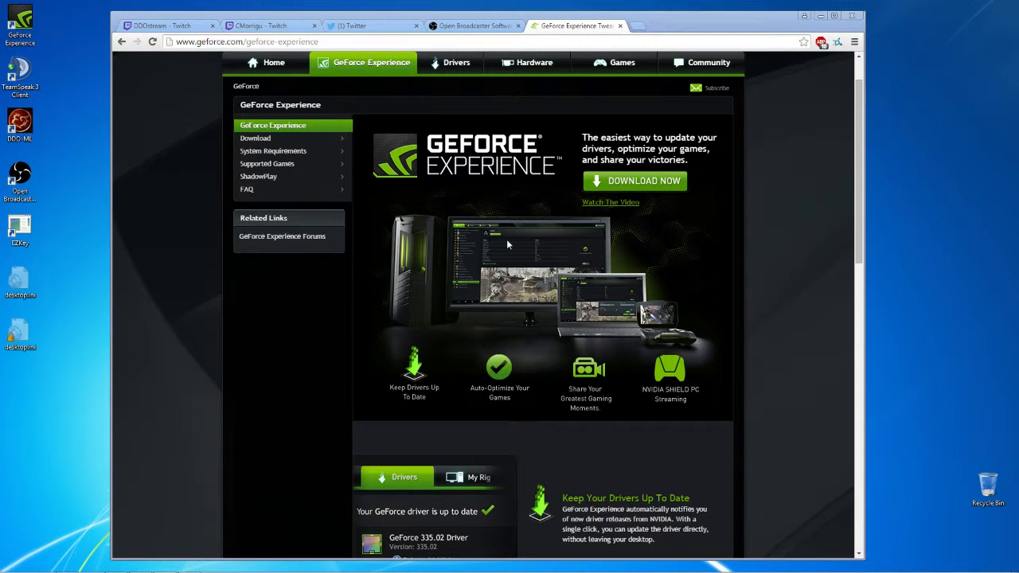
mouse_move(573, 263)
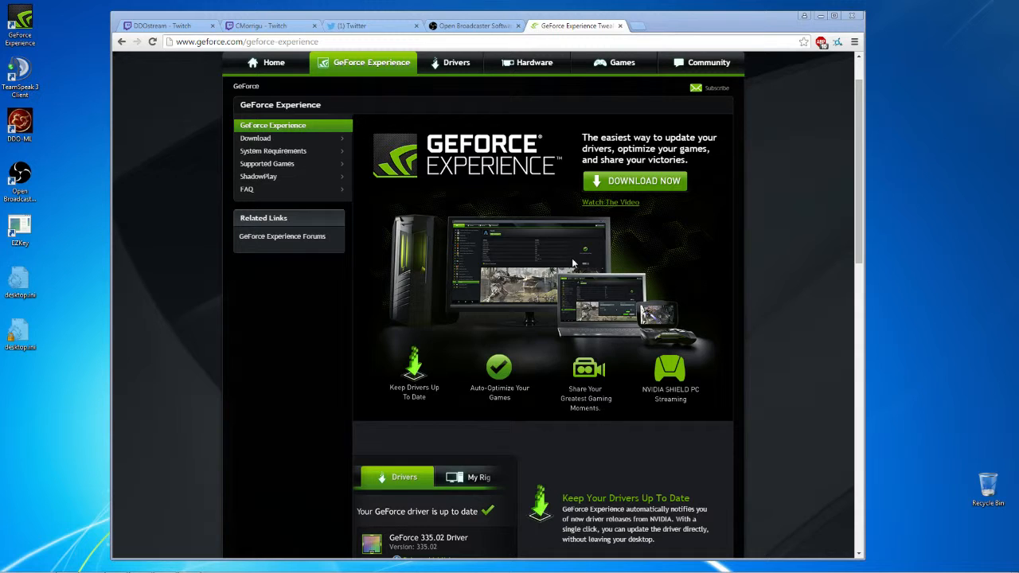
mouse_move(304, 222)
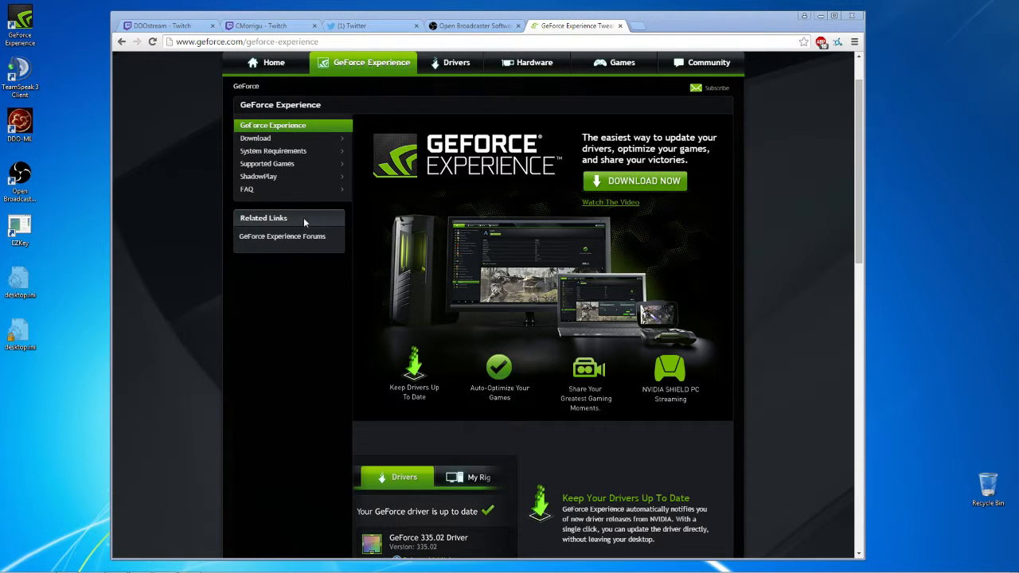
mouse_move(535, 215)
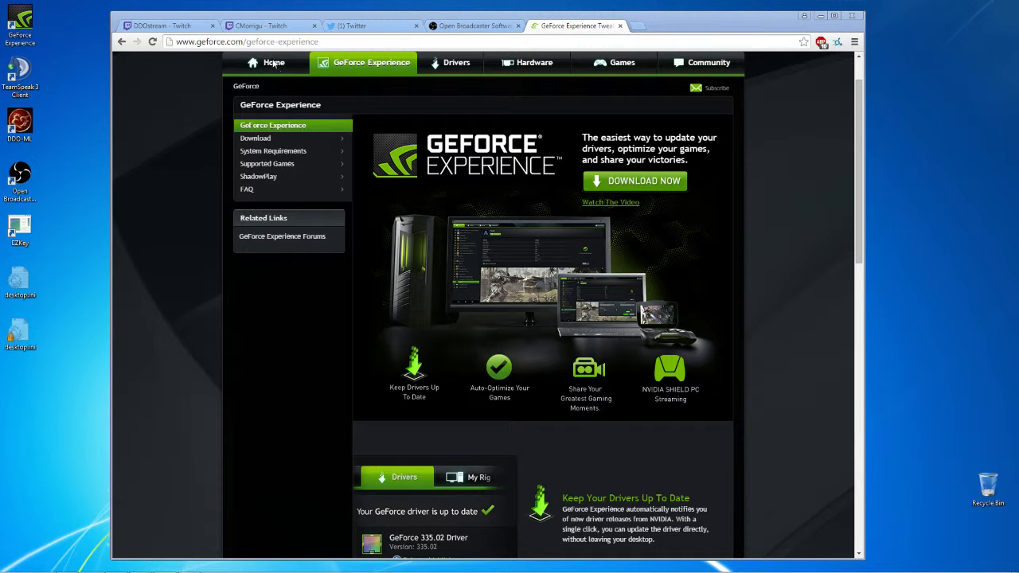
mouse_move(331, 70)
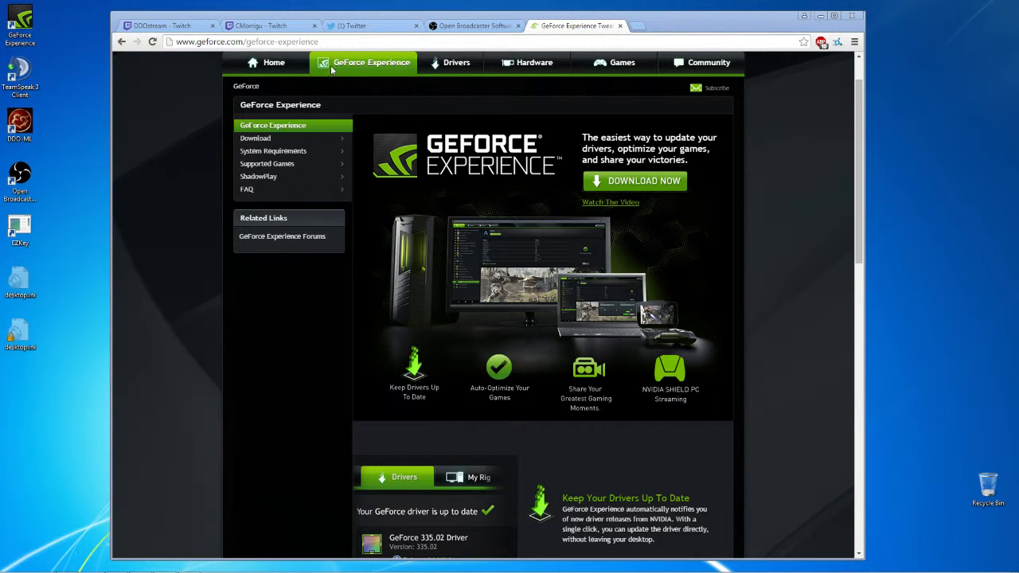
mouse_move(446, 95)
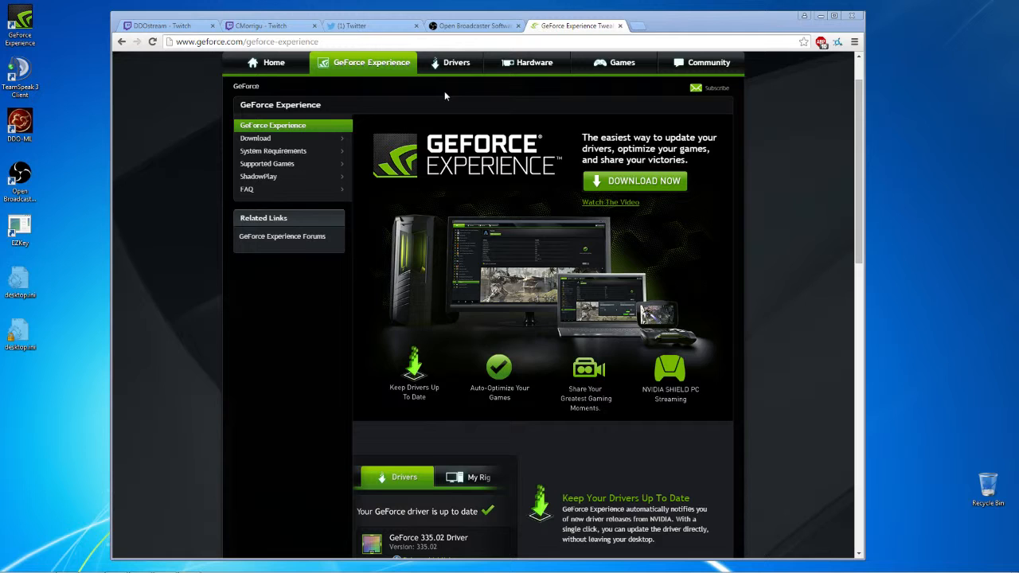
mouse_move(412, 71)
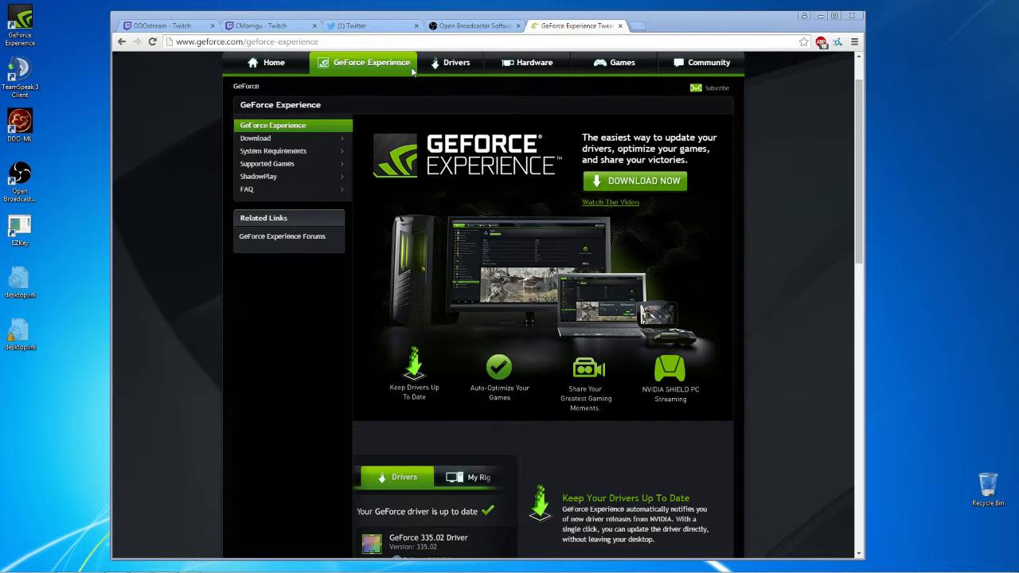
mouse_move(495, 62)
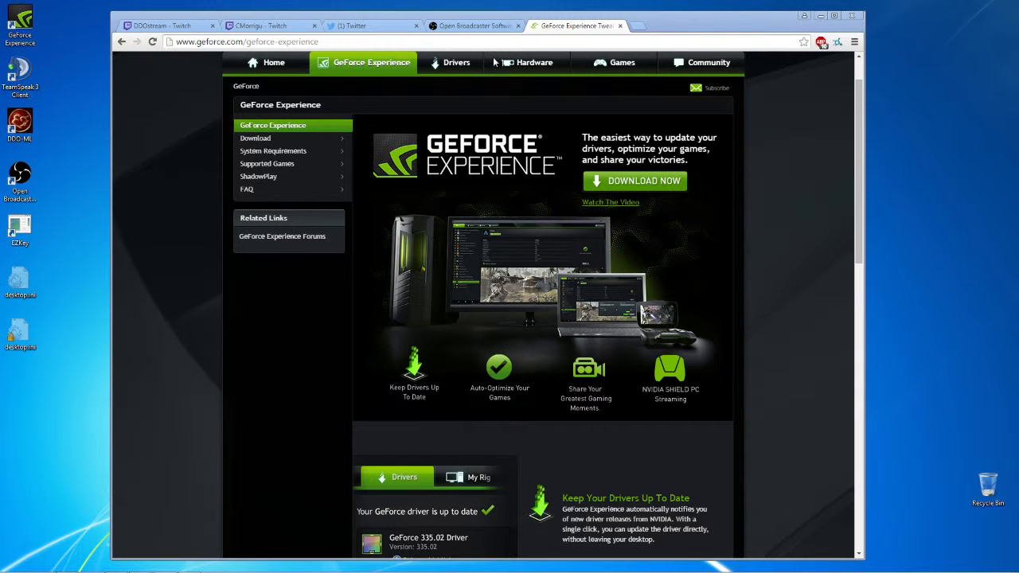
mouse_move(481, 323)
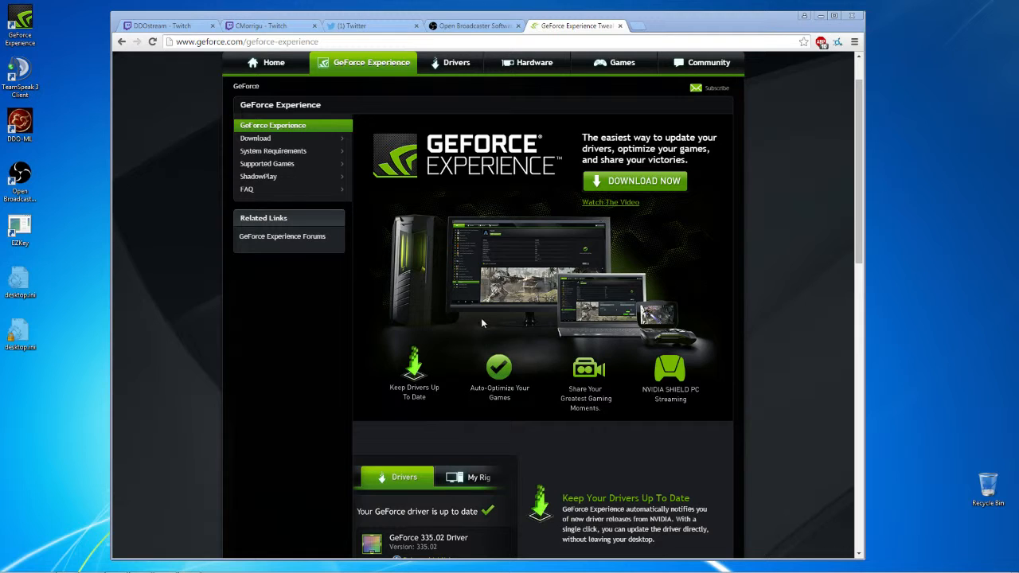
mouse_move(177, 99)
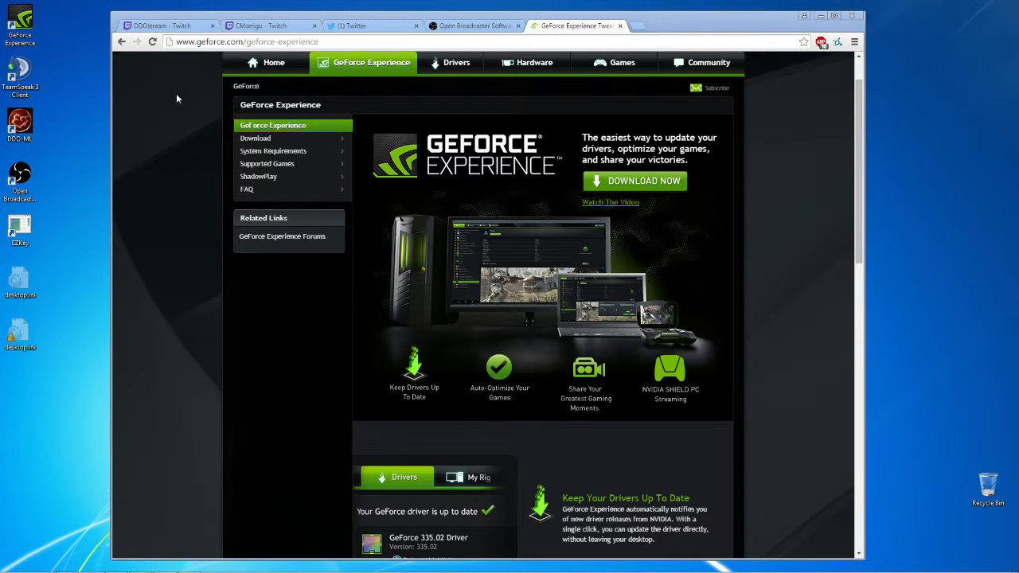
mouse_move(181, 125)
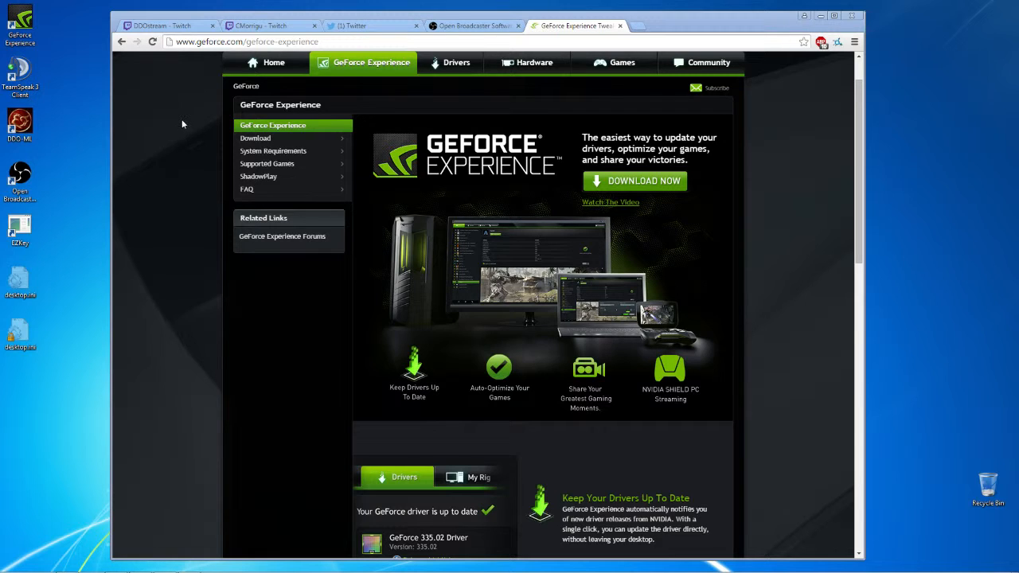
mouse_move(191, 139)
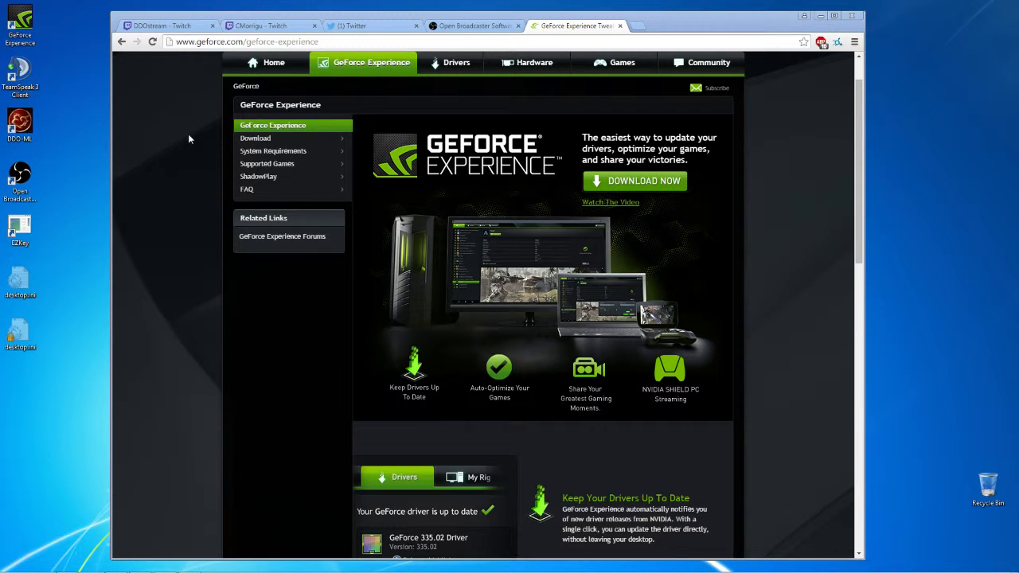
mouse_move(264, 188)
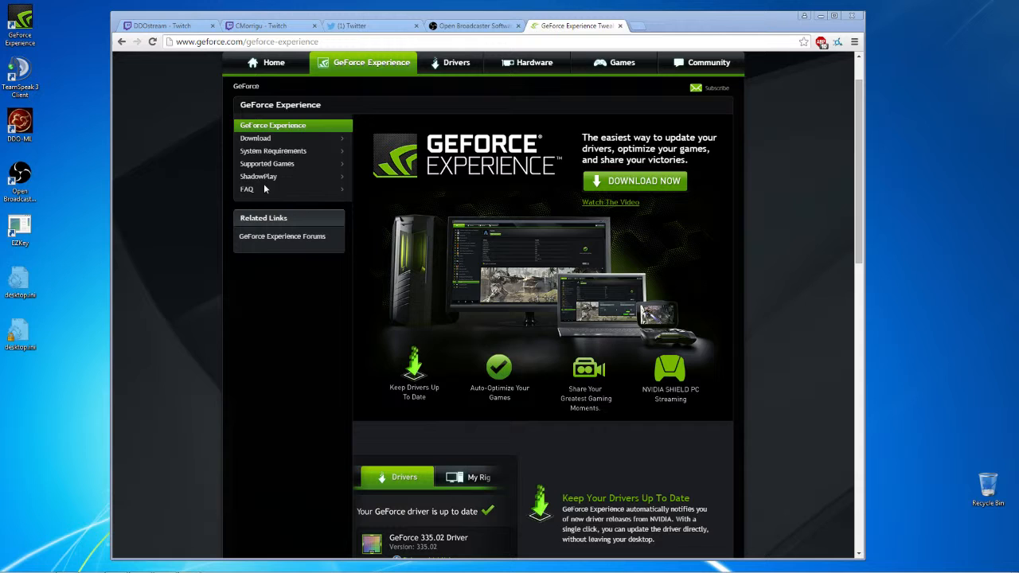
mouse_move(191, 137)
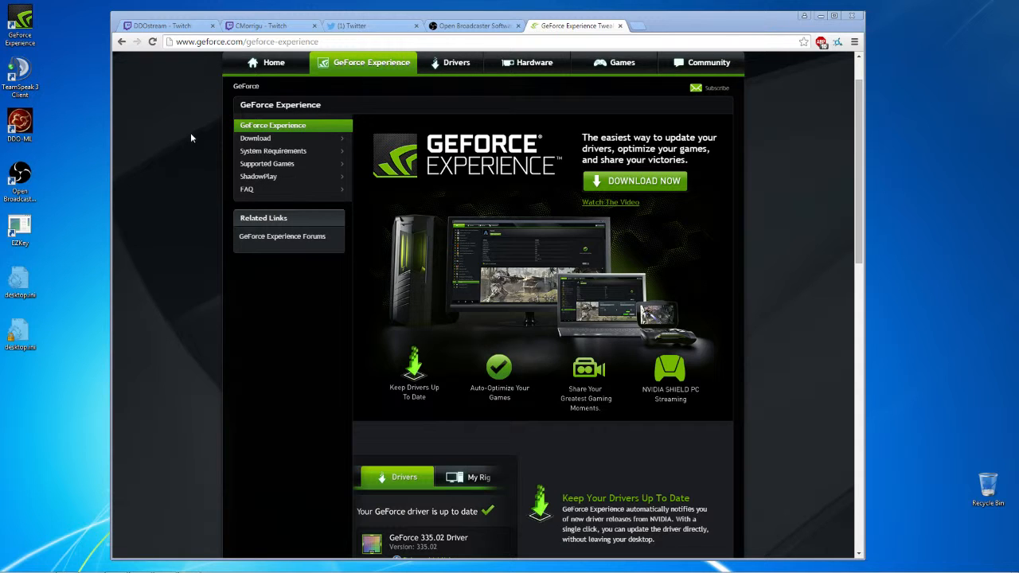
mouse_move(198, 130)
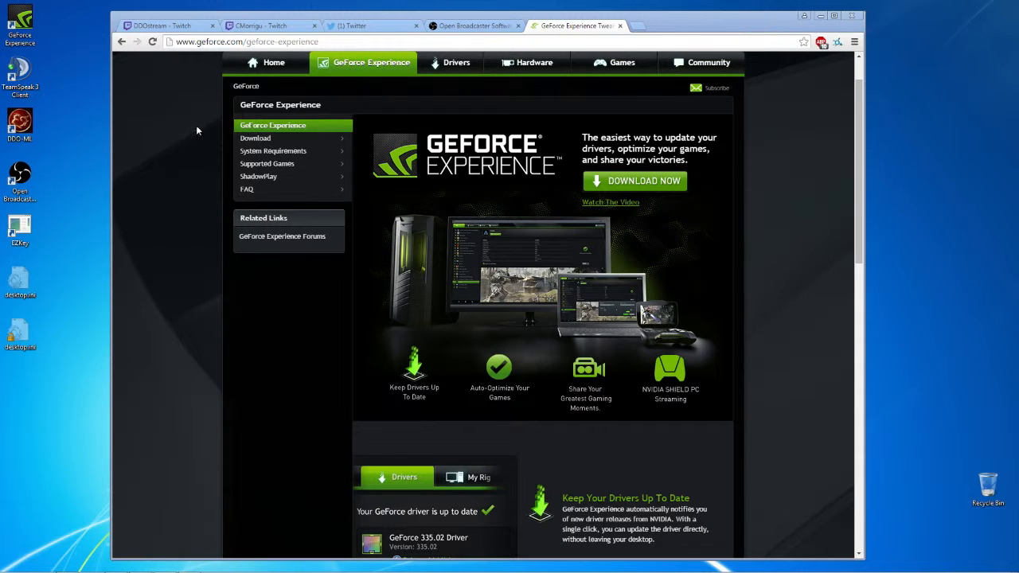
mouse_move(504, 368)
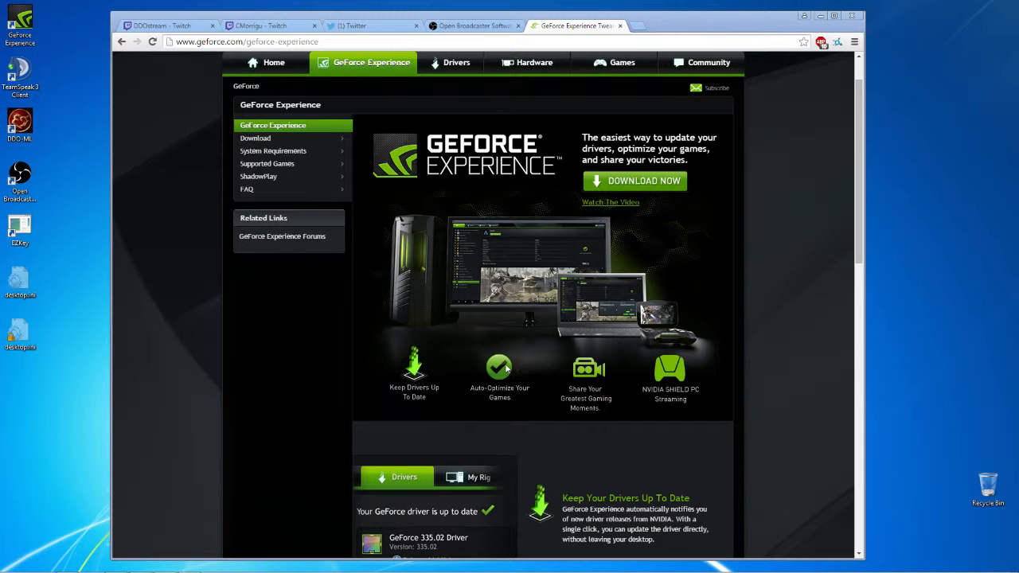
mouse_move(554, 360)
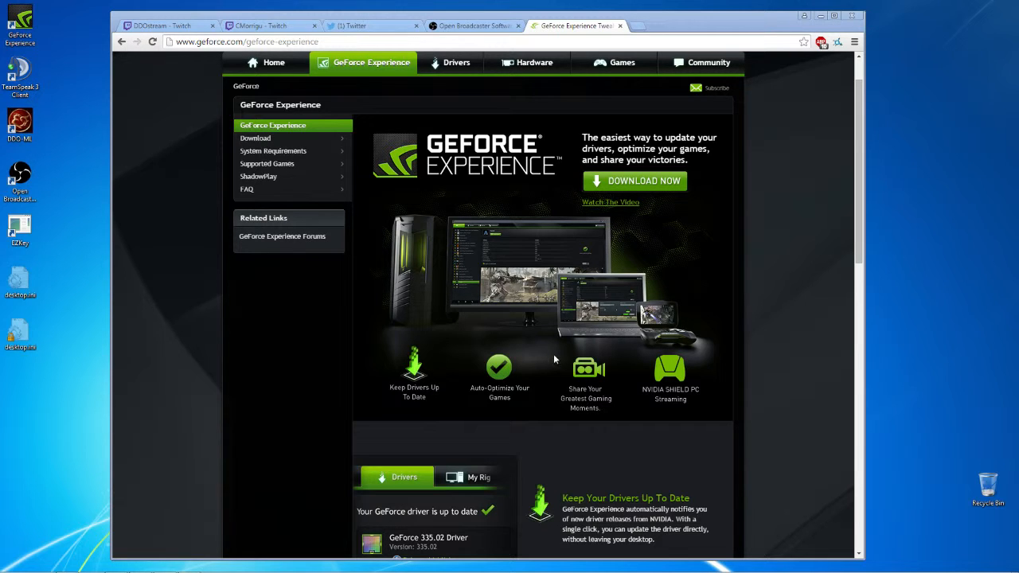
mouse_move(462, 333)
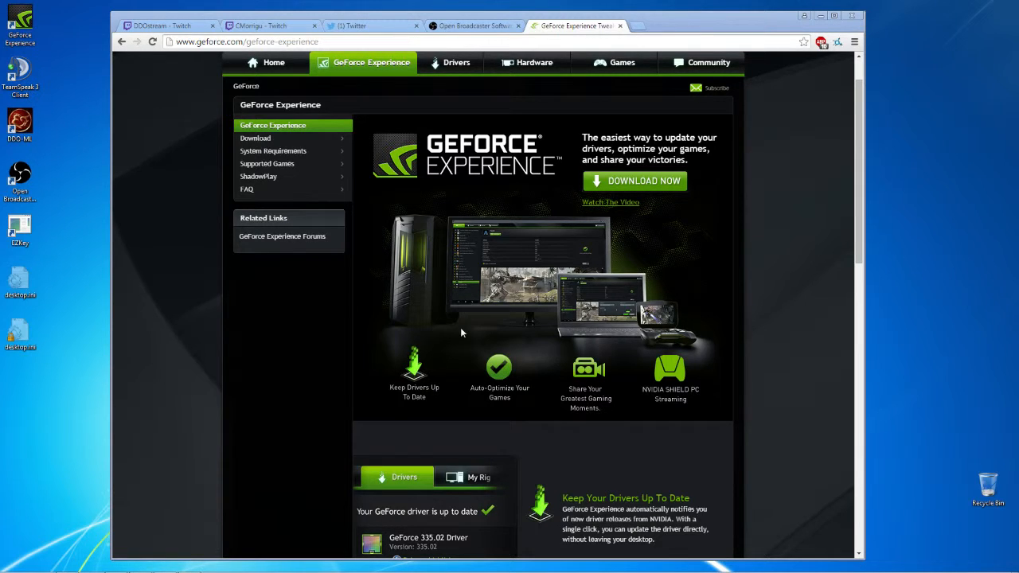
mouse_move(302, 137)
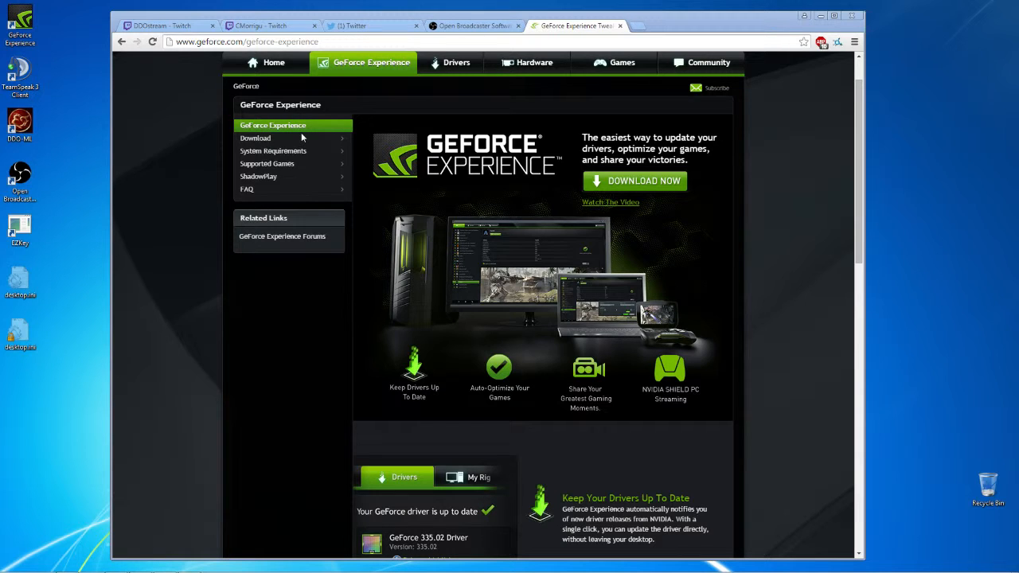
mouse_move(358, 136)
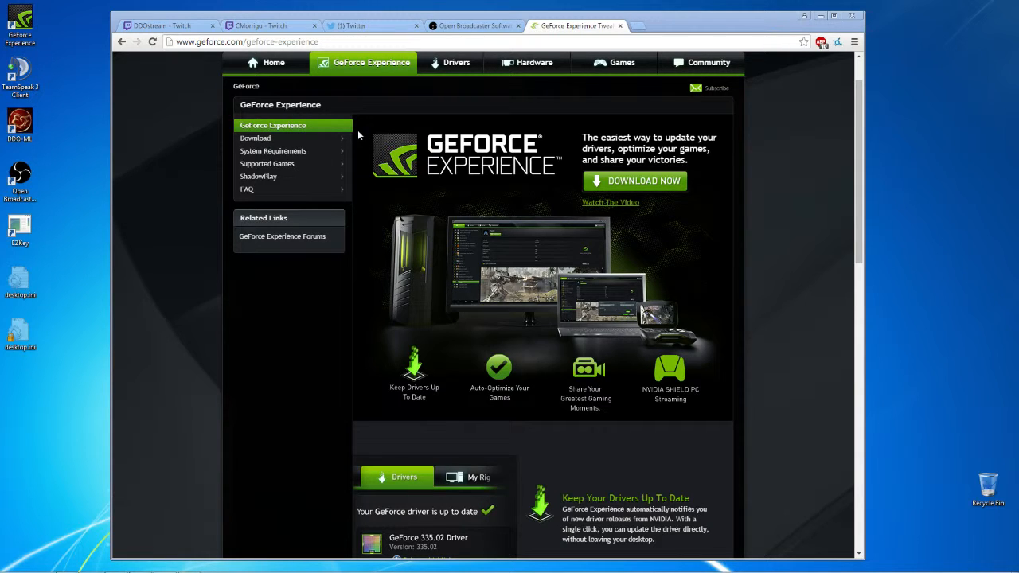
mouse_move(388, 137)
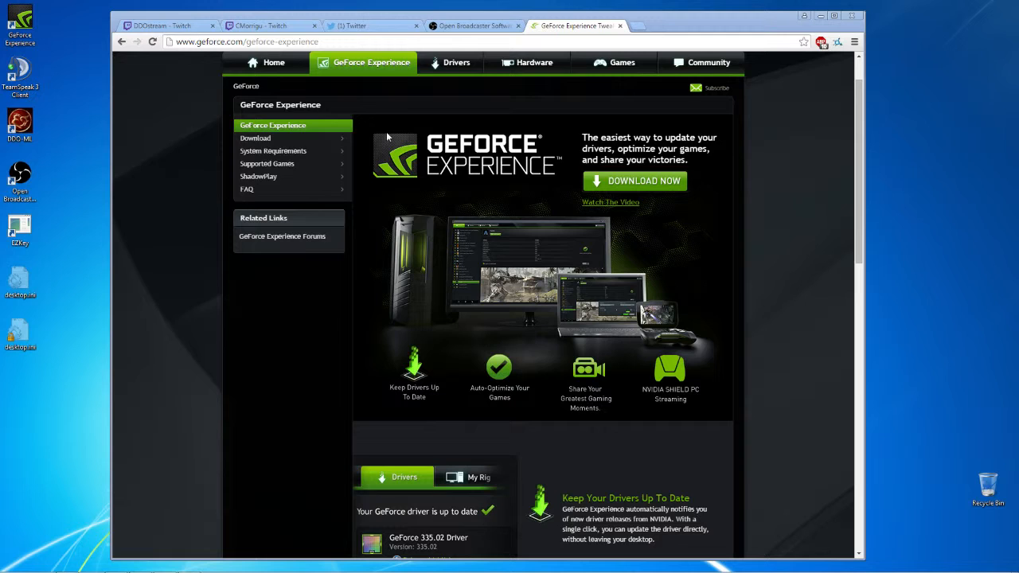
mouse_move(297, 164)
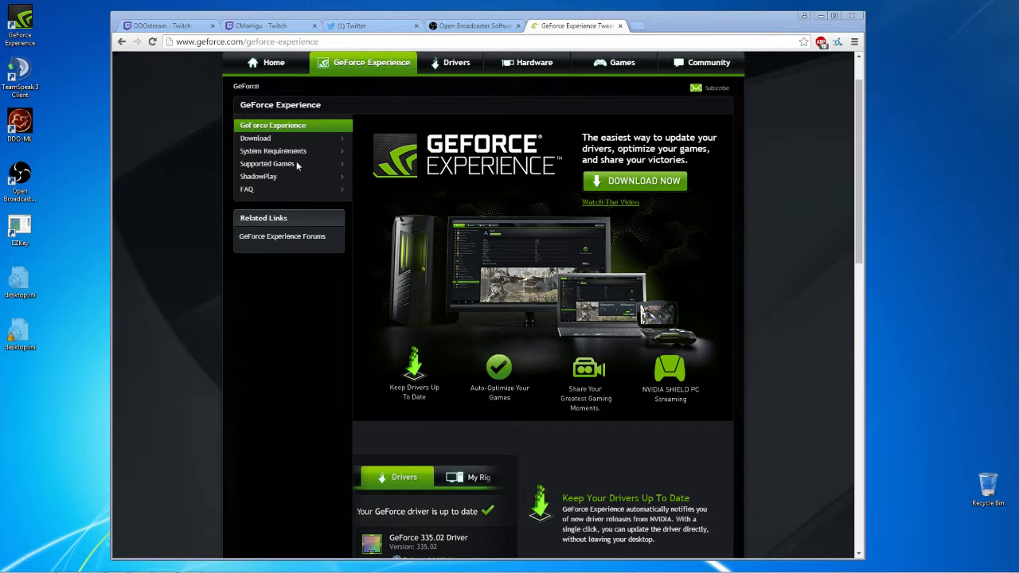
mouse_move(557, 201)
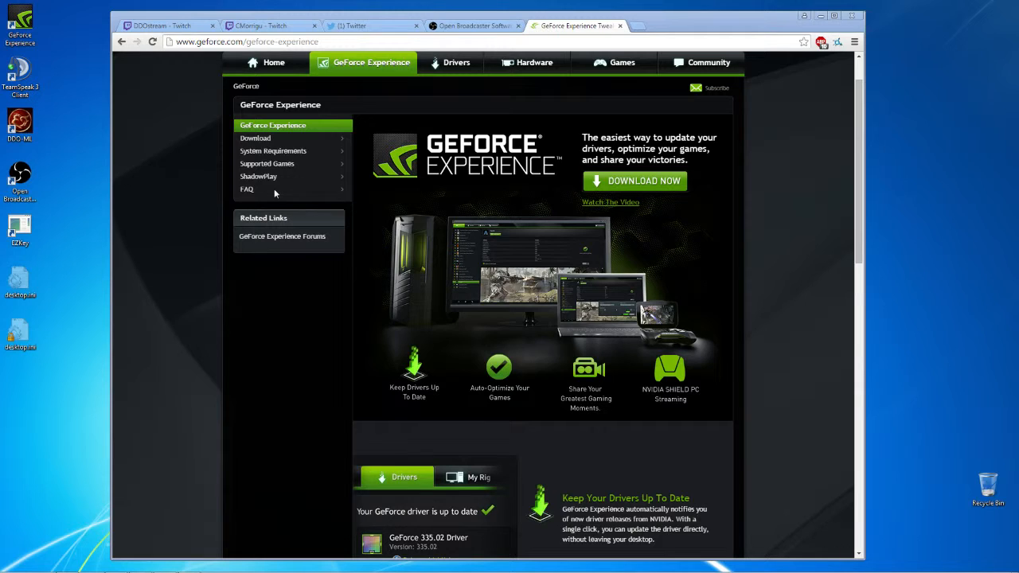
mouse_move(316, 197)
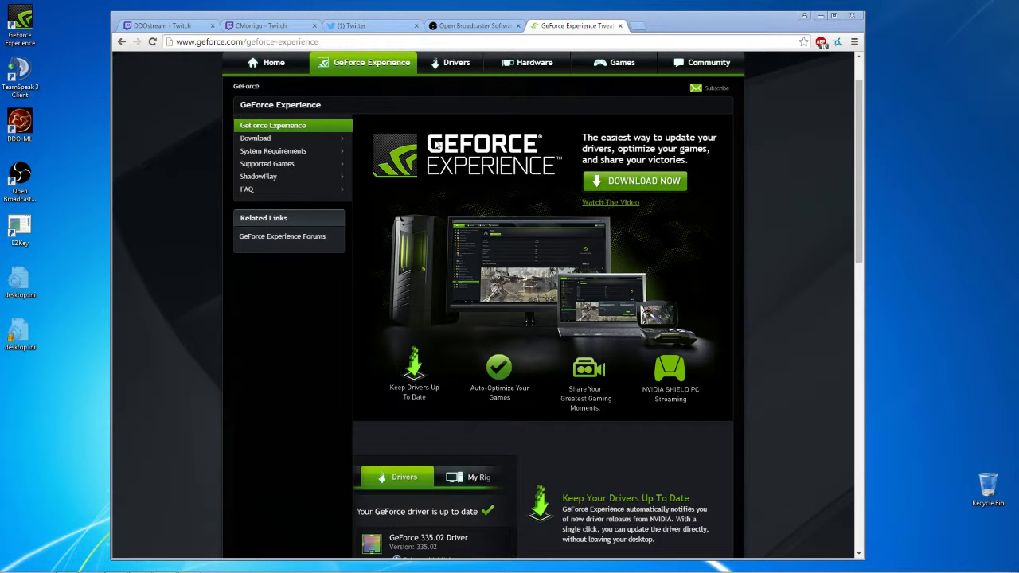
mouse_move(315, 190)
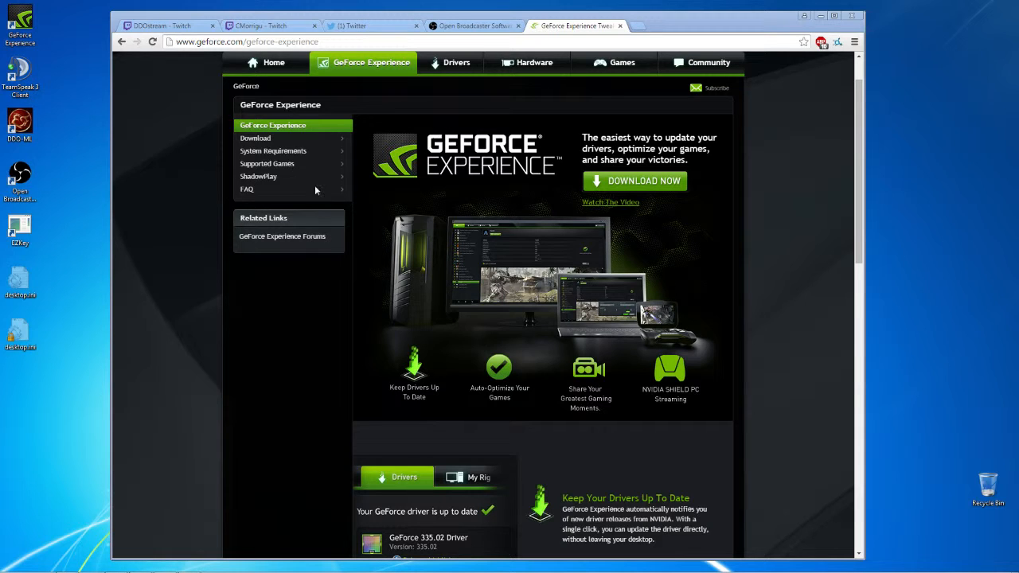
mouse_move(421, 179)
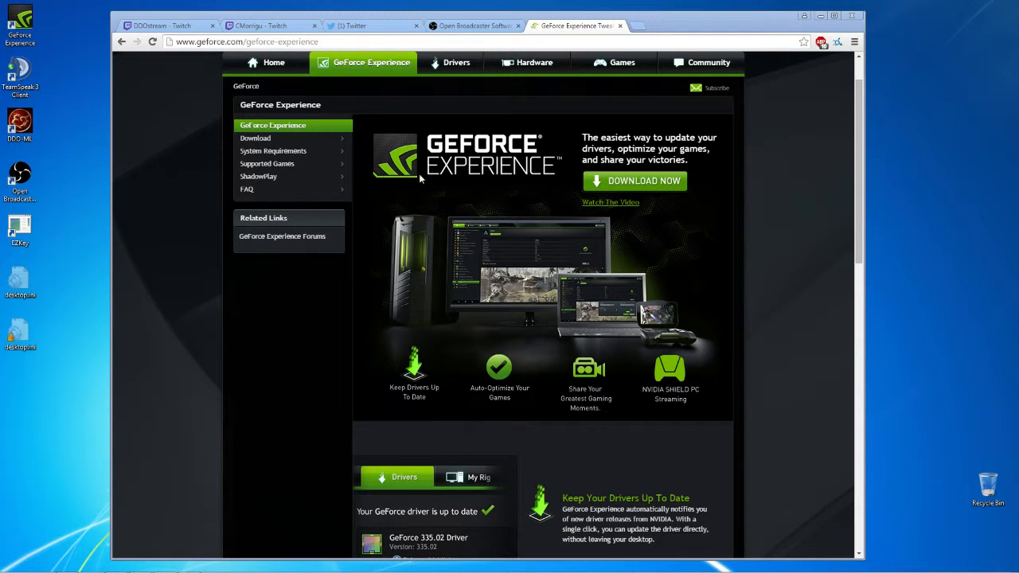
mouse_move(527, 241)
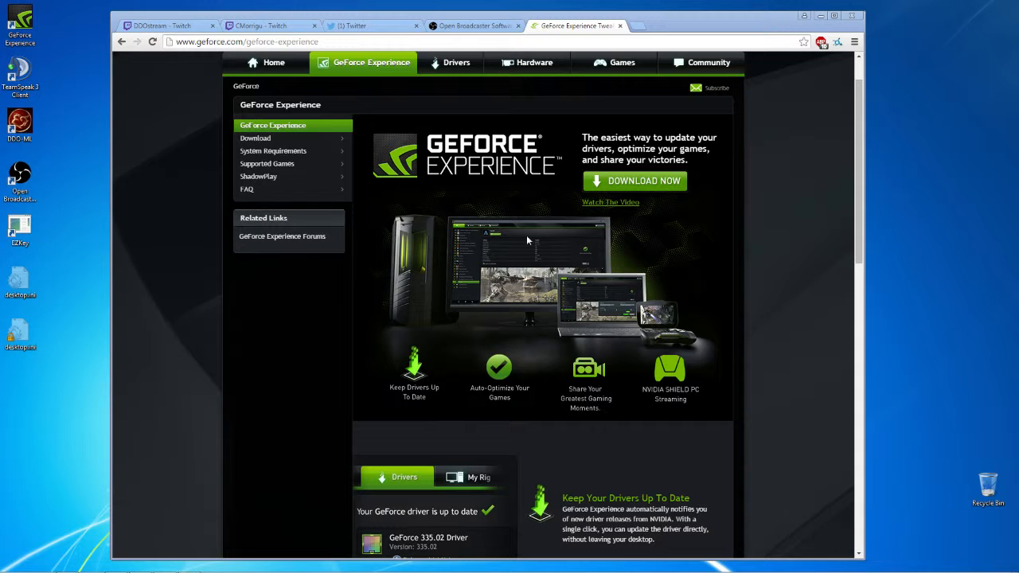
mouse_move(282, 268)
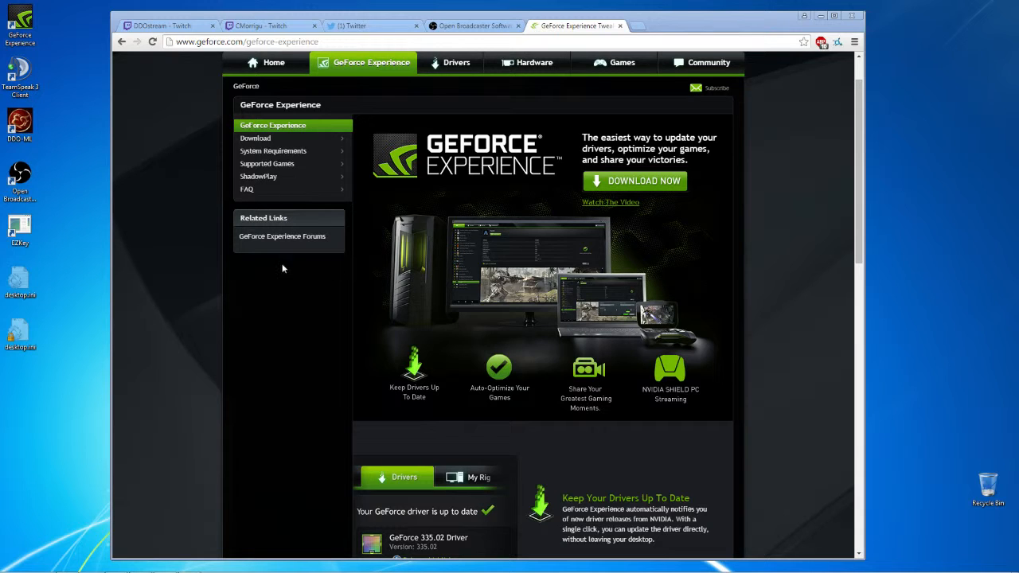
mouse_move(429, 247)
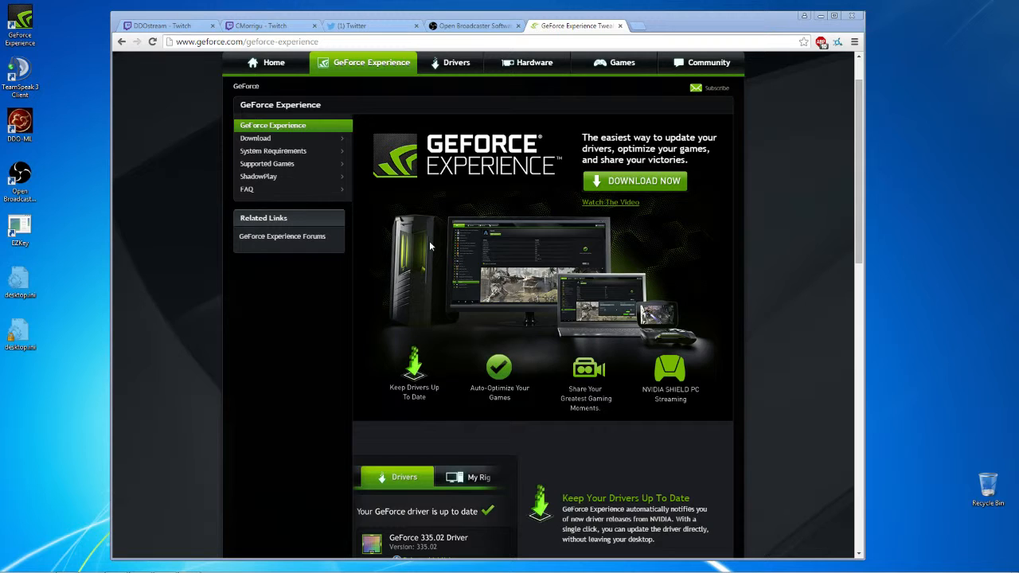
mouse_move(465, 255)
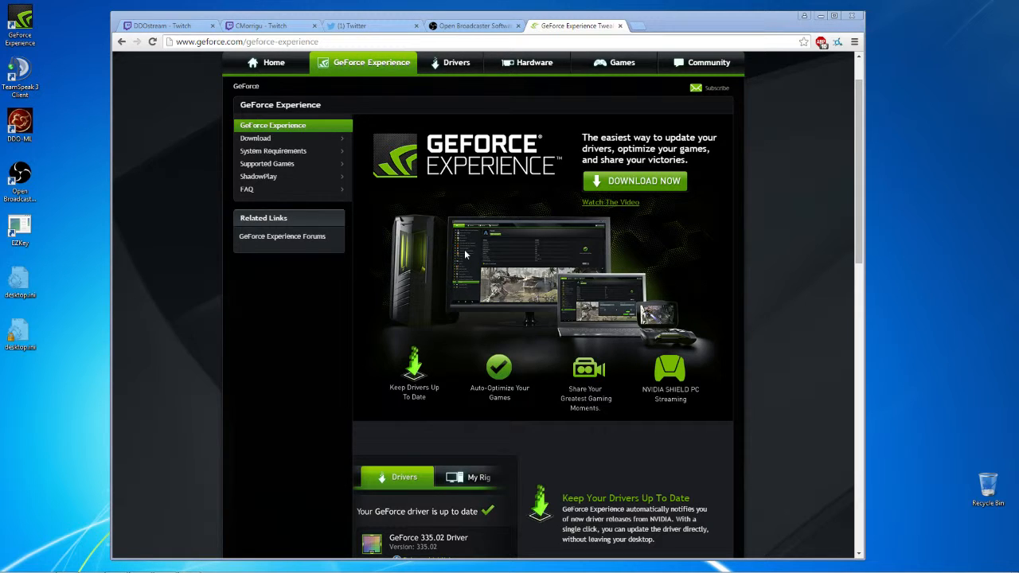
mouse_move(538, 310)
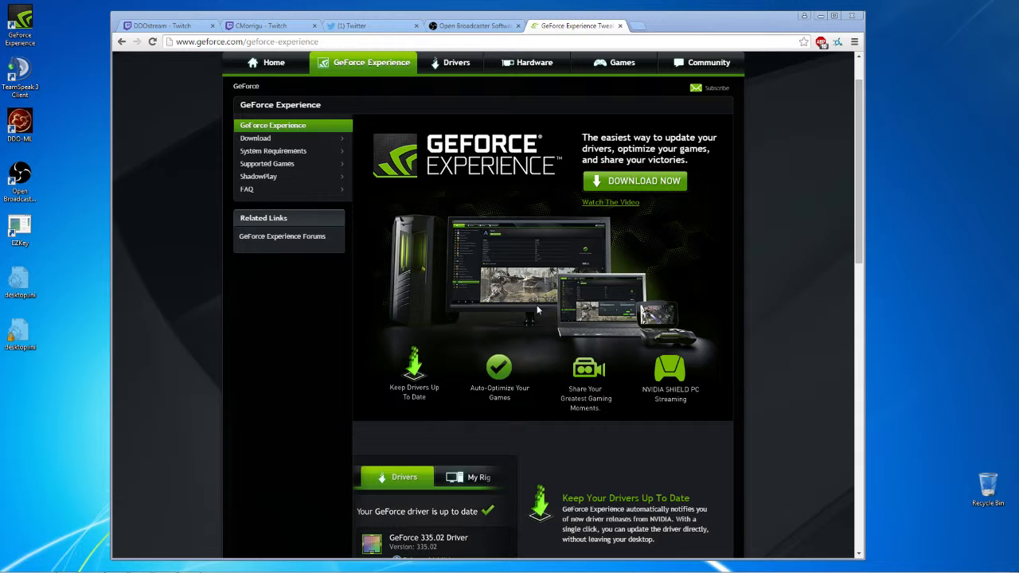
mouse_move(487, 279)
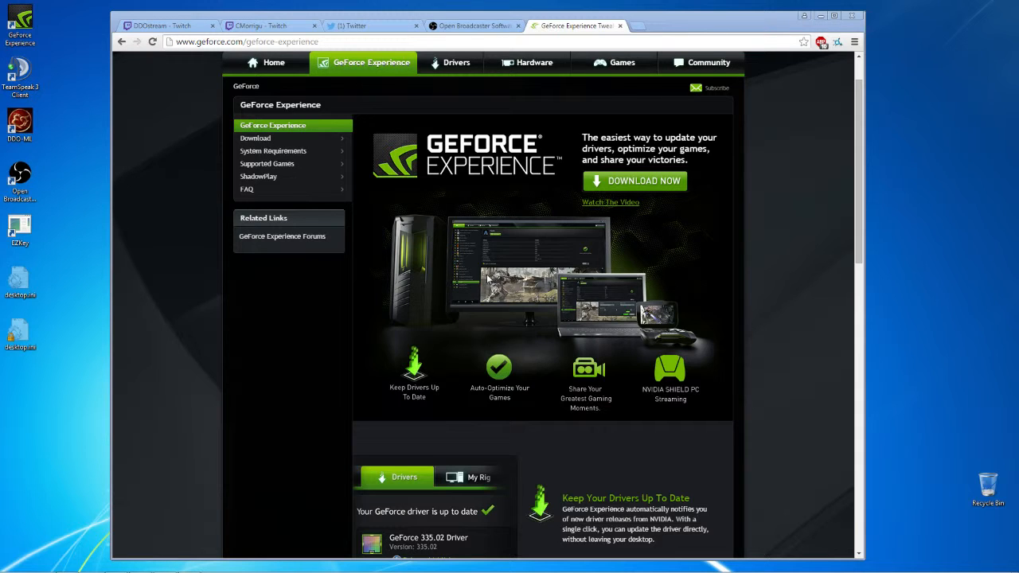
mouse_move(469, 271)
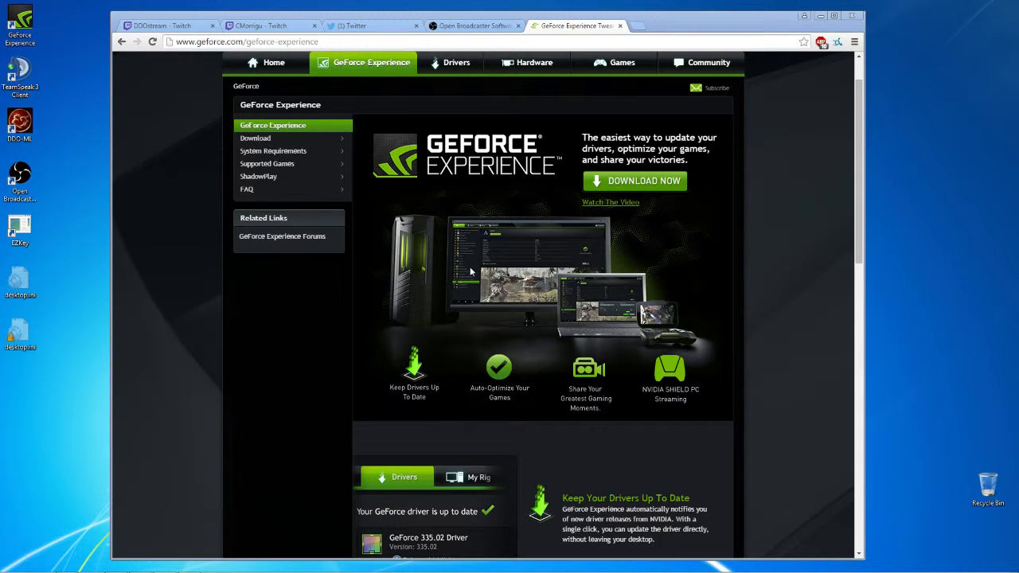
mouse_move(510, 310)
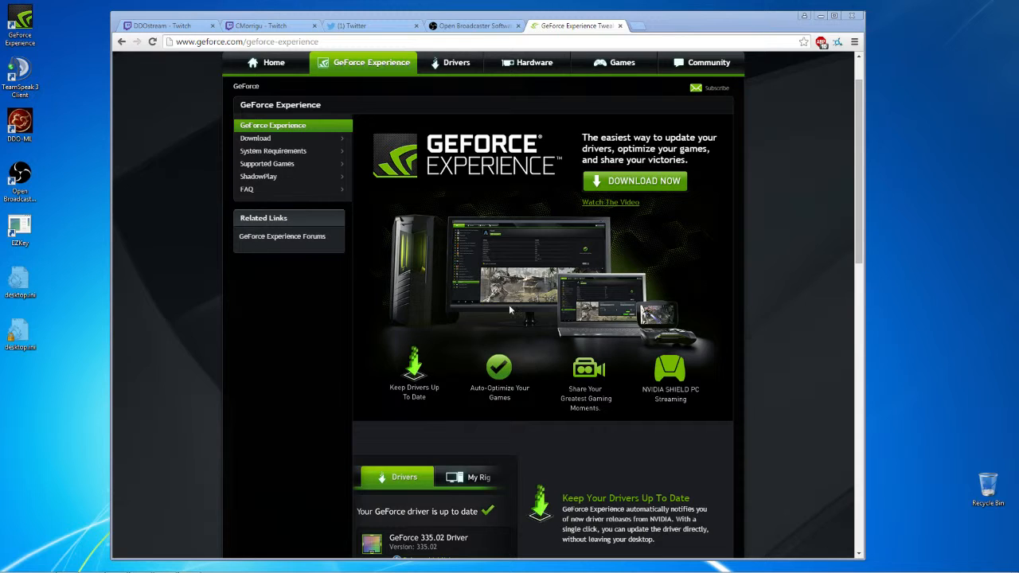
mouse_move(509, 283)
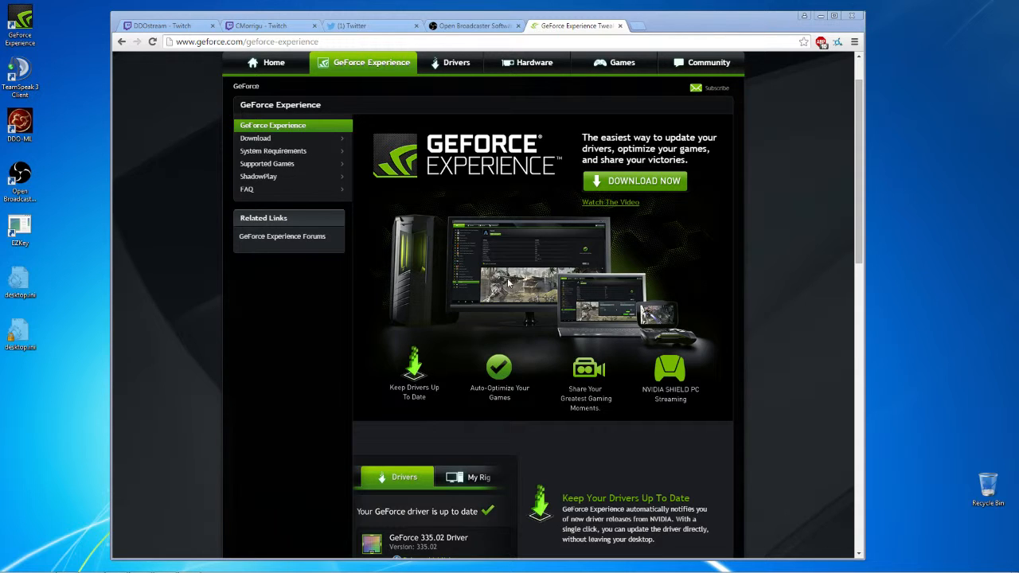
mouse_move(277, 333)
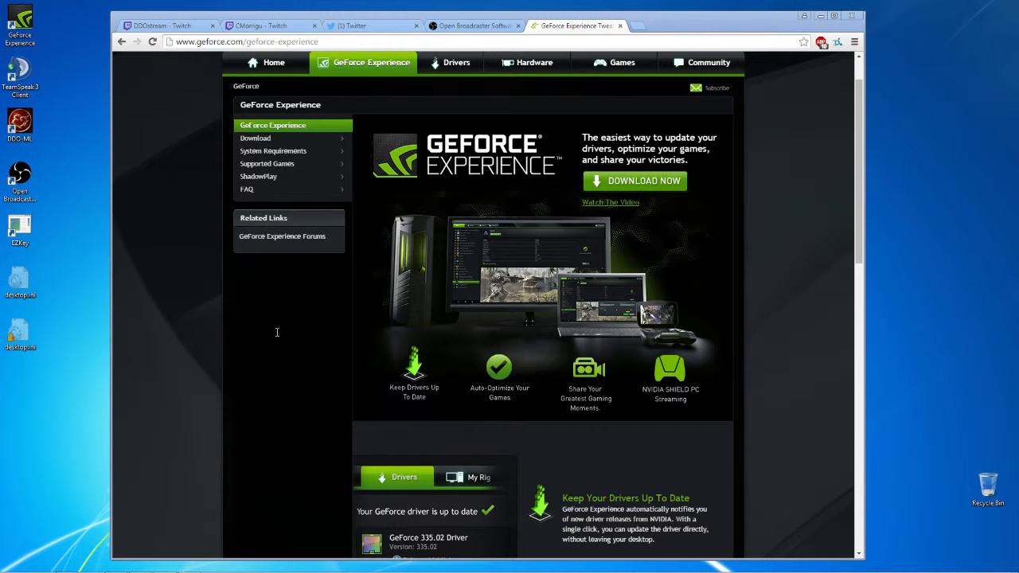
mouse_move(330, 347)
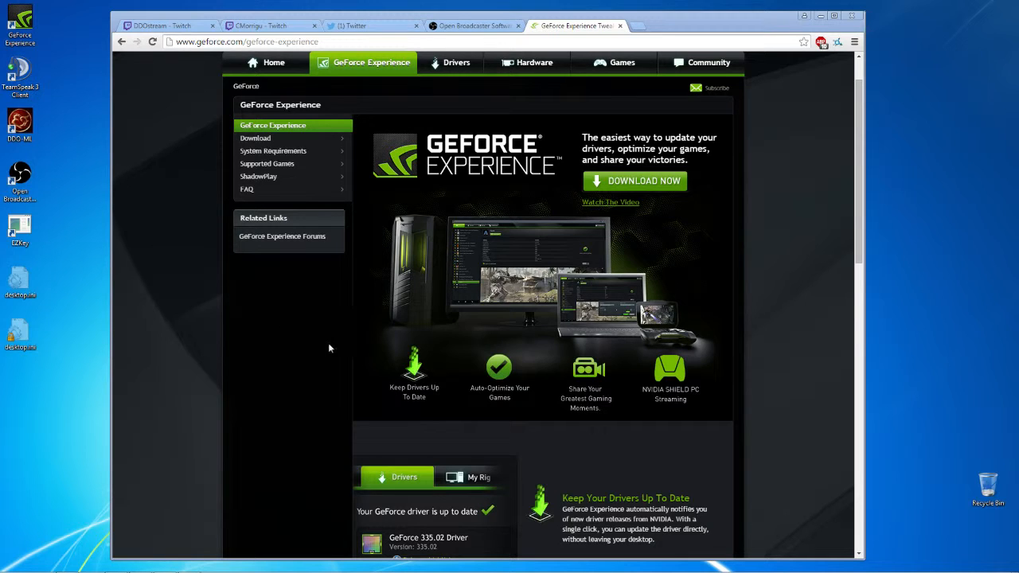
mouse_move(347, 353)
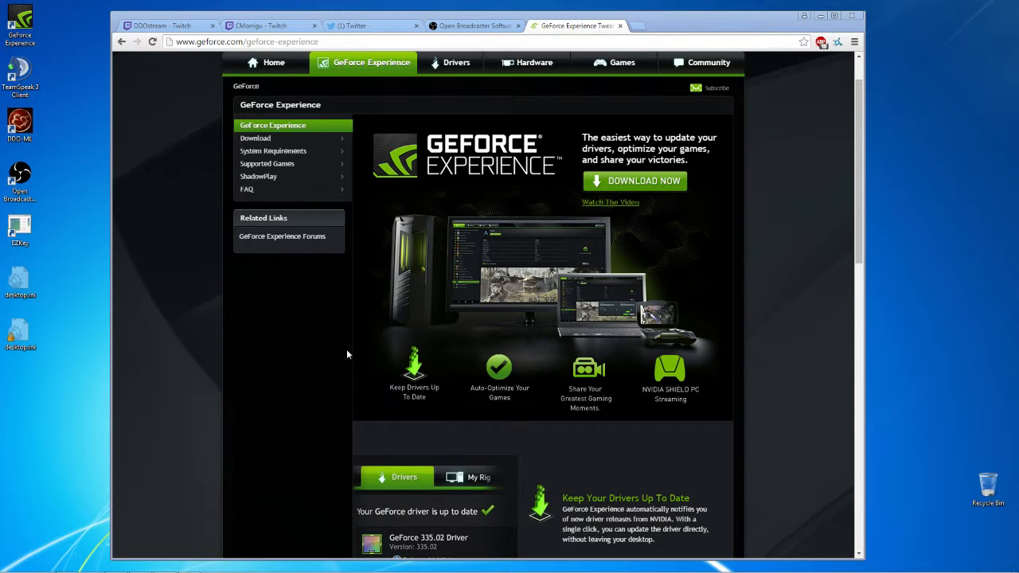
mouse_move(376, 430)
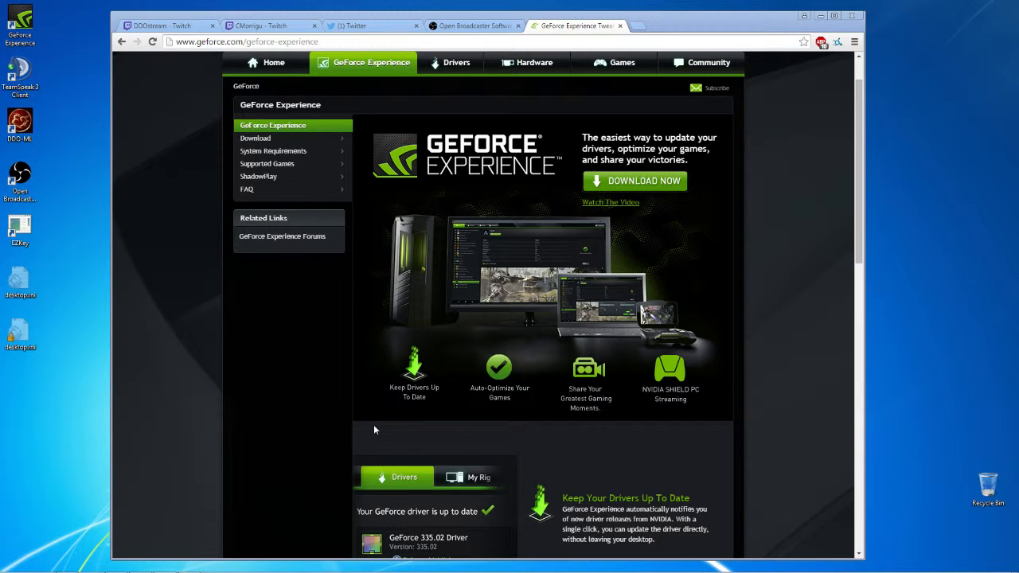
mouse_move(446, 442)
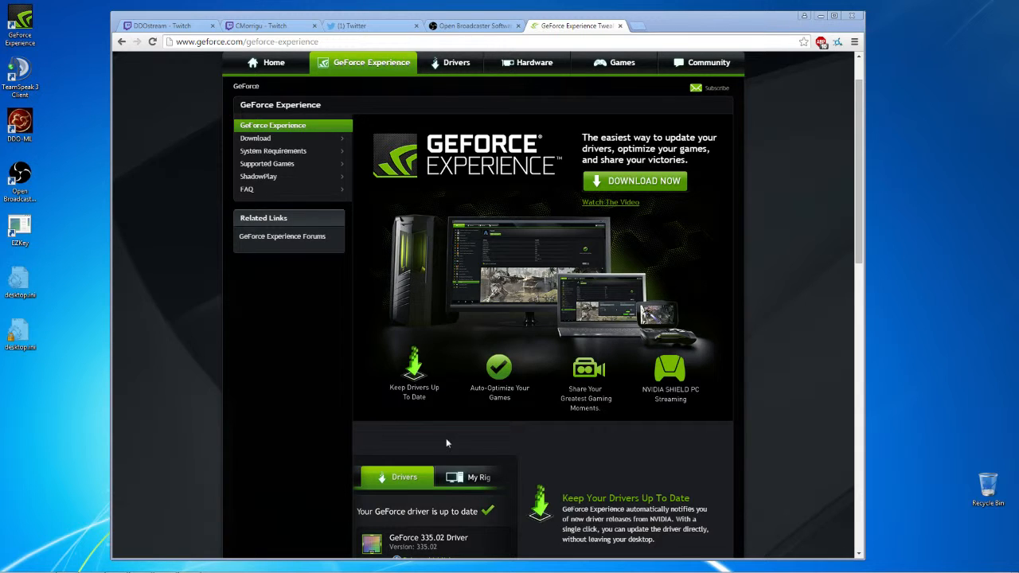
mouse_move(442, 431)
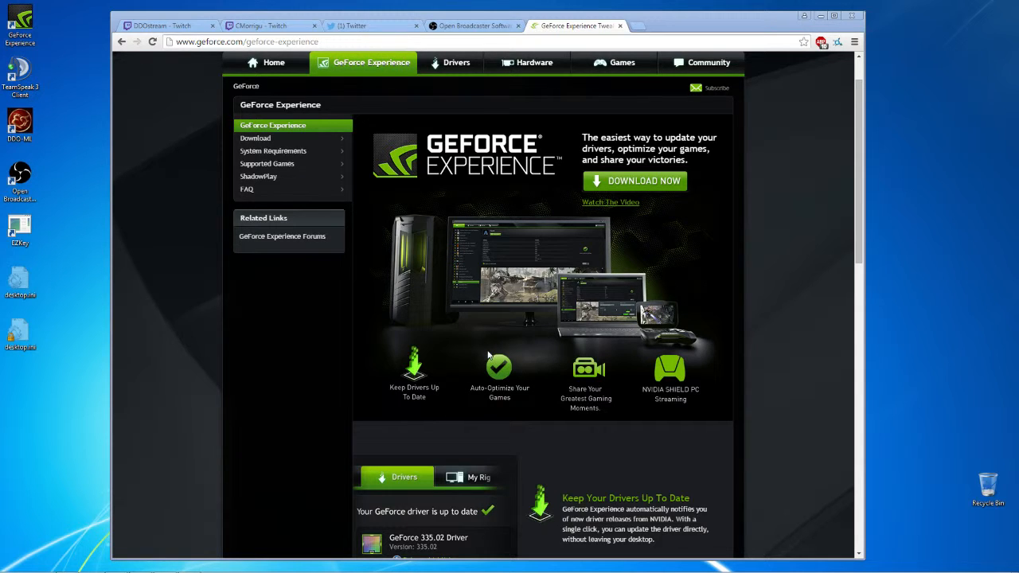
mouse_move(322, 336)
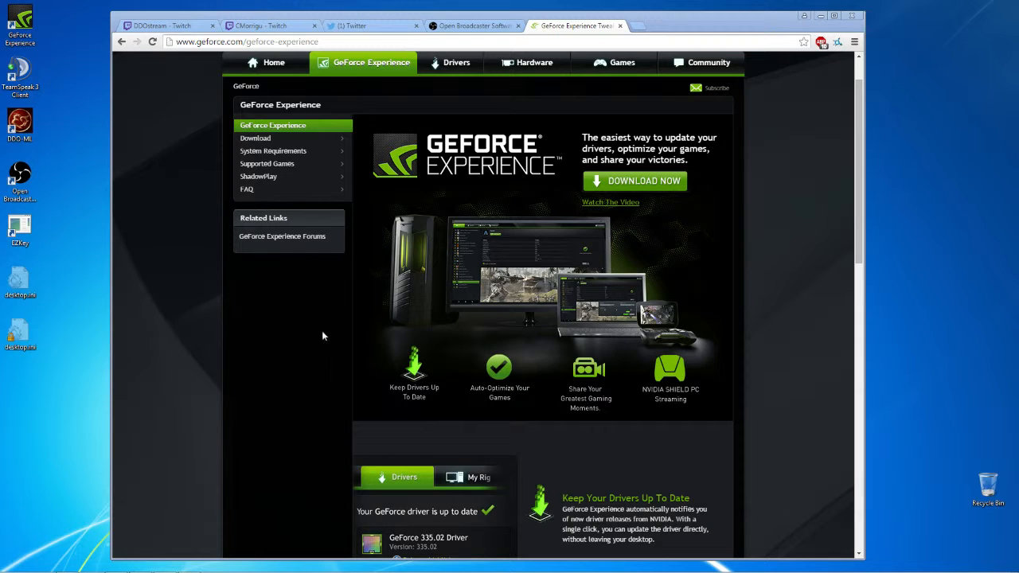
mouse_move(379, 343)
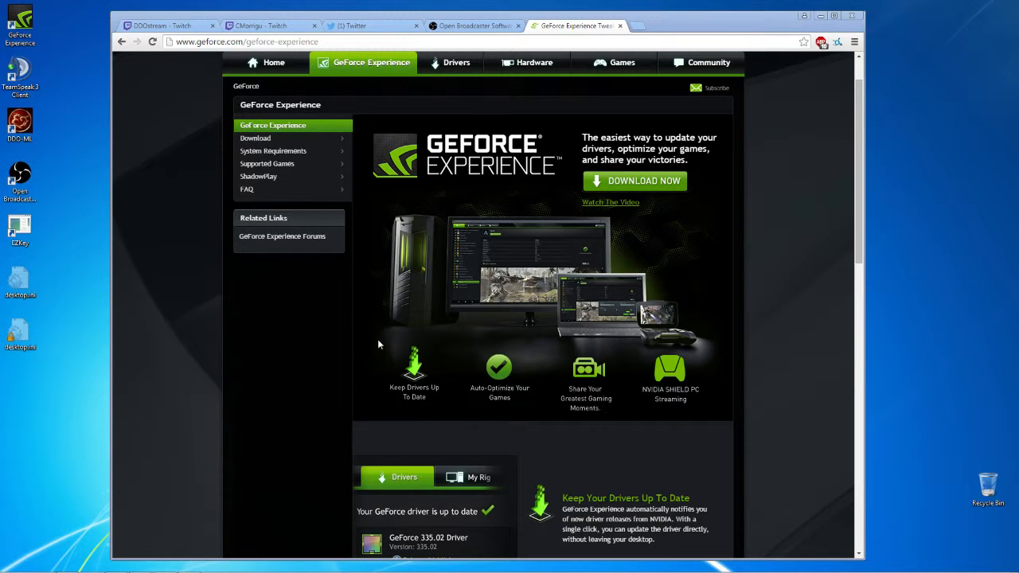
mouse_move(392, 337)
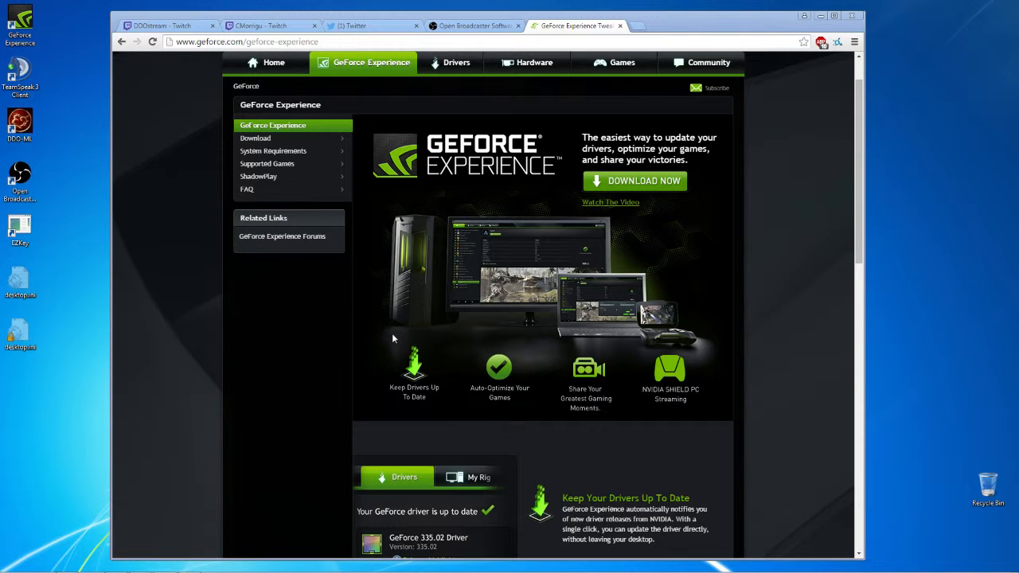
mouse_move(386, 343)
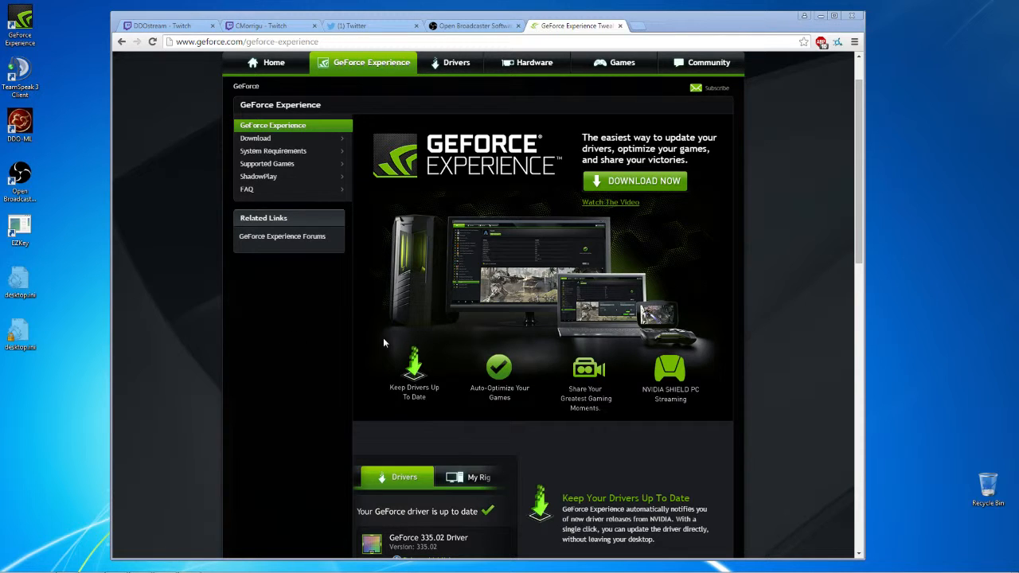
mouse_move(436, 356)
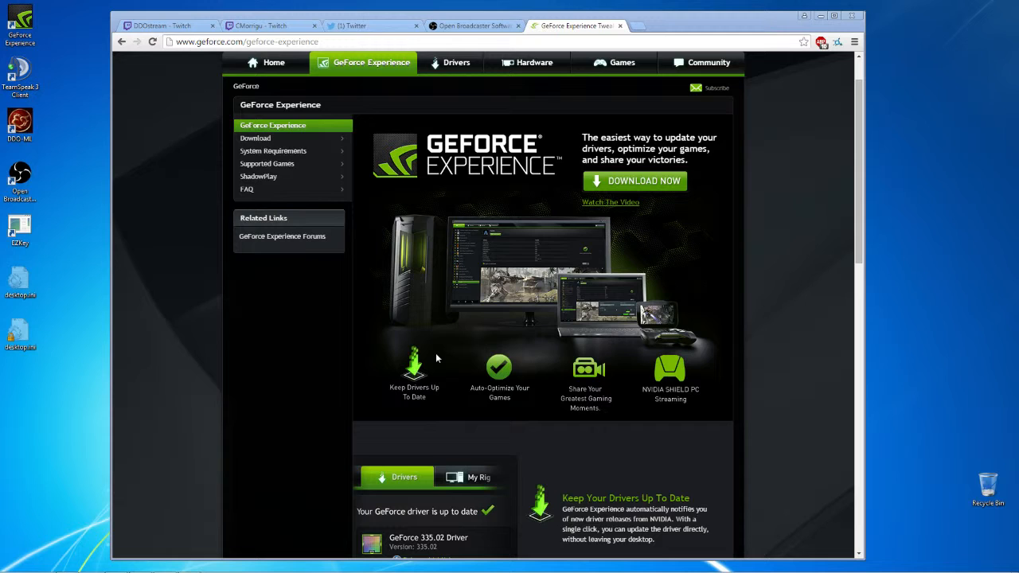
mouse_move(392, 371)
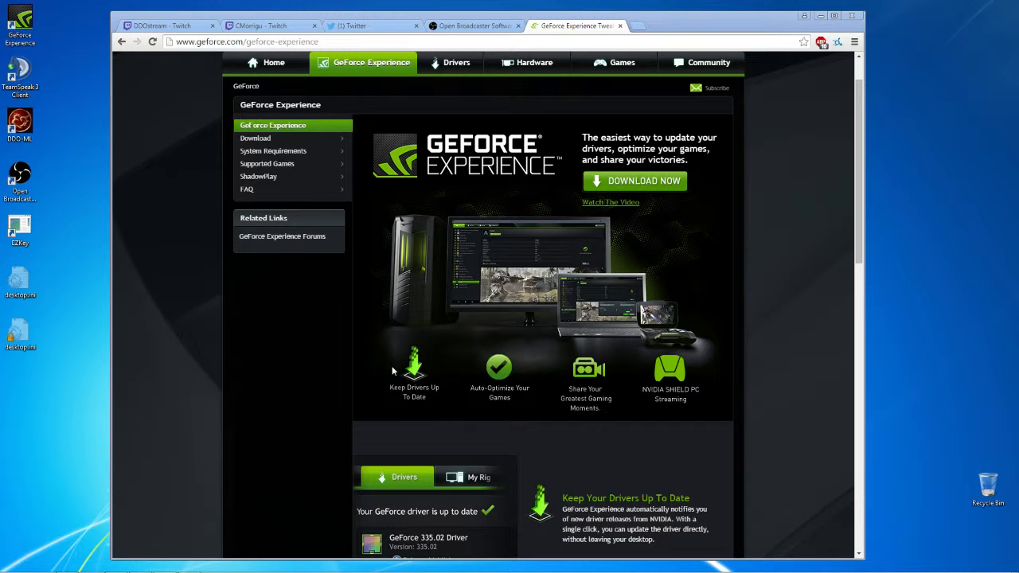
mouse_move(390, 397)
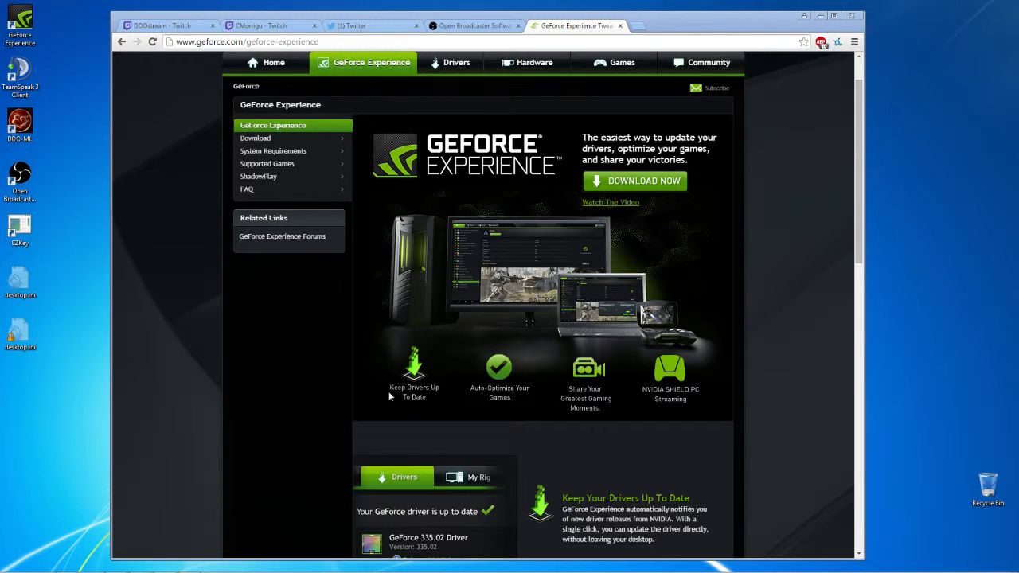
mouse_move(404, 406)
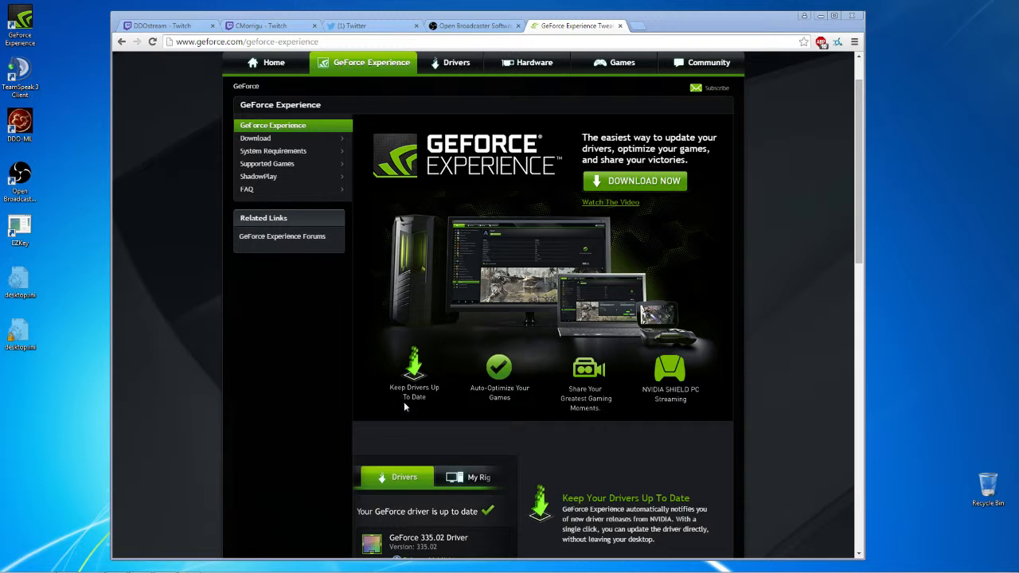
mouse_move(363, 413)
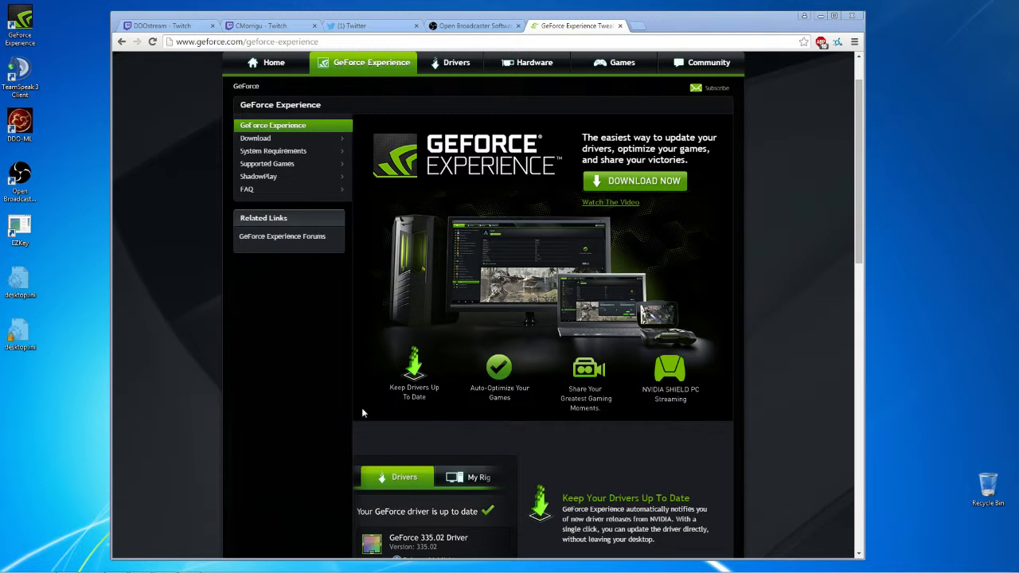
mouse_move(411, 382)
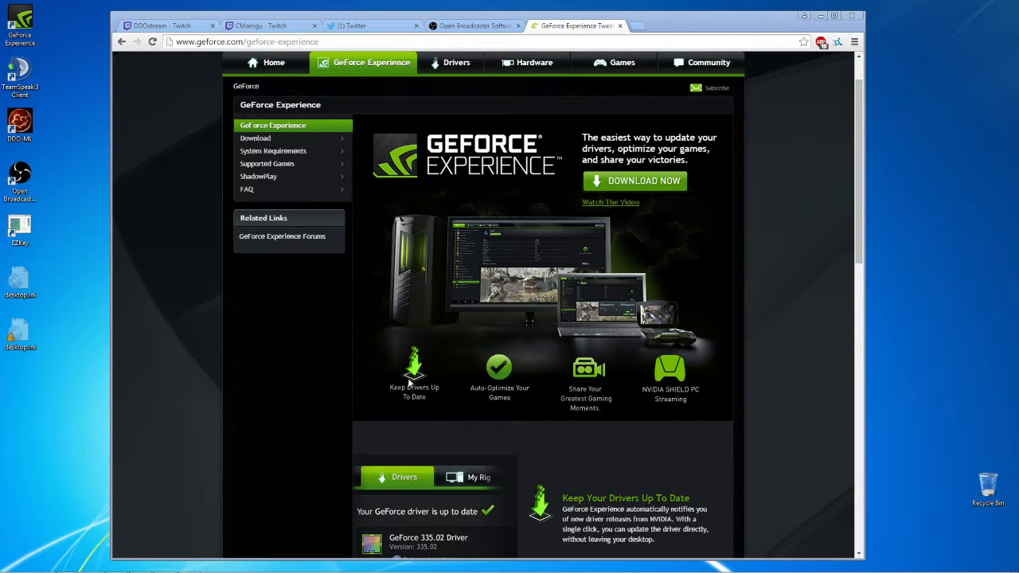
mouse_move(433, 373)
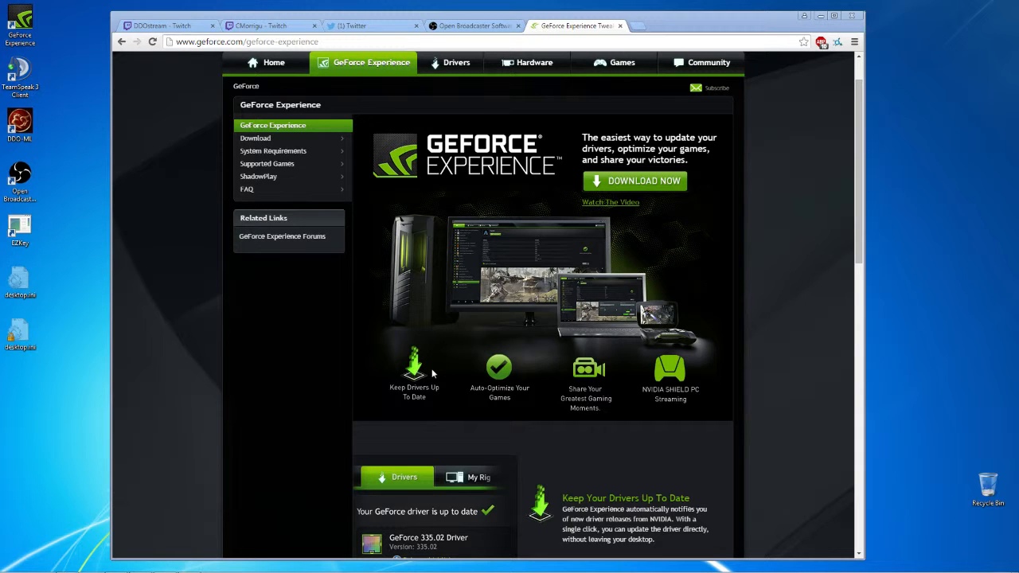
mouse_move(306, 374)
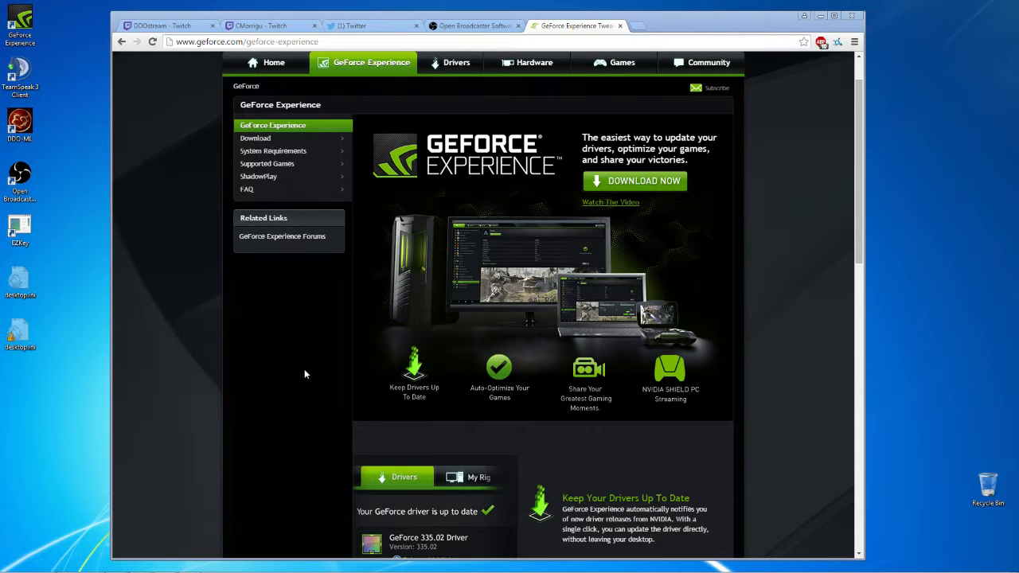
mouse_move(528, 395)
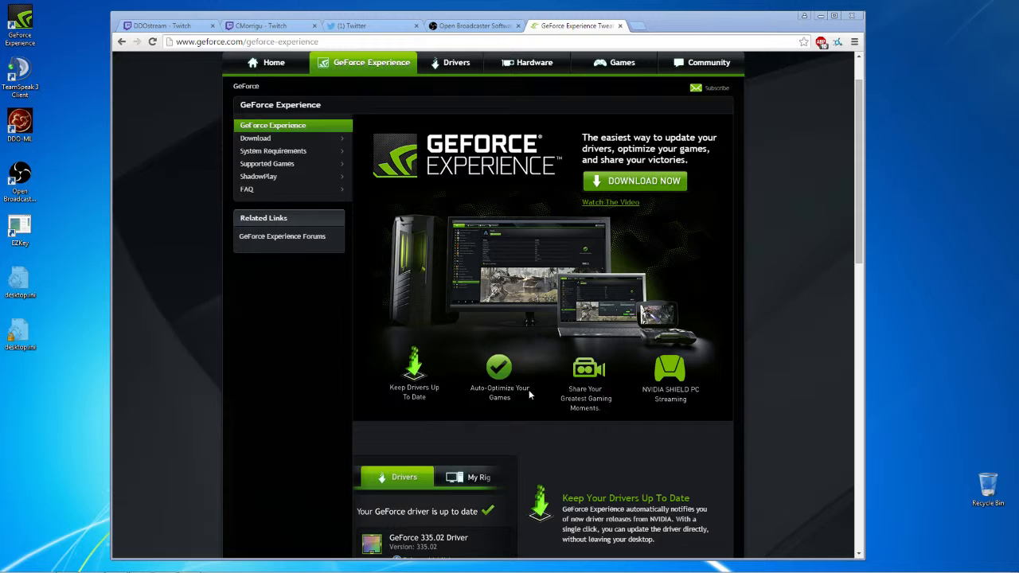
mouse_move(716, 210)
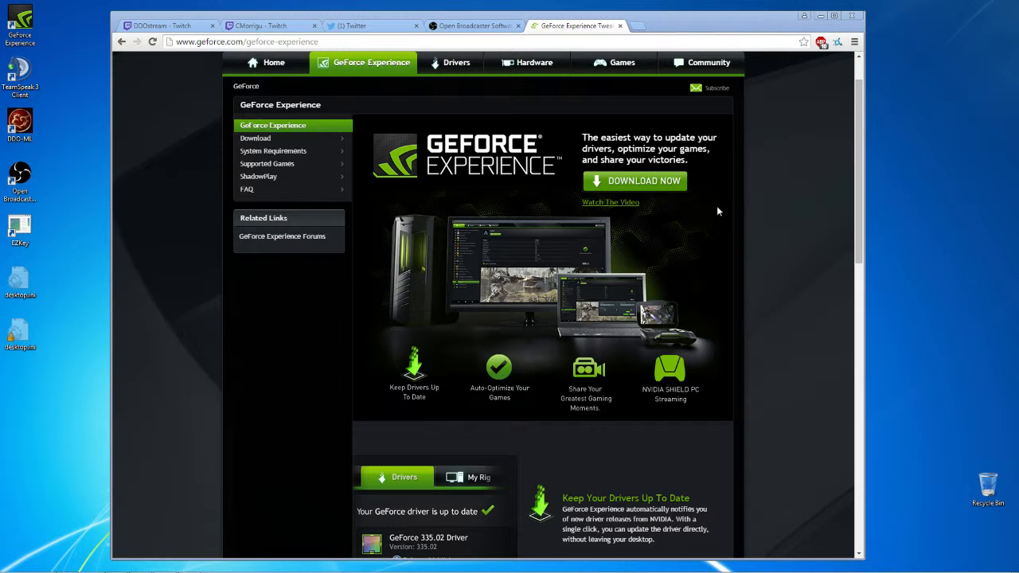
mouse_move(761, 62)
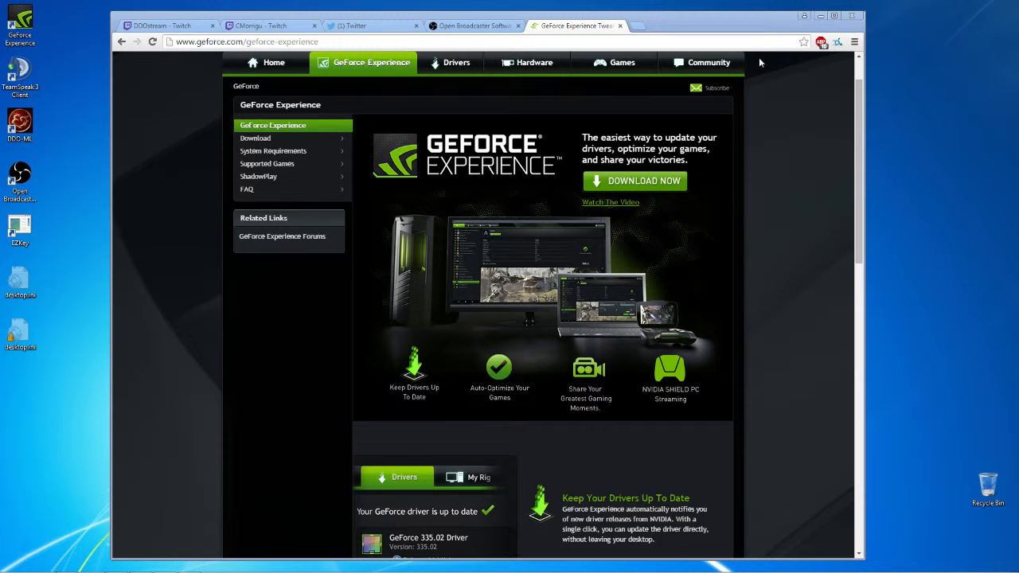
mouse_move(607, 545)
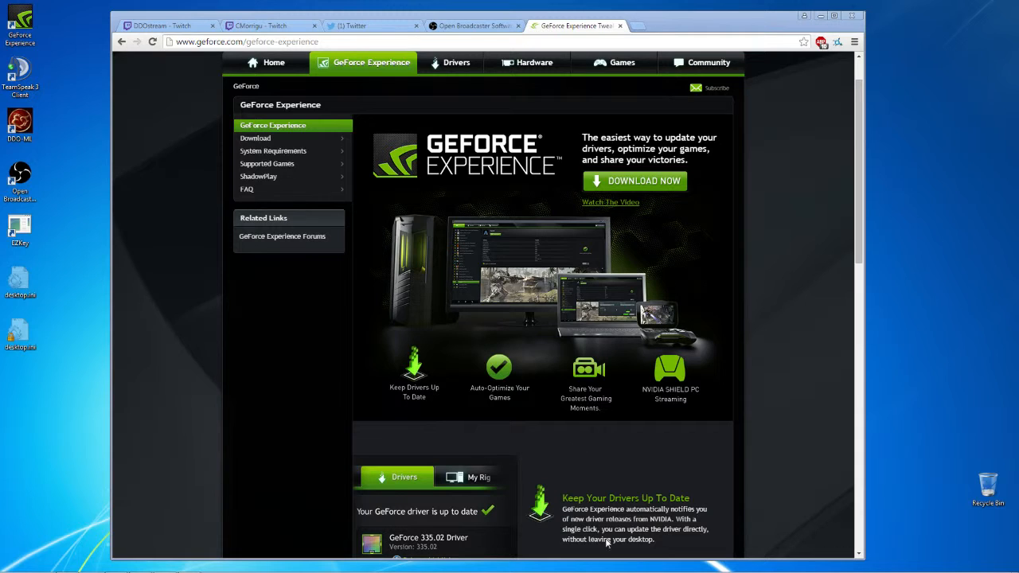
mouse_move(691, 158)
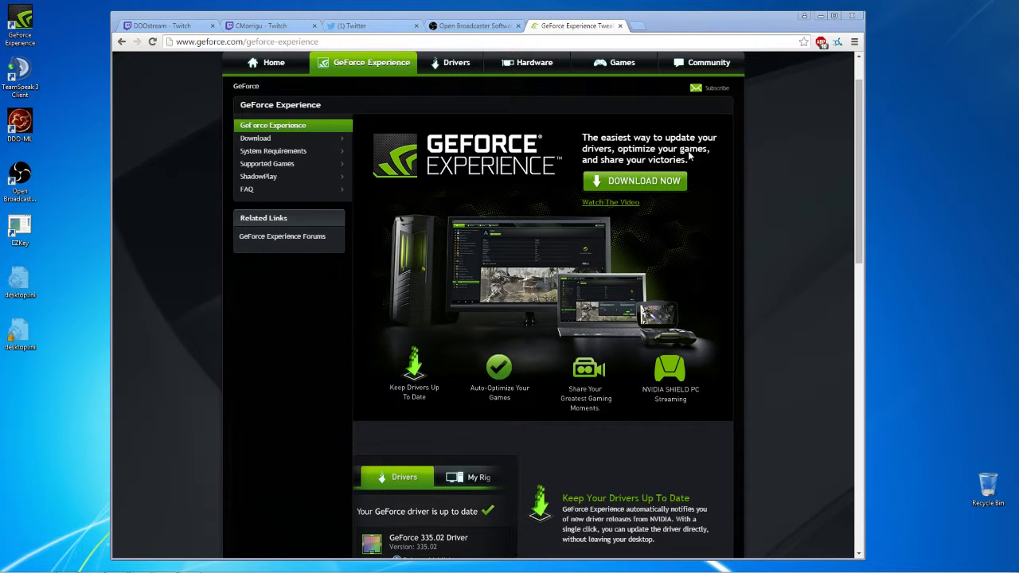
mouse_move(736, 61)
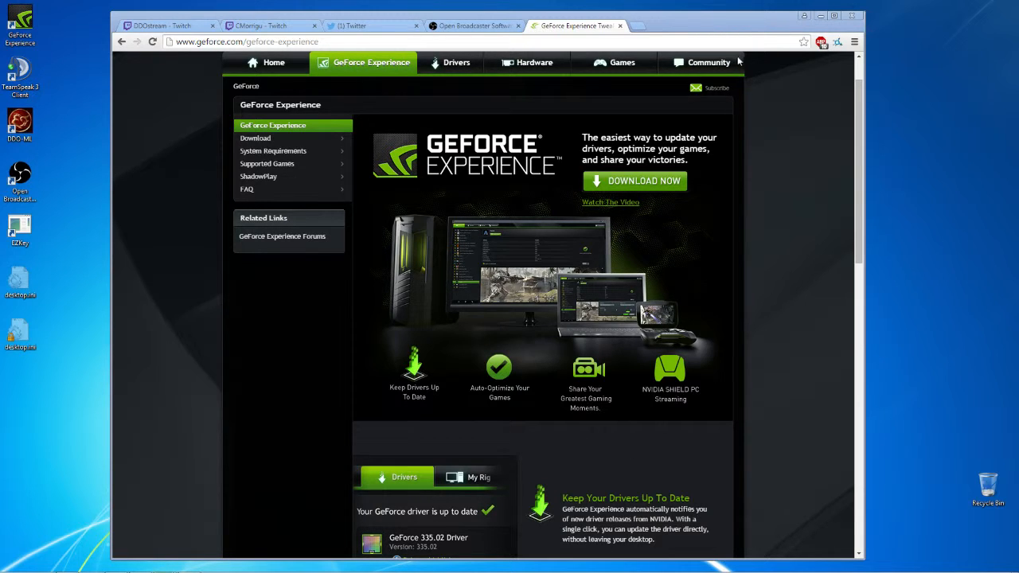
mouse_move(675, 204)
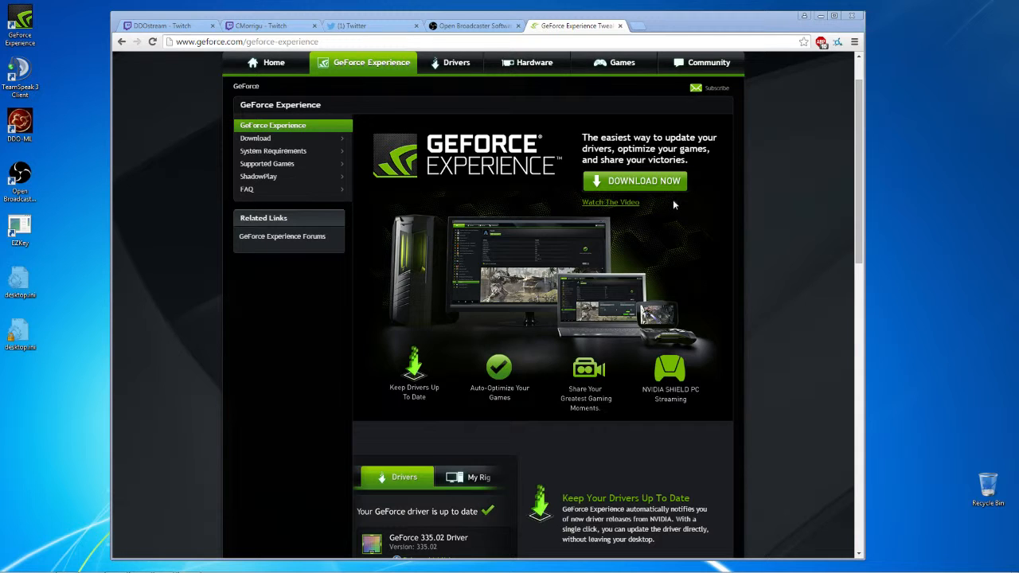
mouse_move(575, 313)
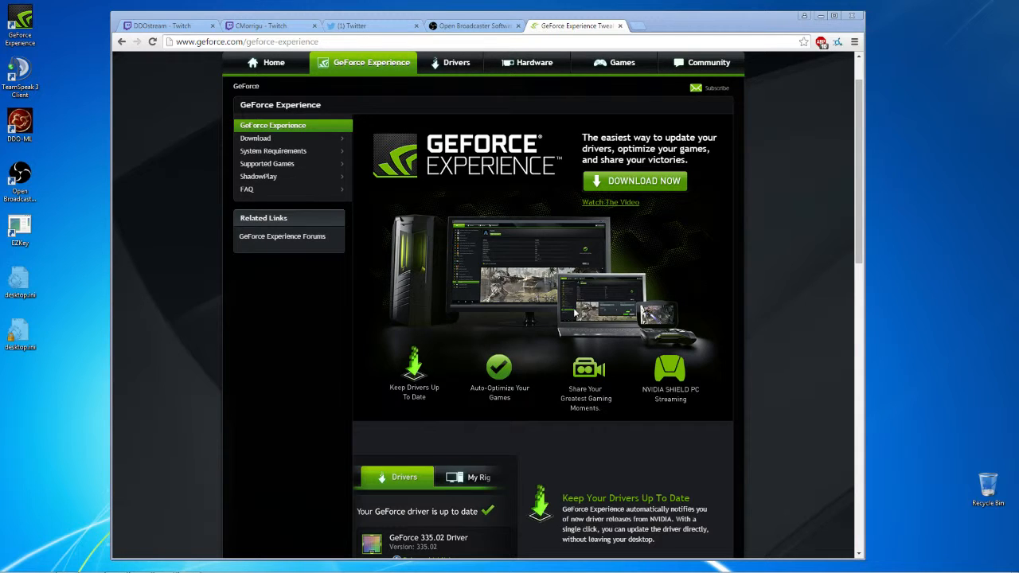
mouse_move(500, 301)
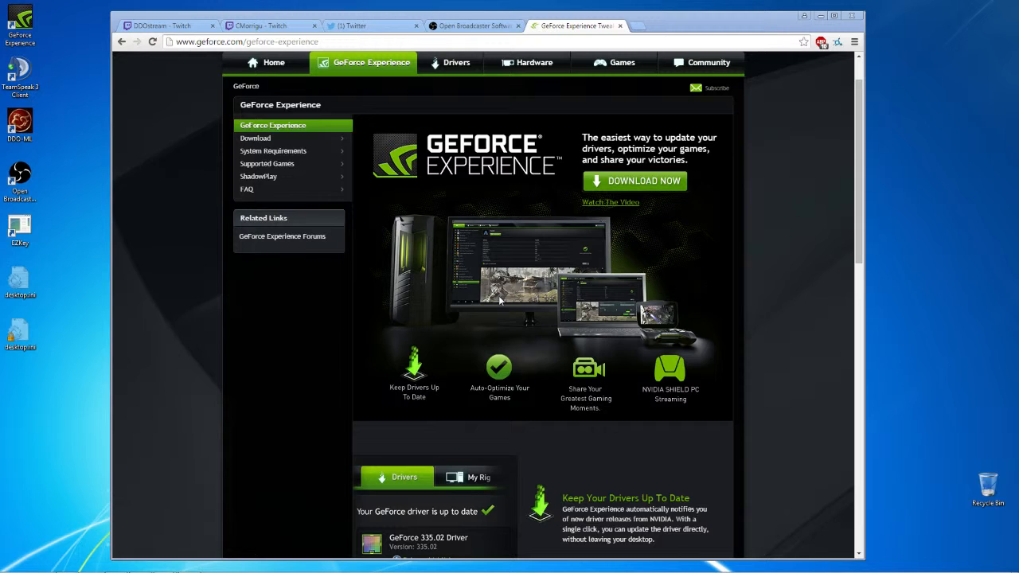
mouse_move(392, 317)
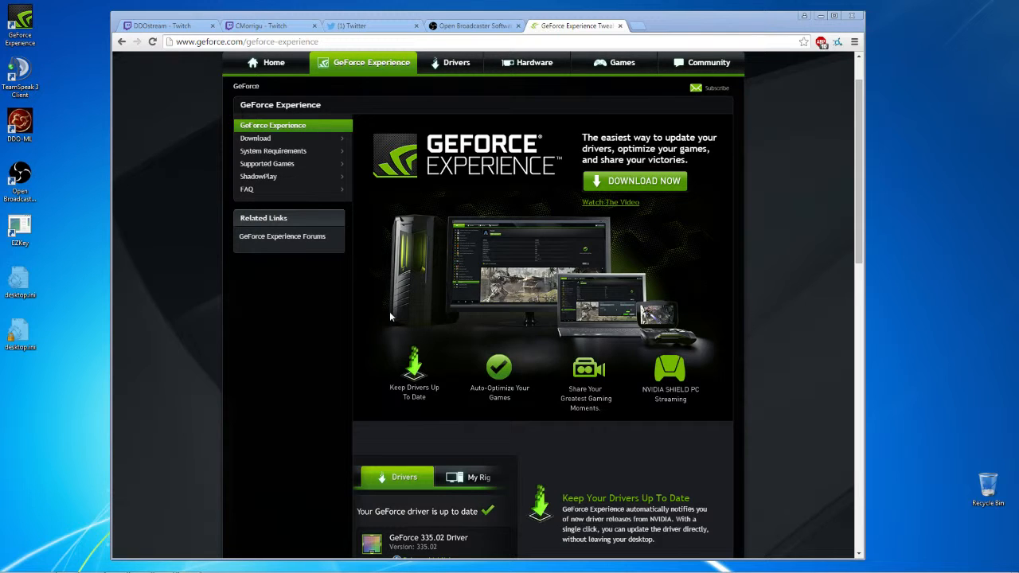
mouse_move(389, 384)
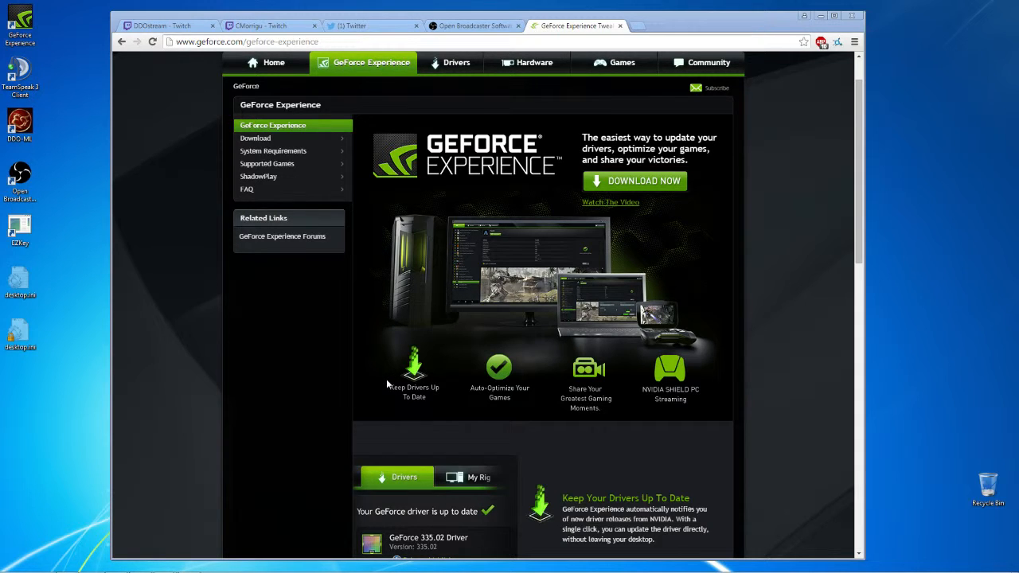
mouse_move(395, 302)
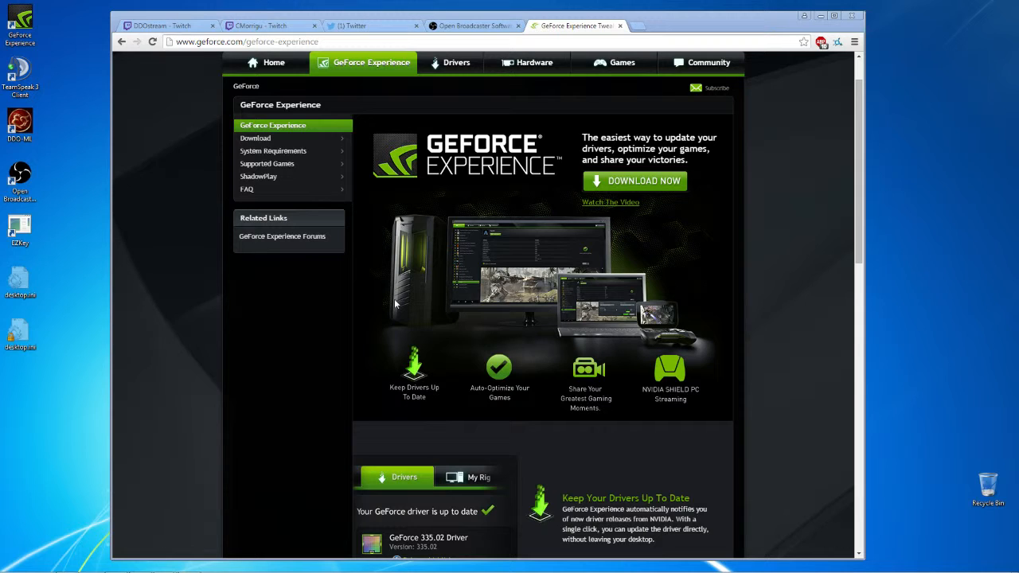
mouse_move(496, 284)
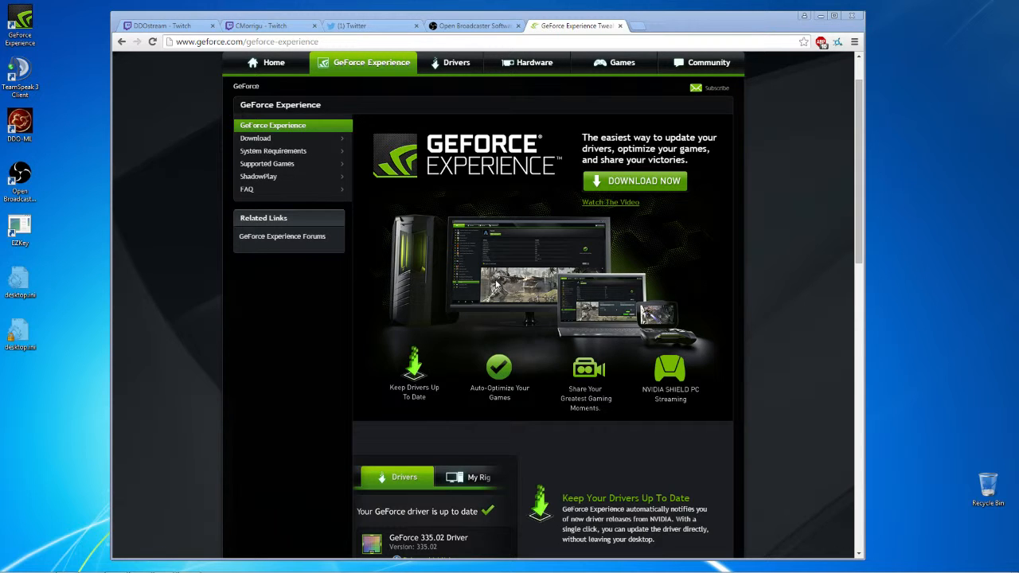
mouse_move(295, 287)
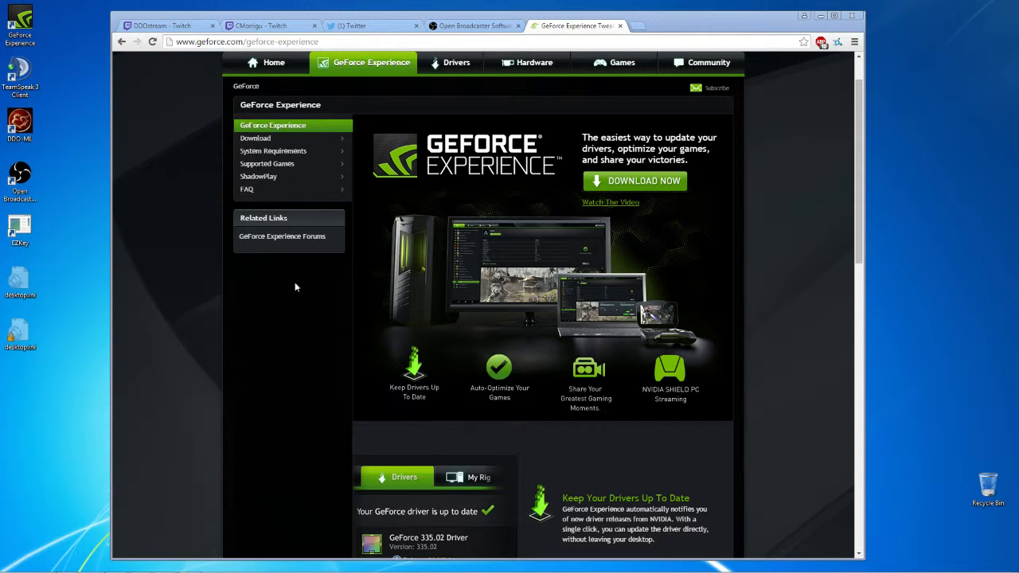
mouse_move(379, 334)
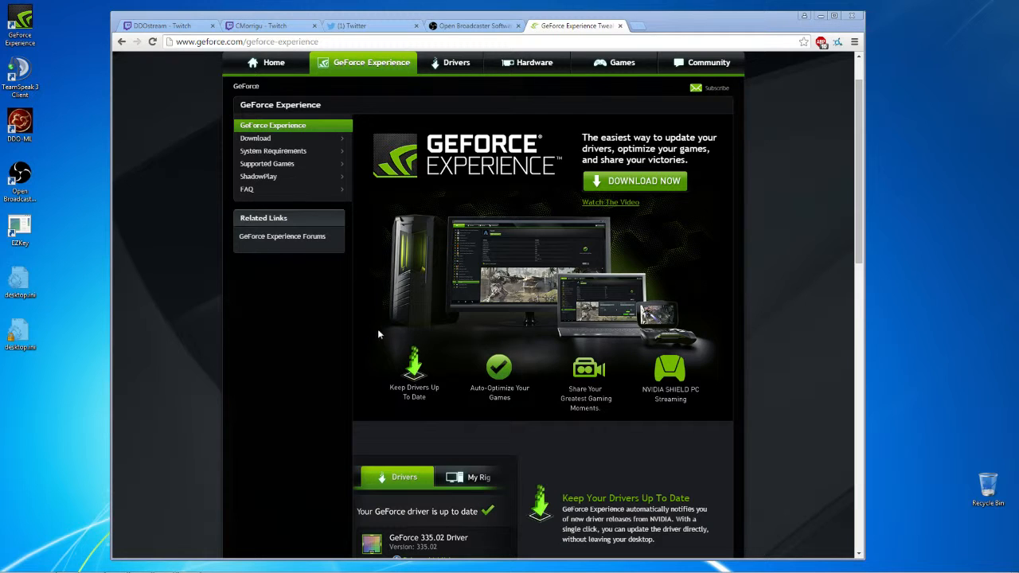
mouse_move(382, 509)
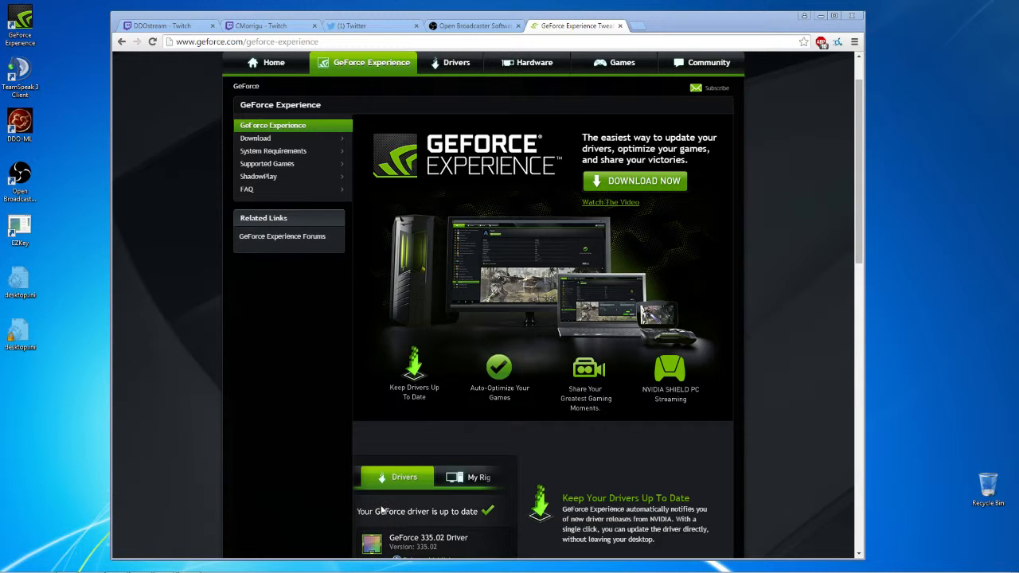
mouse_move(455, 347)
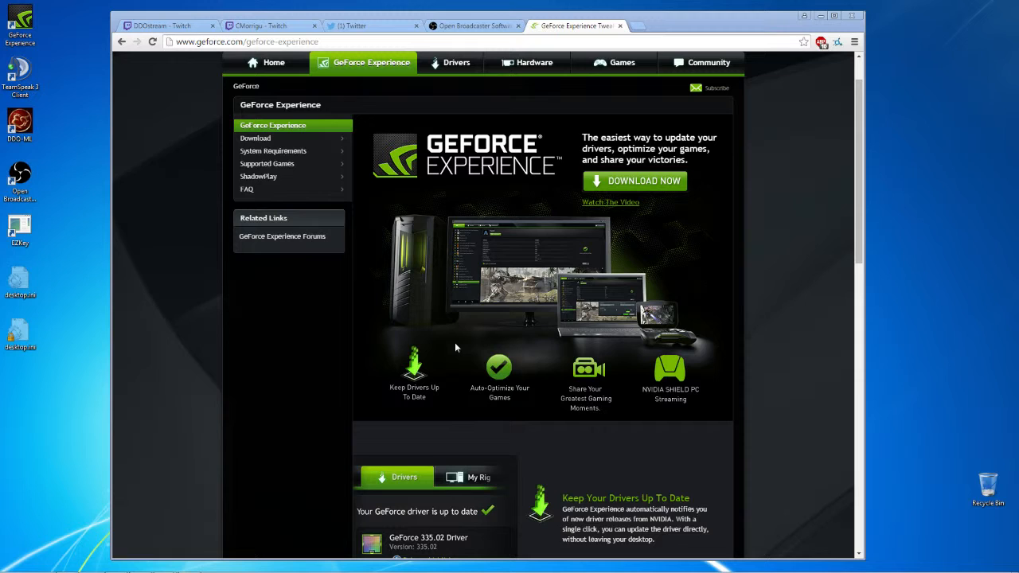
mouse_move(468, 430)
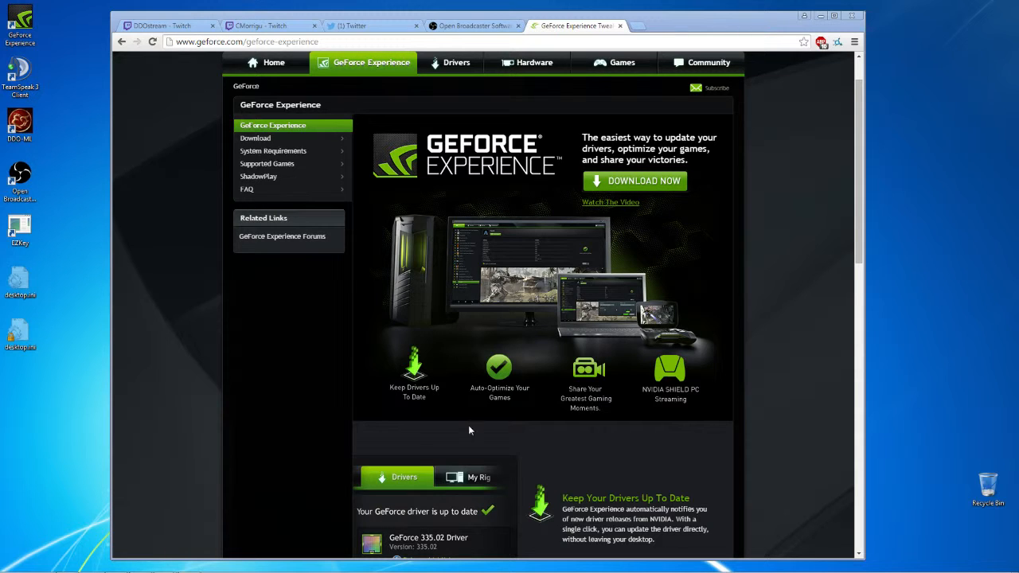
mouse_move(467, 404)
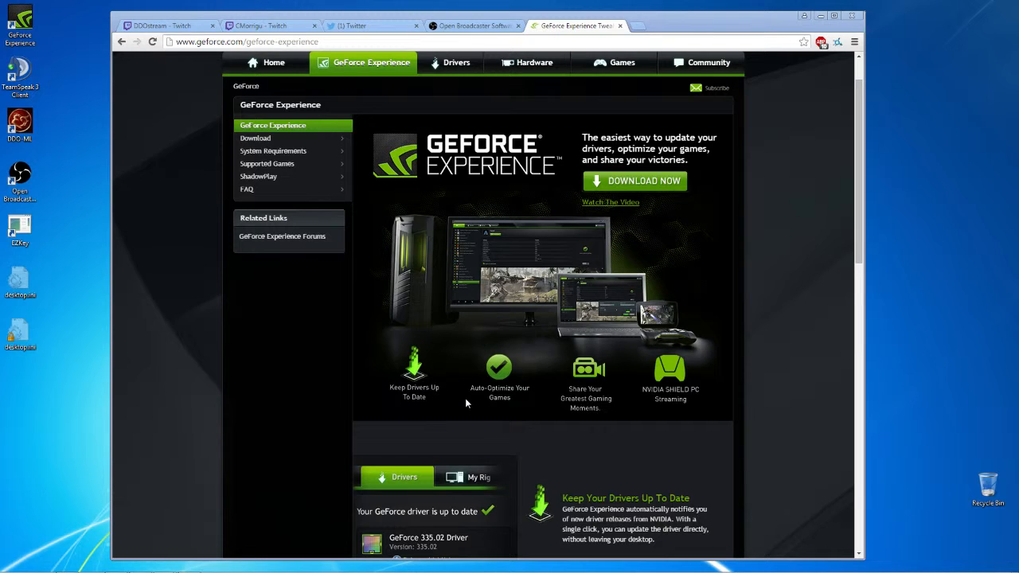
mouse_move(469, 430)
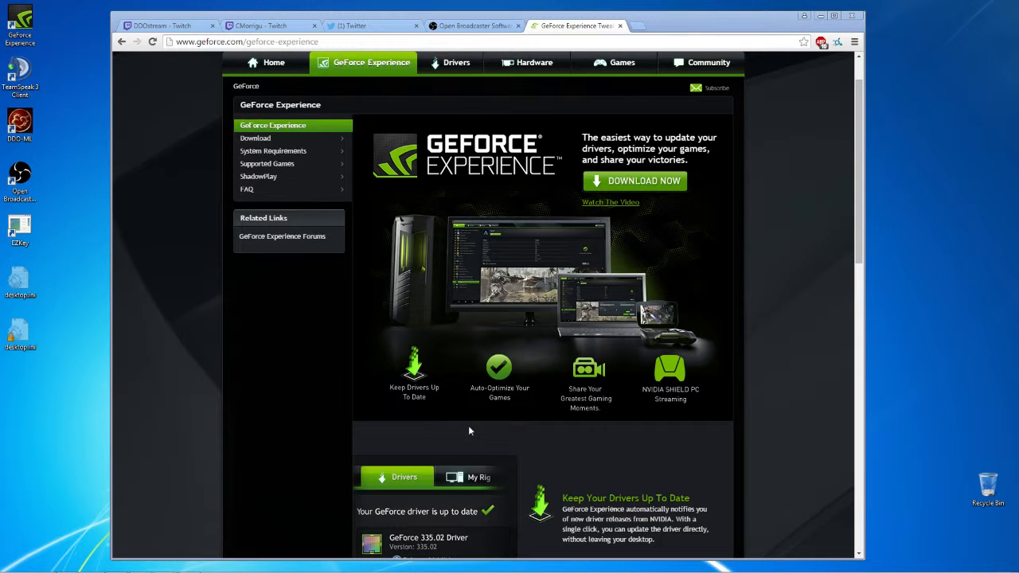
mouse_move(473, 453)
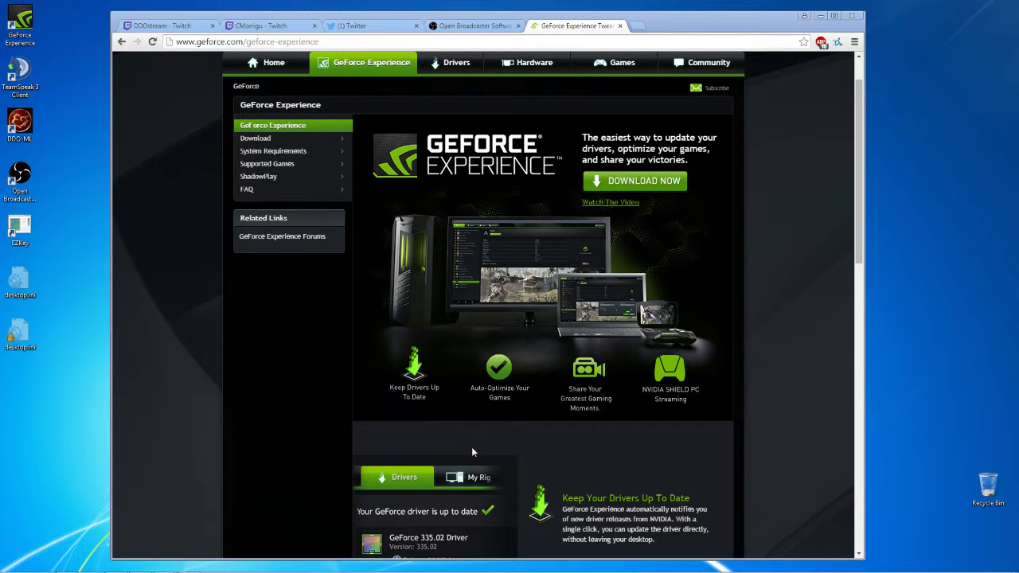
mouse_move(469, 455)
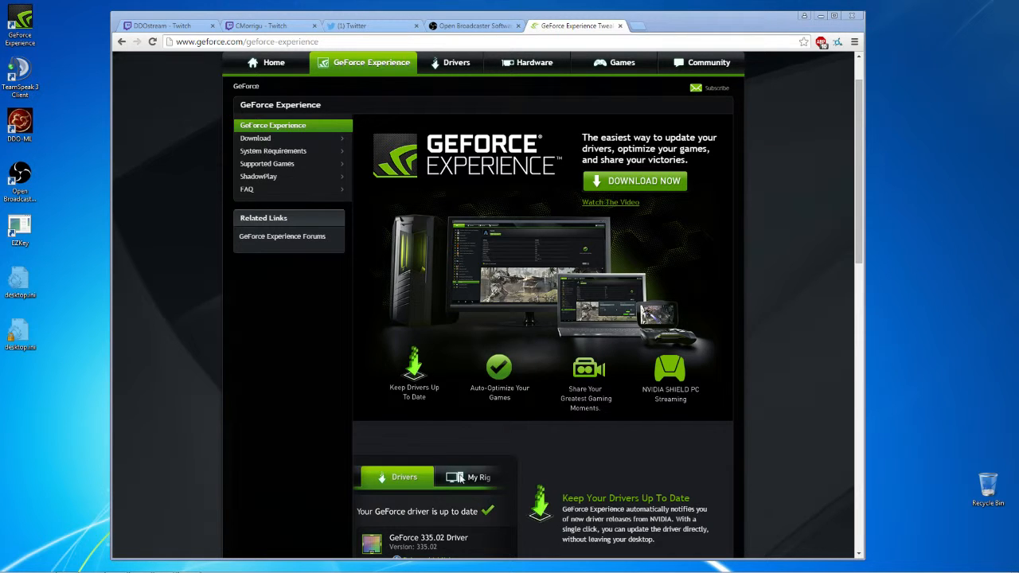
mouse_move(597, 263)
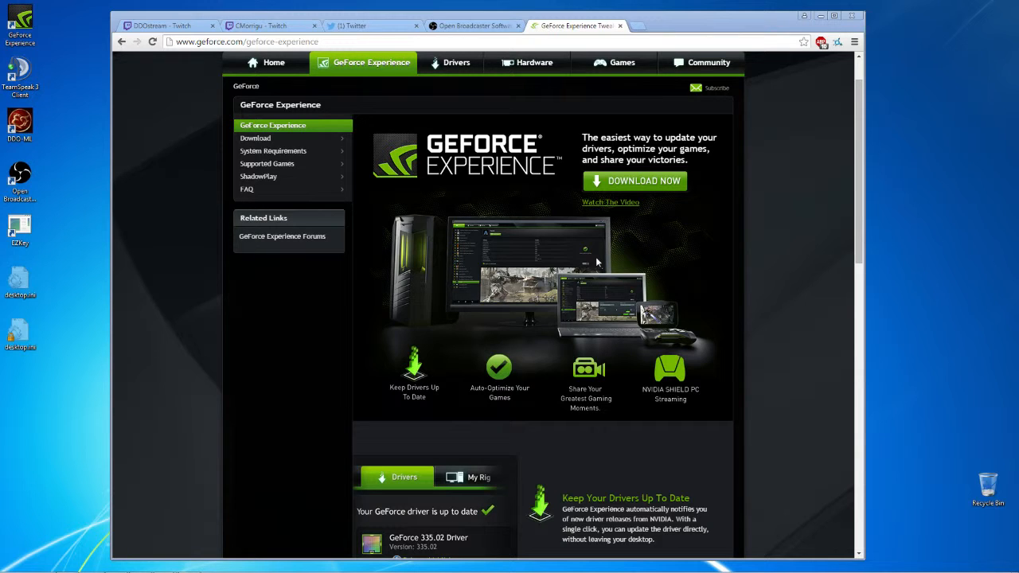
mouse_move(614, 265)
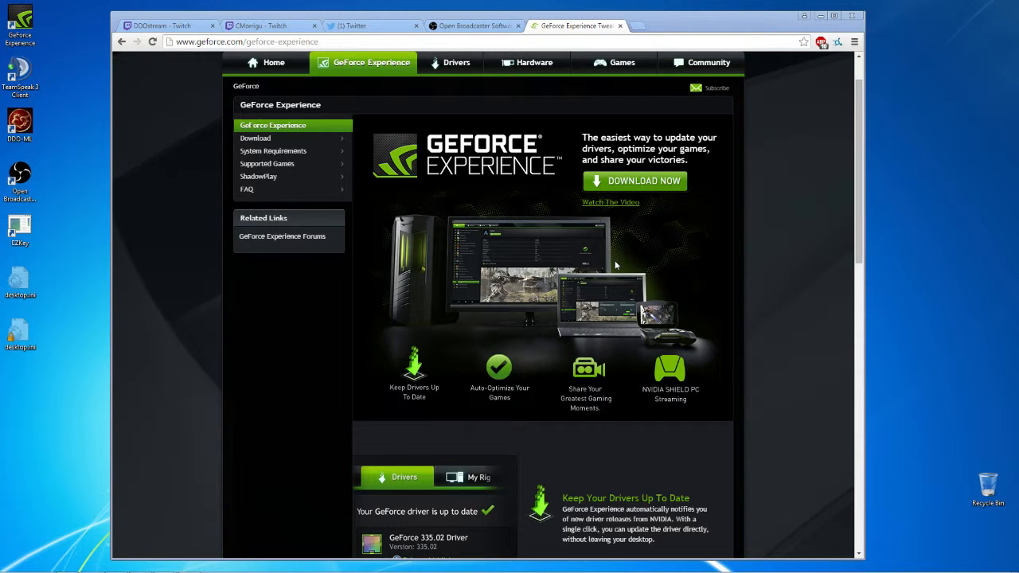
mouse_move(597, 275)
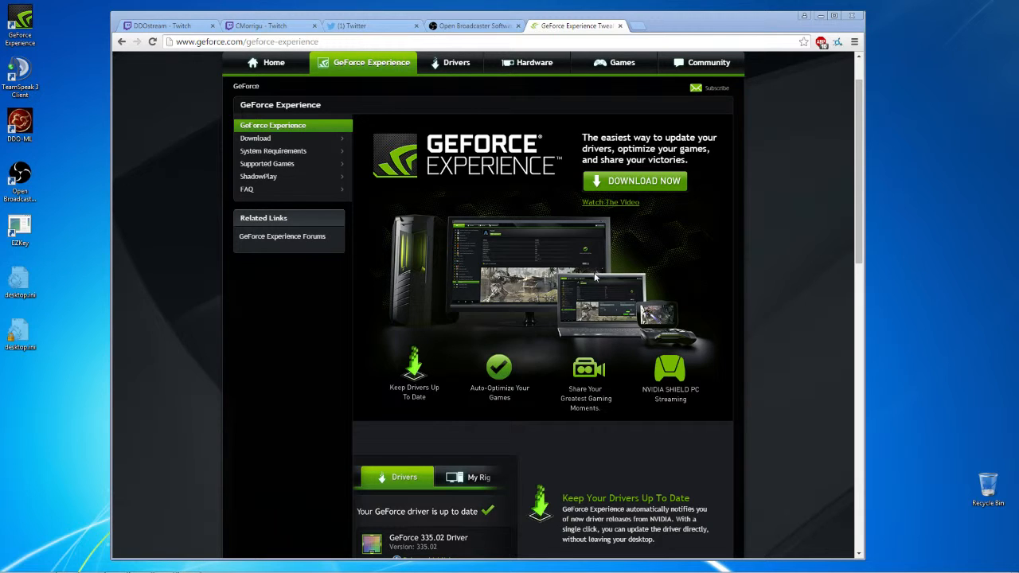
mouse_move(446, 356)
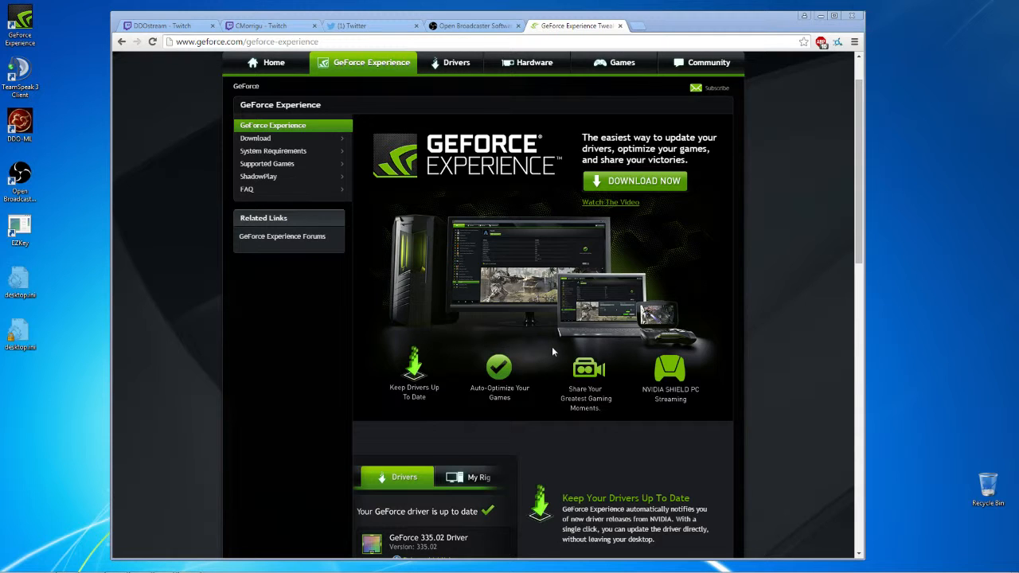
mouse_move(436, 297)
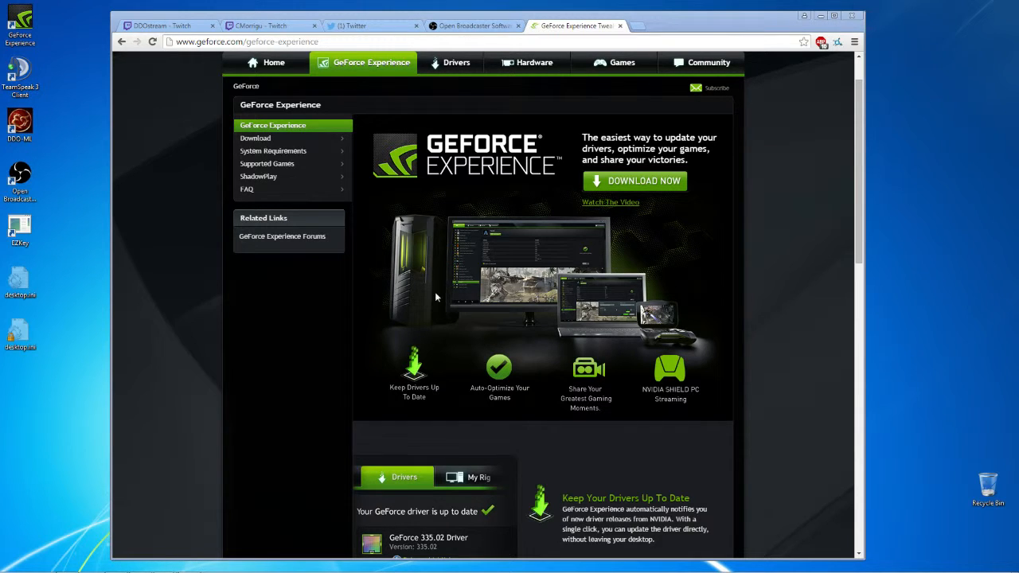
mouse_move(438, 290)
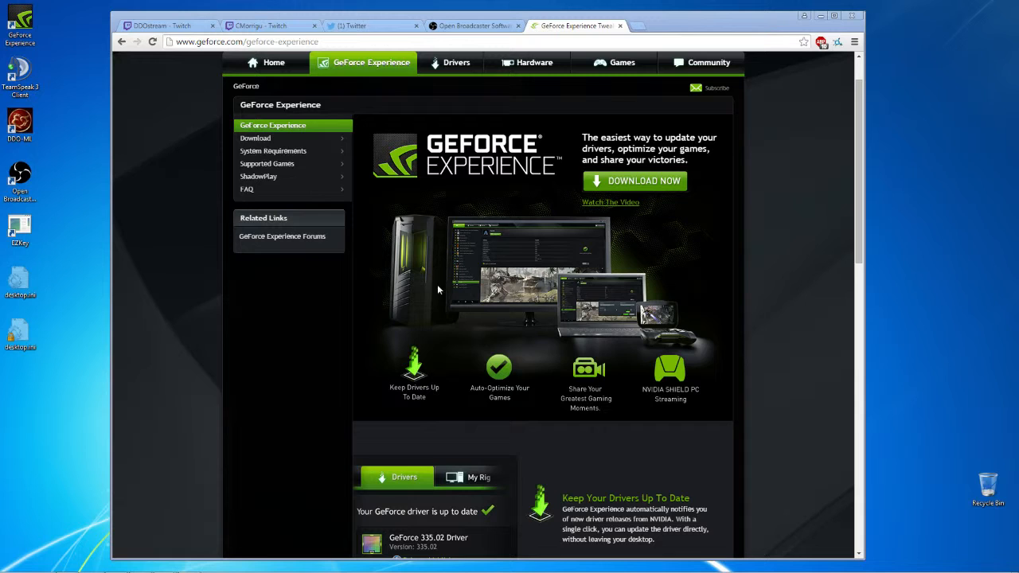
mouse_move(548, 365)
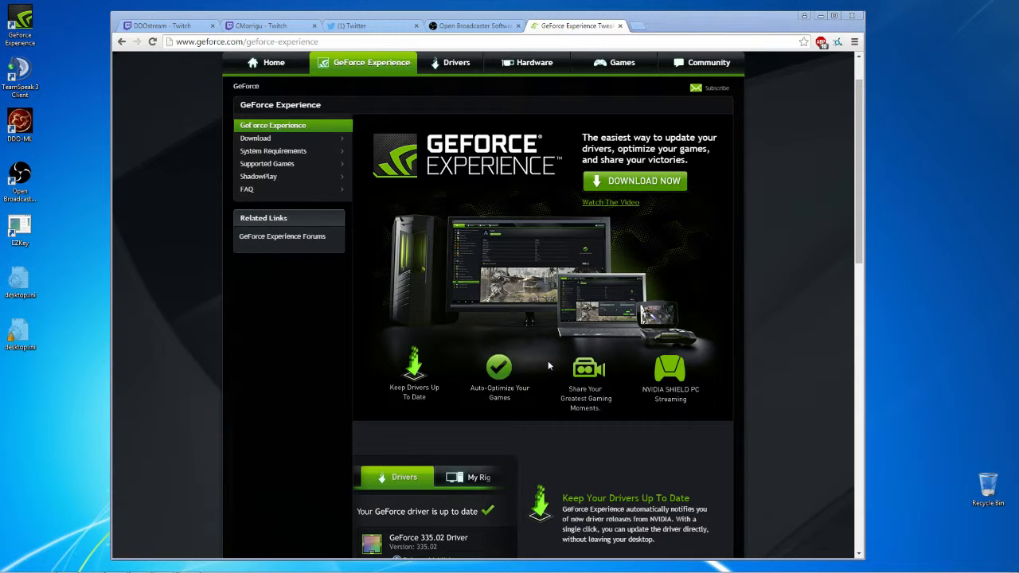
mouse_move(608, 401)
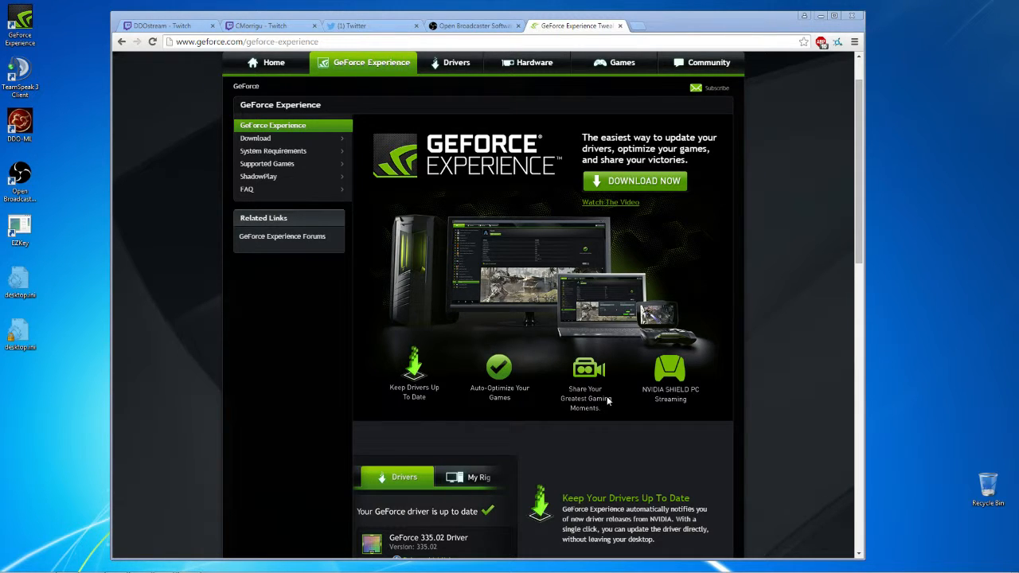
mouse_move(599, 438)
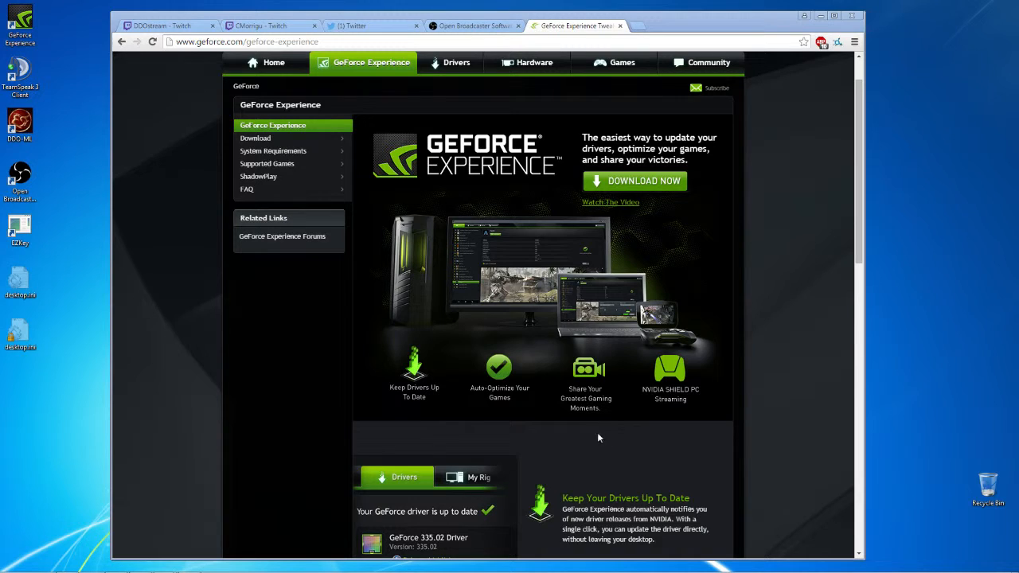
mouse_move(614, 453)
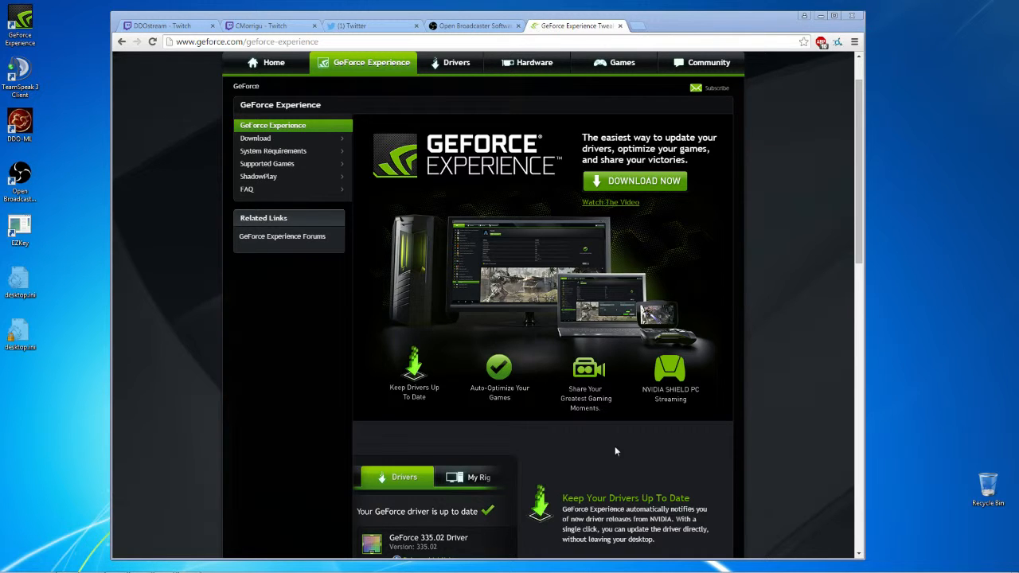
mouse_move(581, 406)
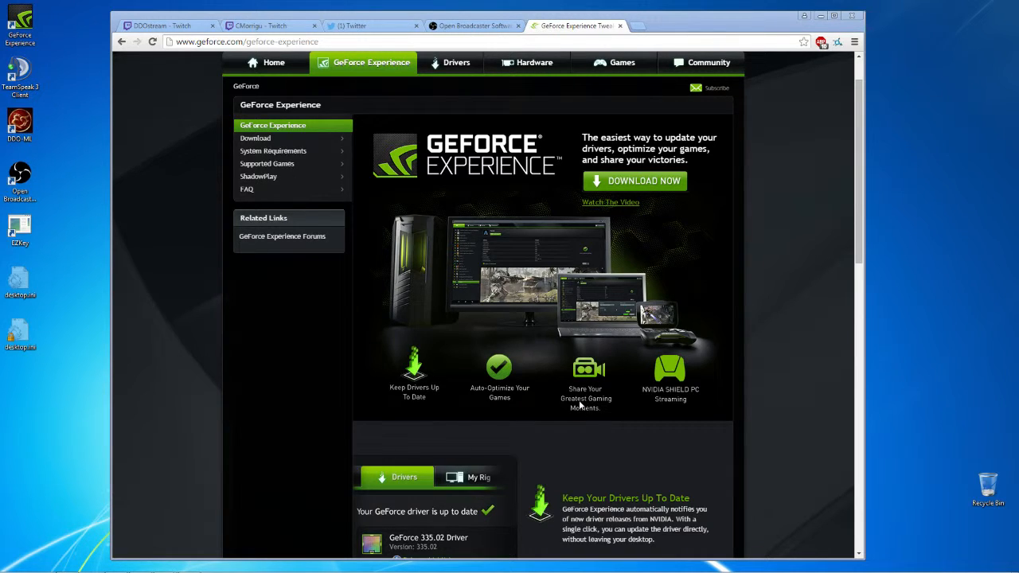
mouse_move(613, 406)
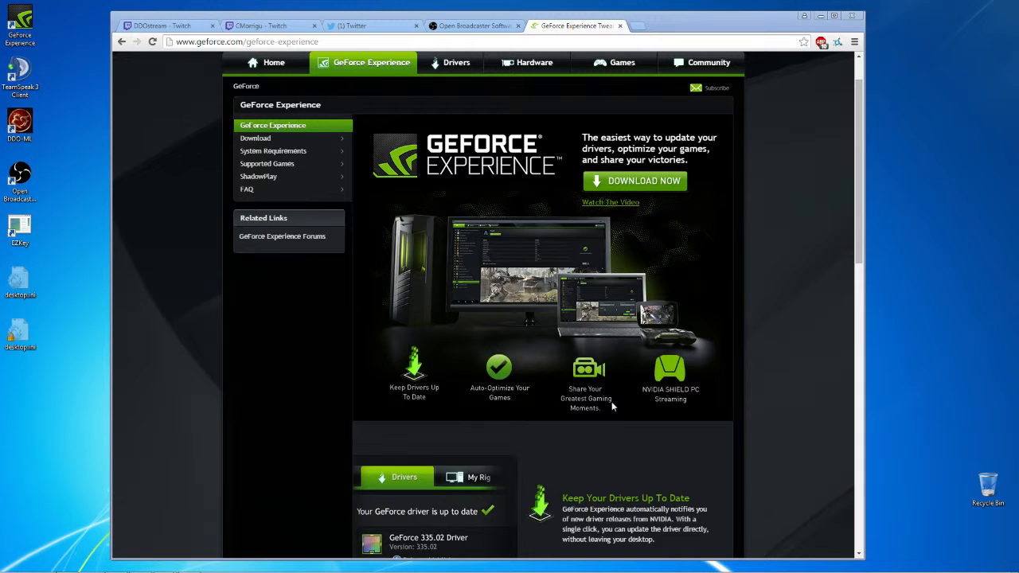
mouse_move(597, 495)
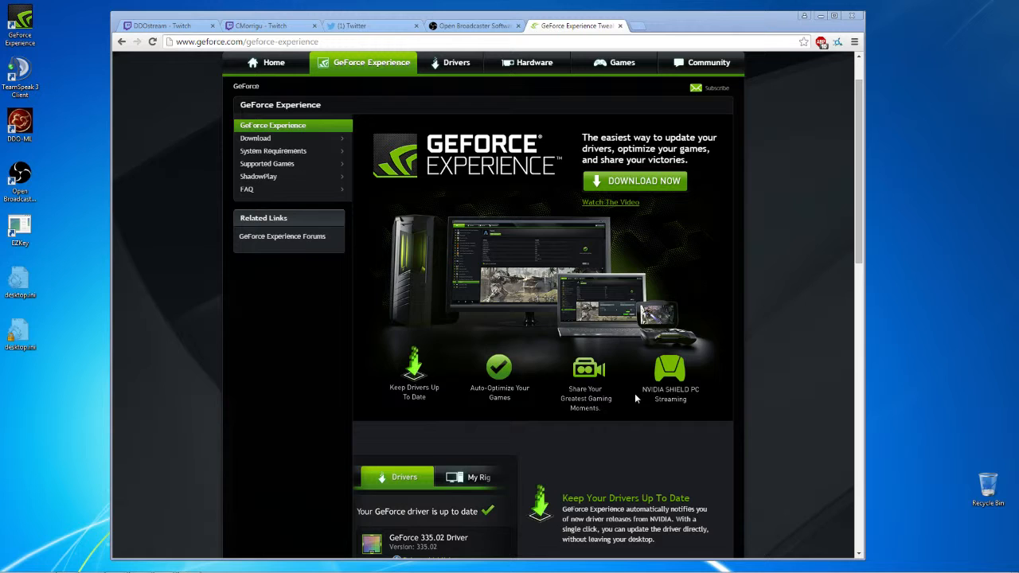
mouse_move(548, 411)
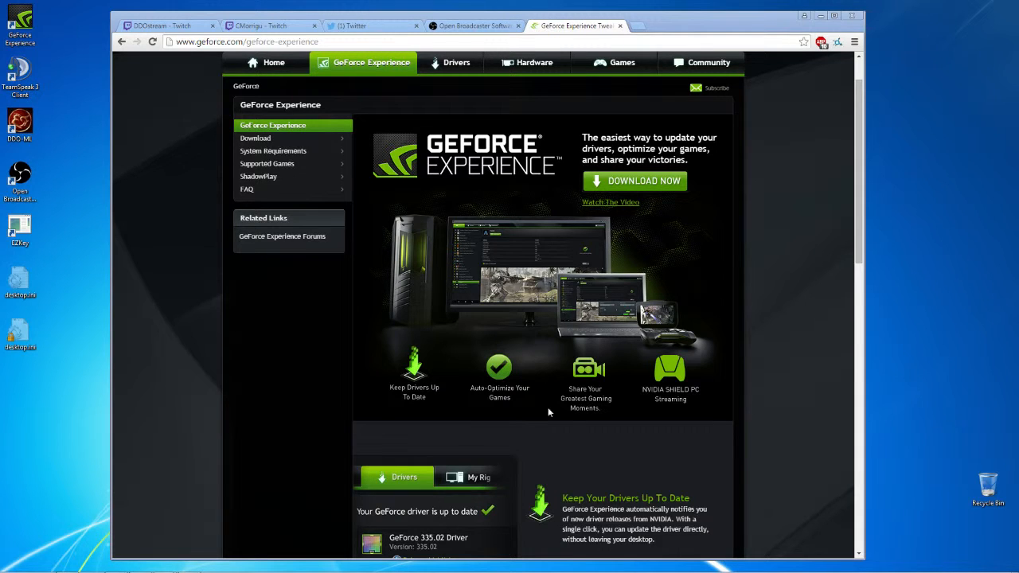
mouse_move(593, 360)
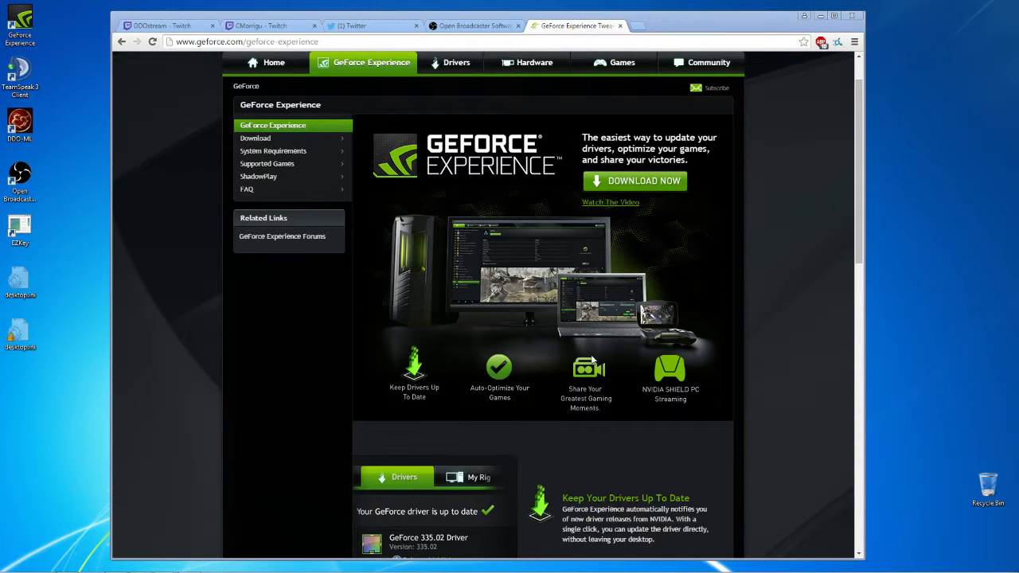
mouse_move(624, 357)
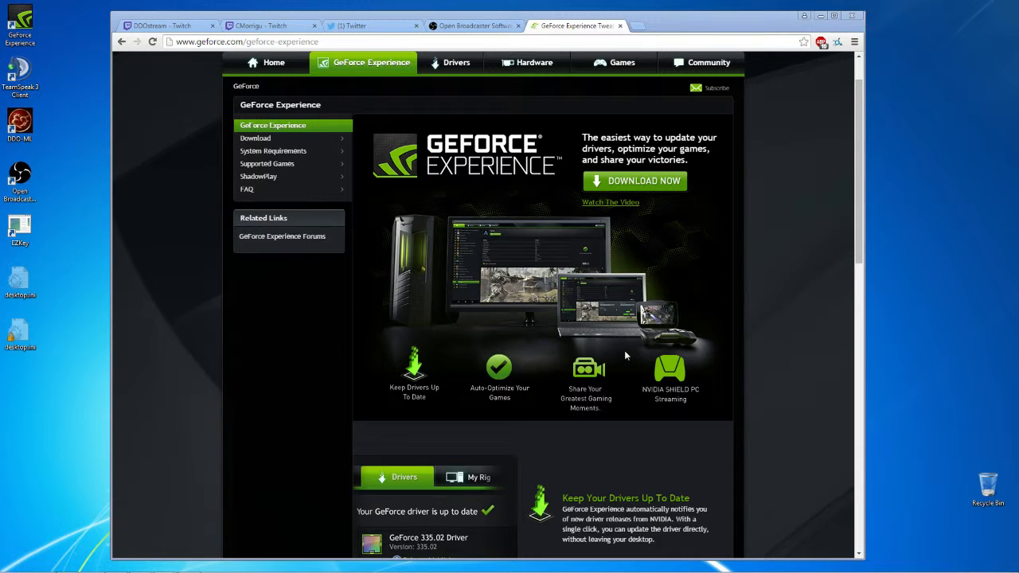
mouse_move(598, 401)
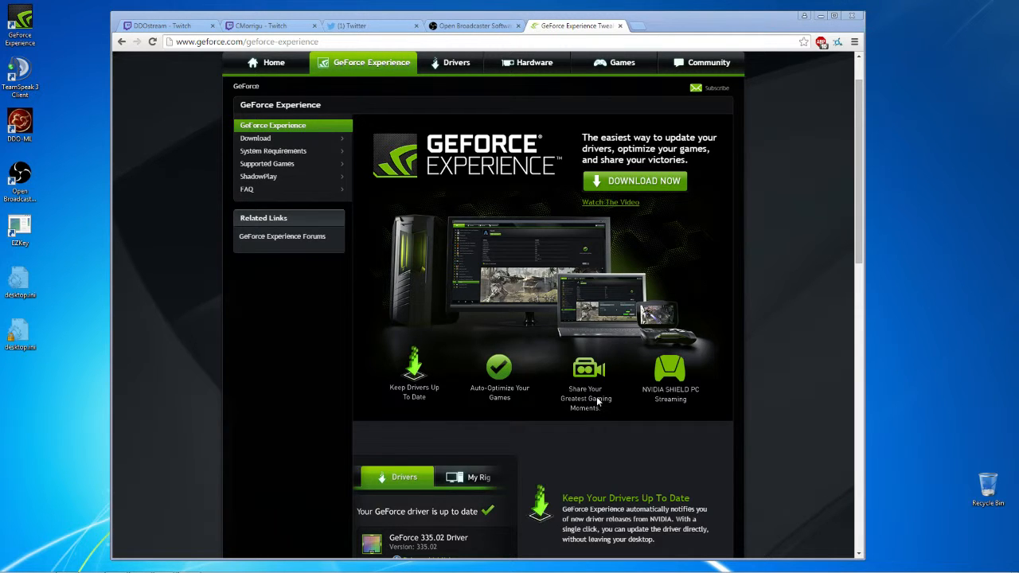
mouse_move(612, 420)
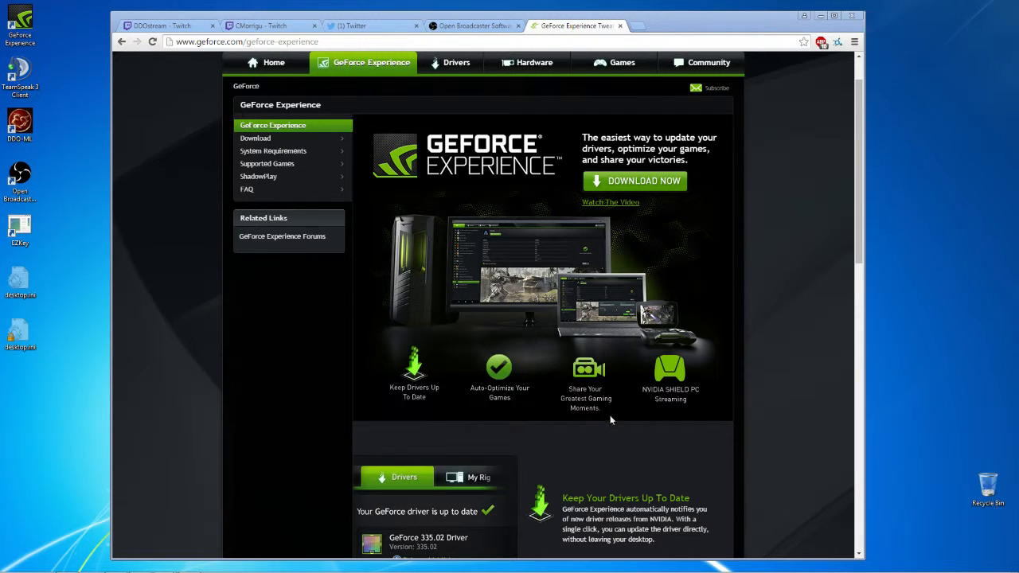
mouse_move(613, 412)
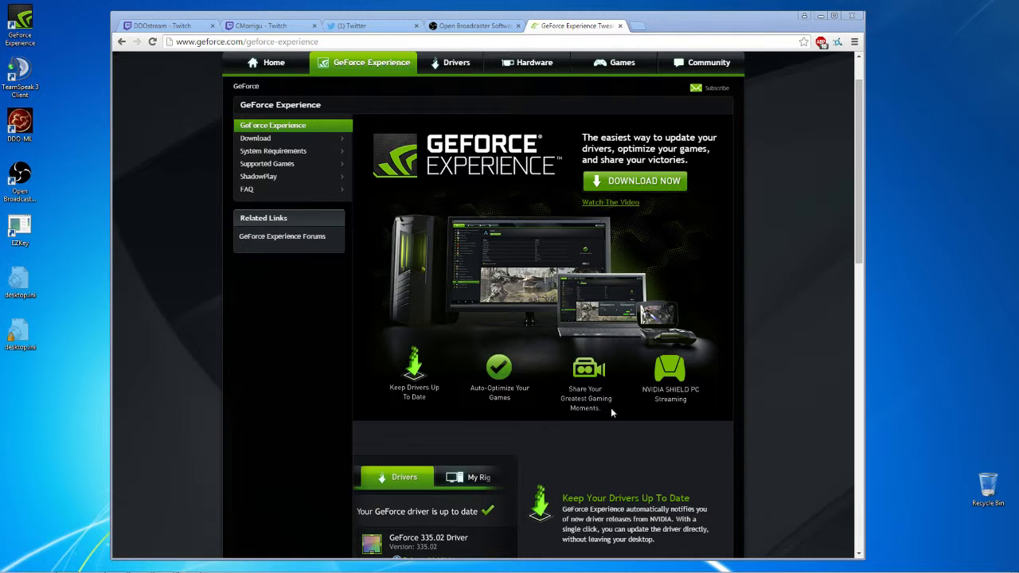
mouse_move(588, 411)
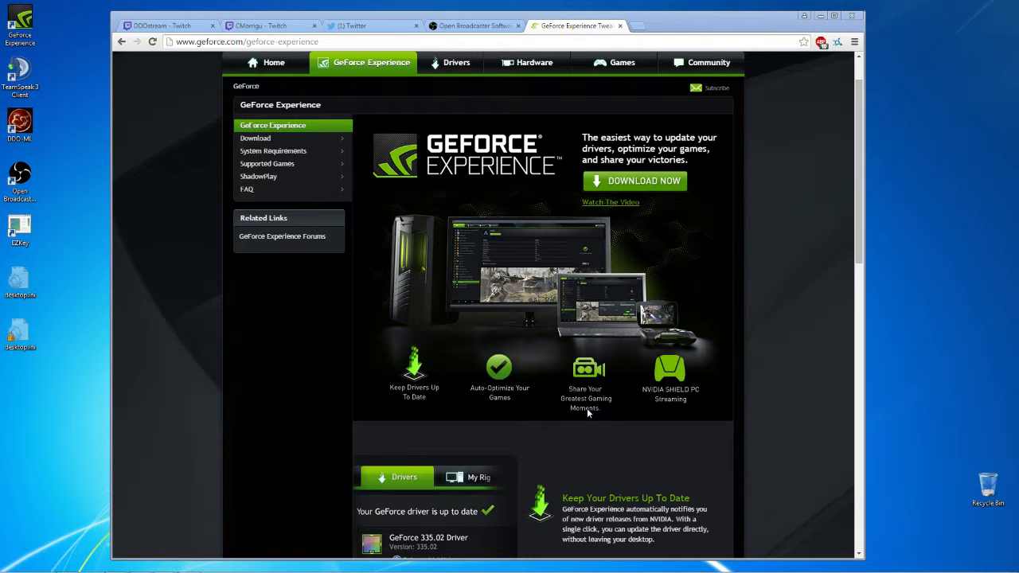
mouse_move(605, 401)
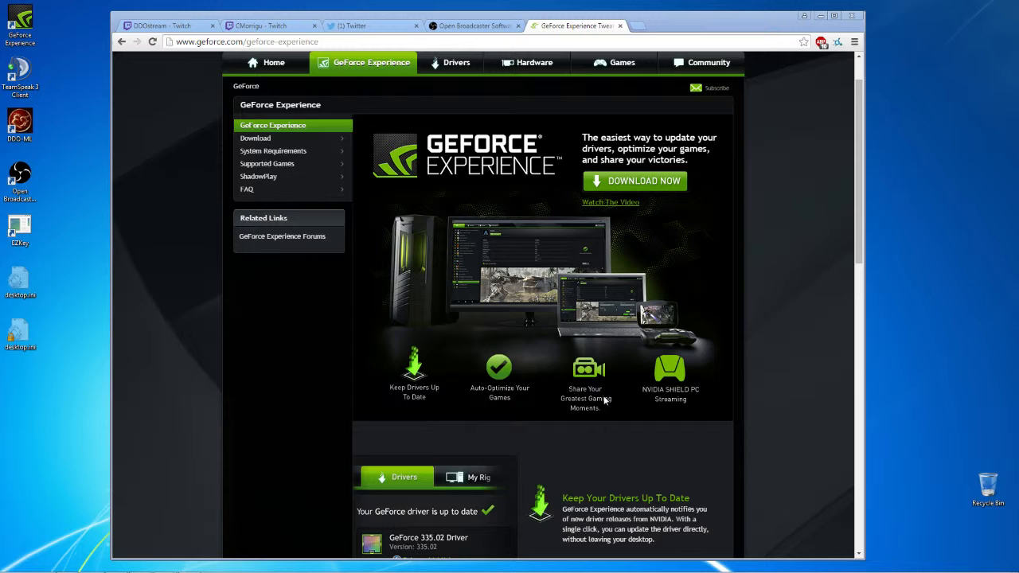
mouse_move(643, 338)
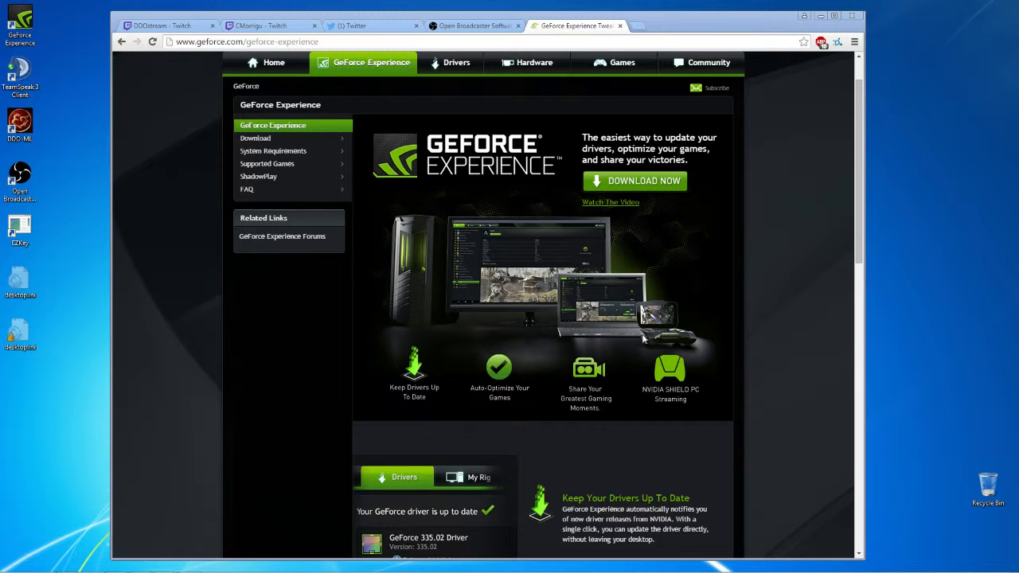
mouse_move(563, 305)
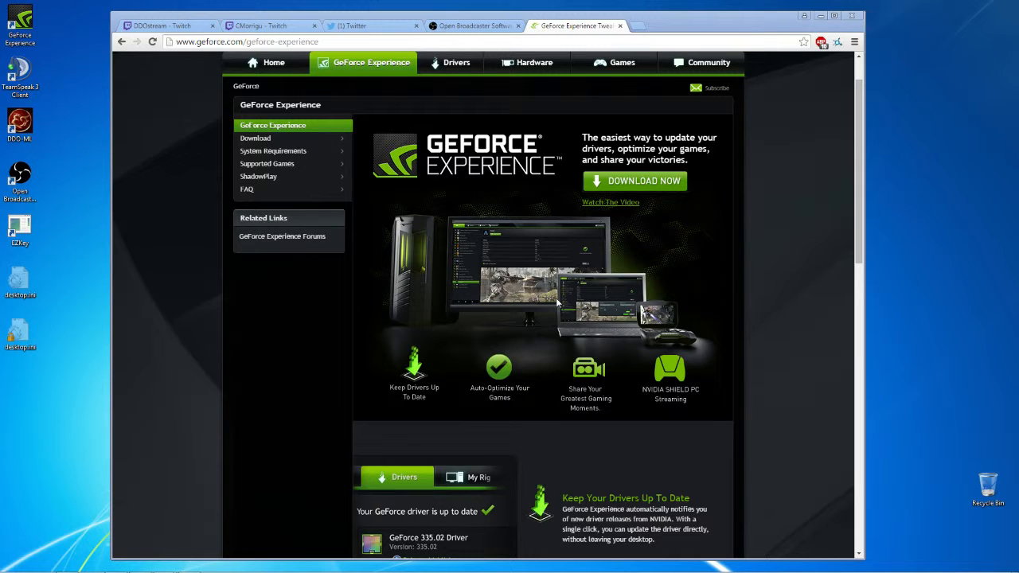
mouse_move(516, 300)
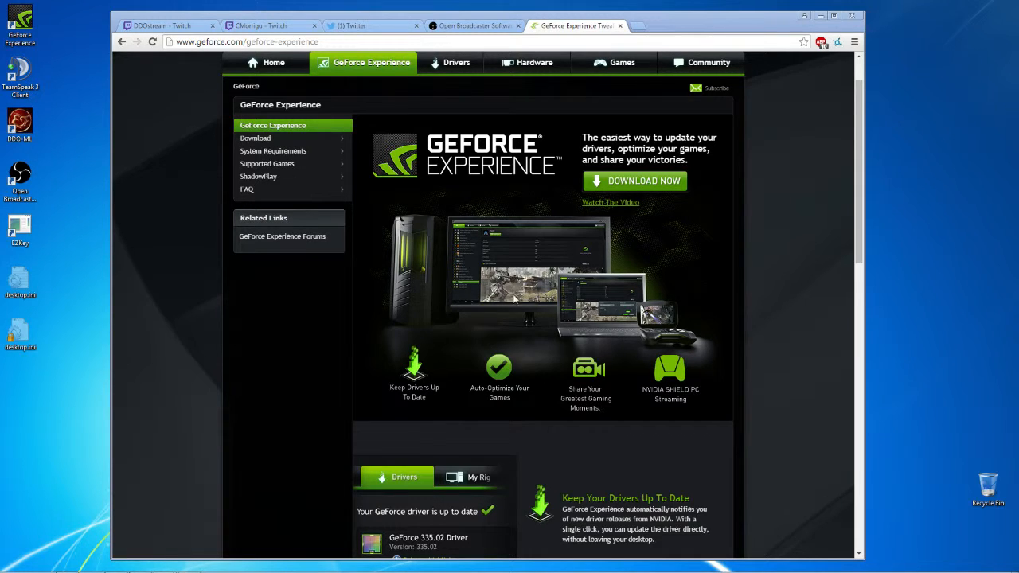
mouse_move(459, 423)
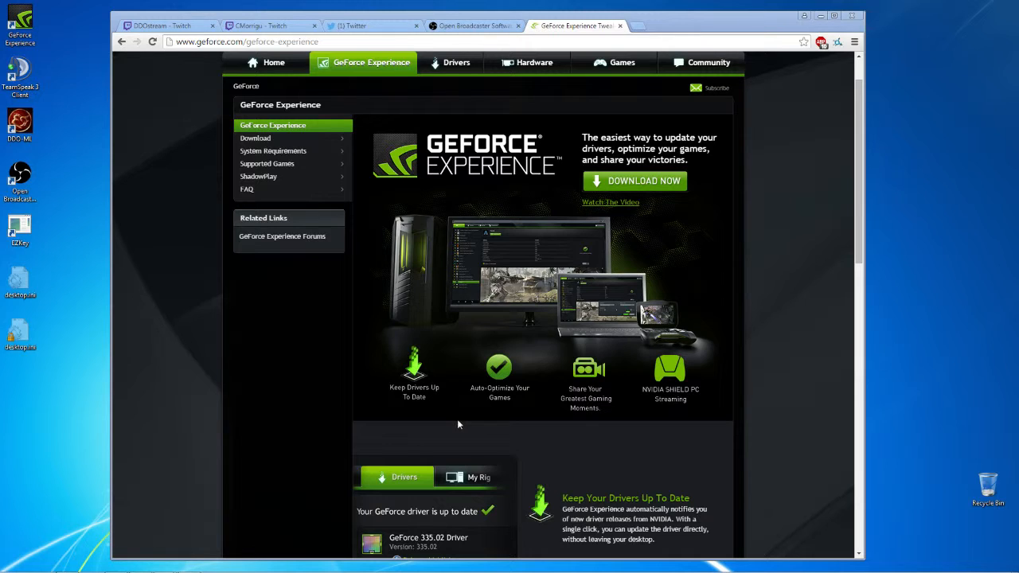
mouse_move(494, 357)
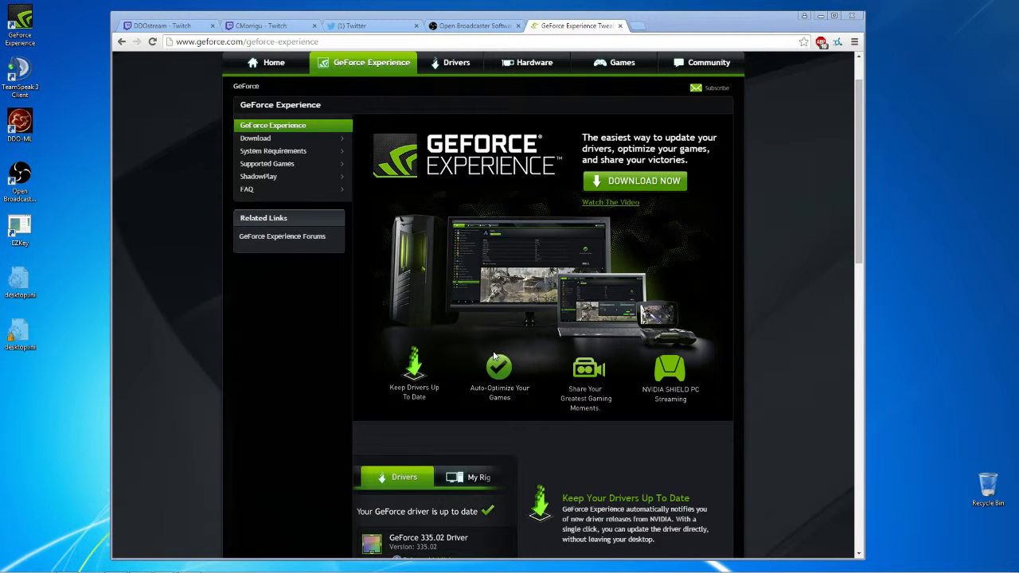
mouse_move(507, 391)
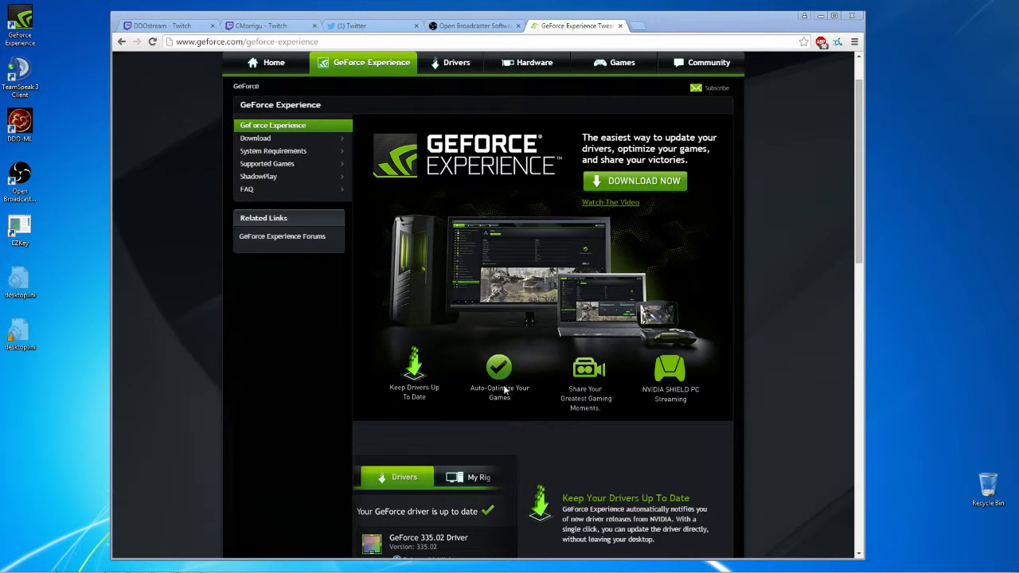
mouse_move(495, 395)
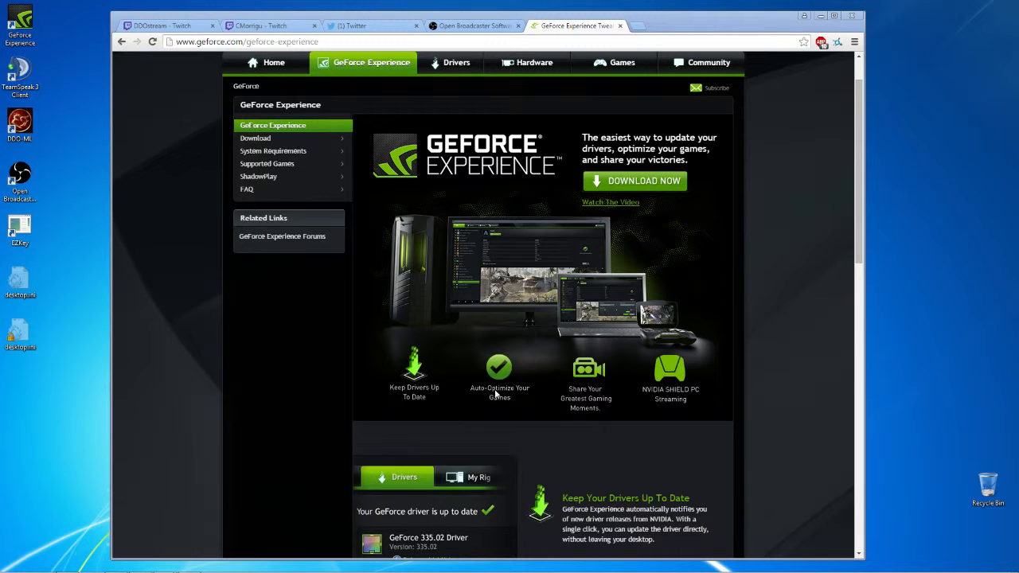
mouse_move(506, 391)
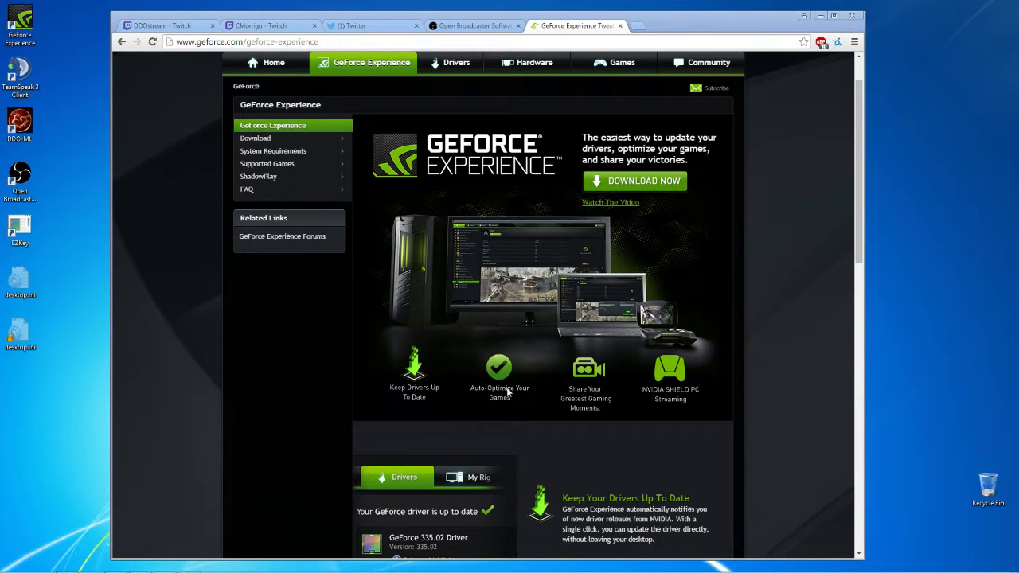
mouse_move(460, 387)
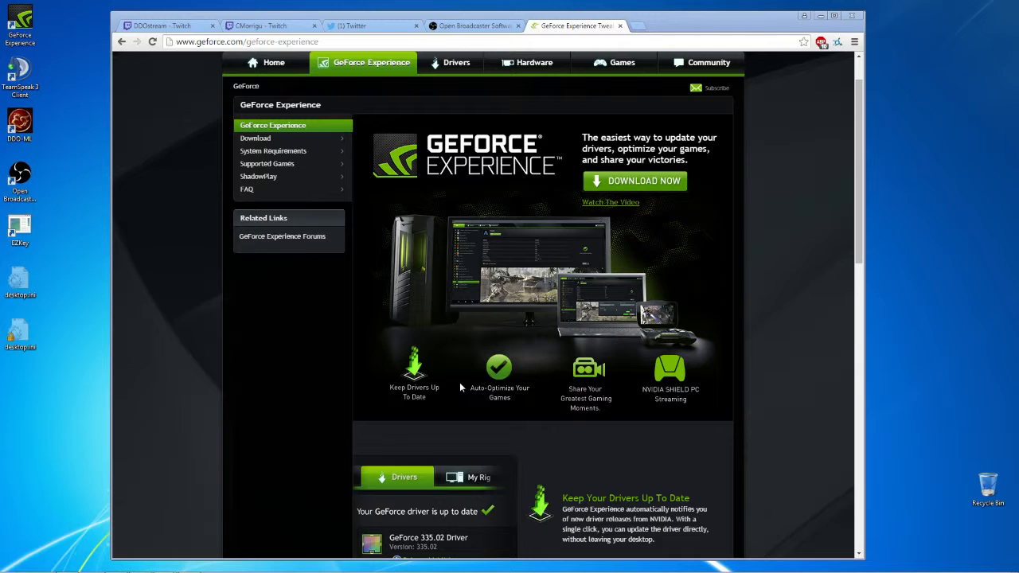
mouse_move(541, 390)
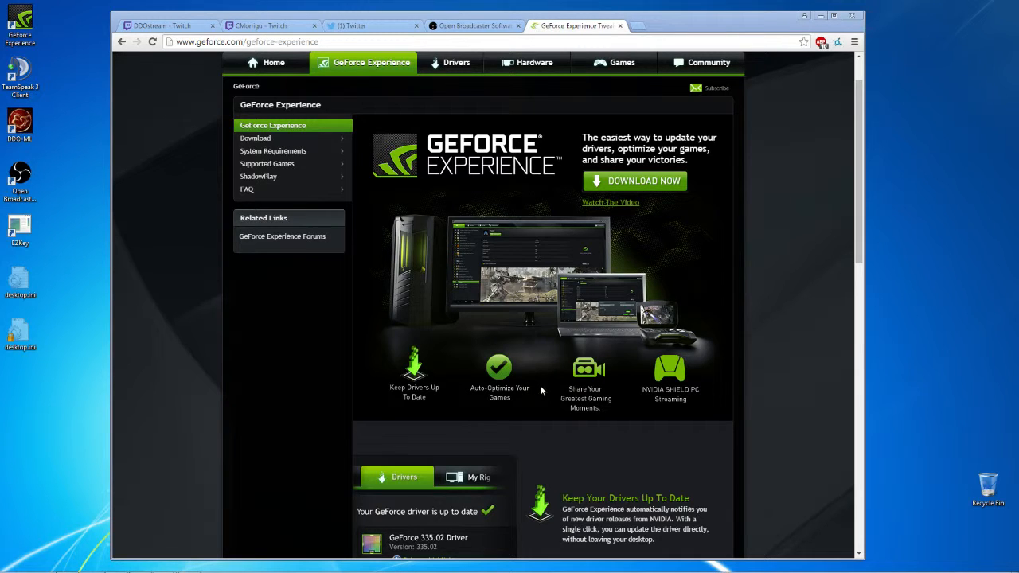
mouse_move(501, 290)
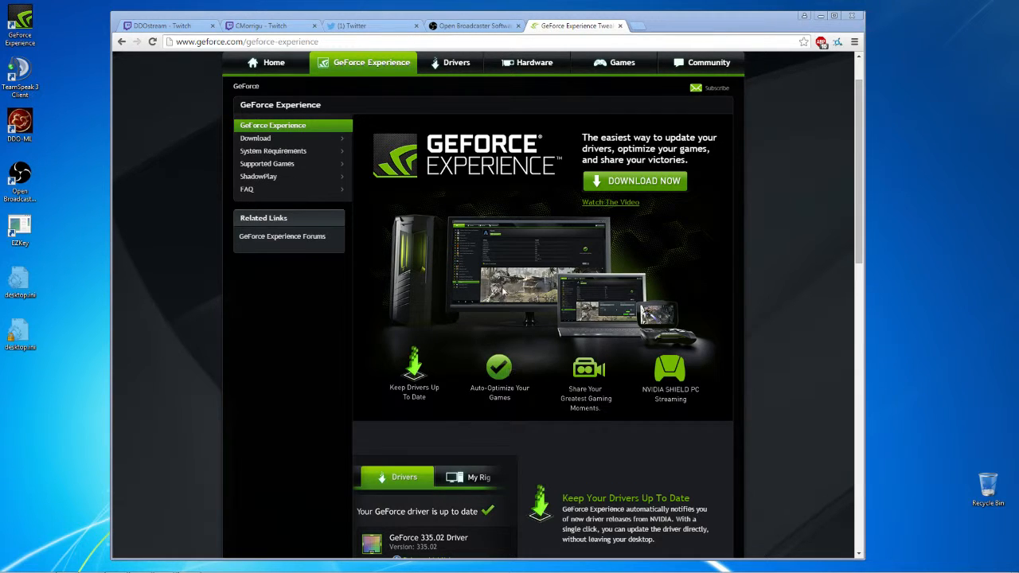
mouse_move(475, 354)
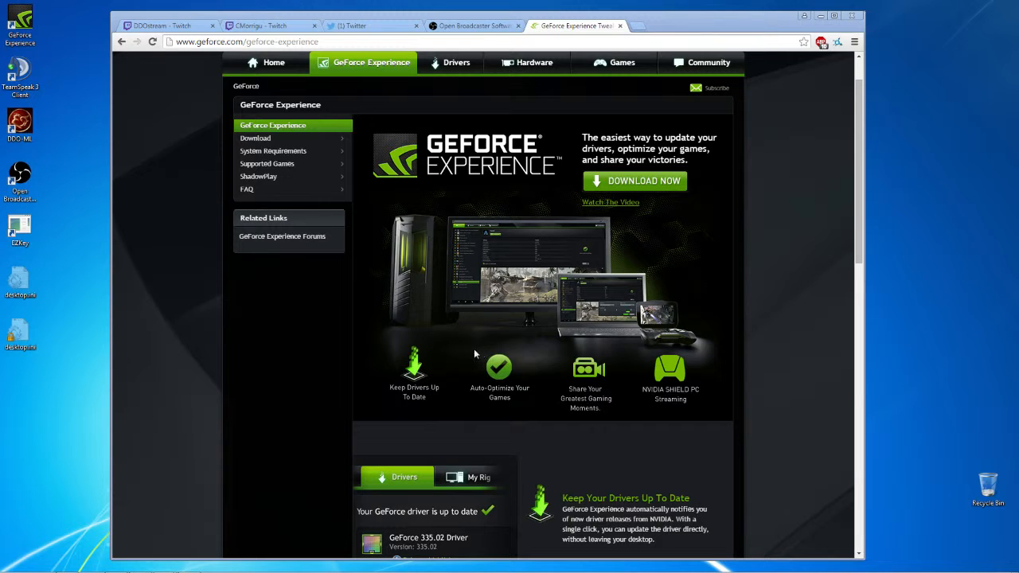
mouse_move(475, 449)
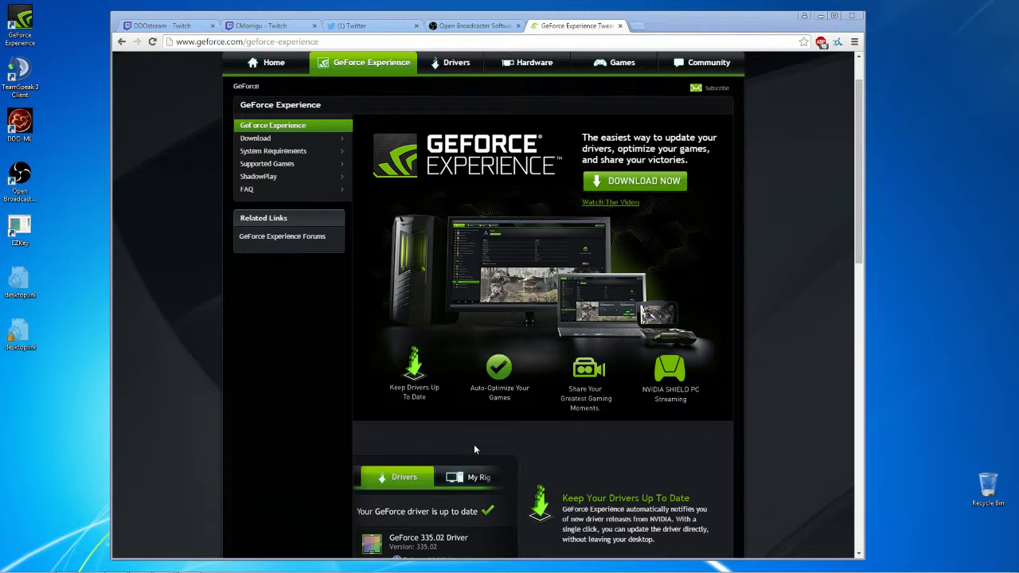
mouse_move(529, 316)
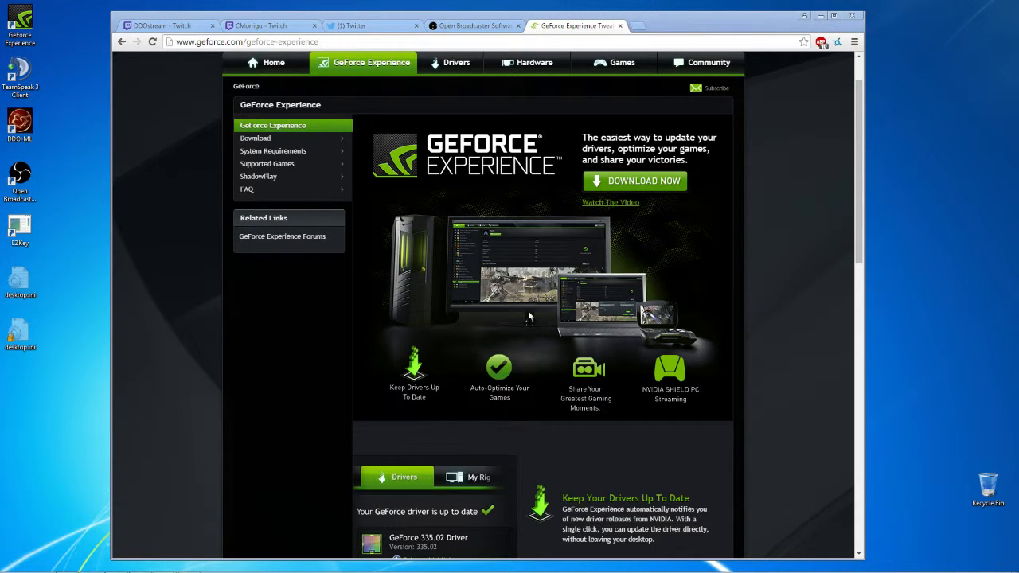
mouse_move(666, 328)
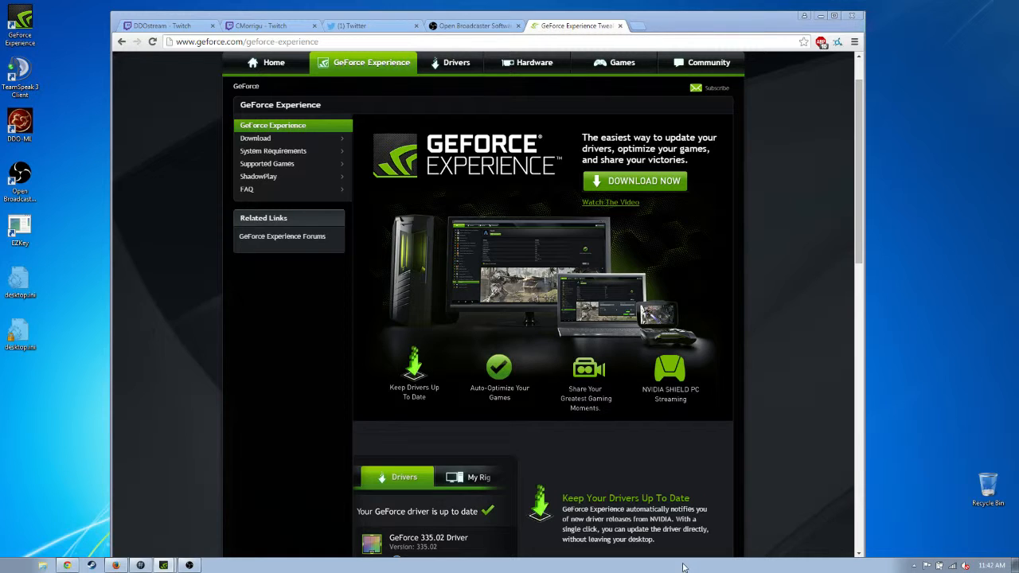
mouse_move(672, 561)
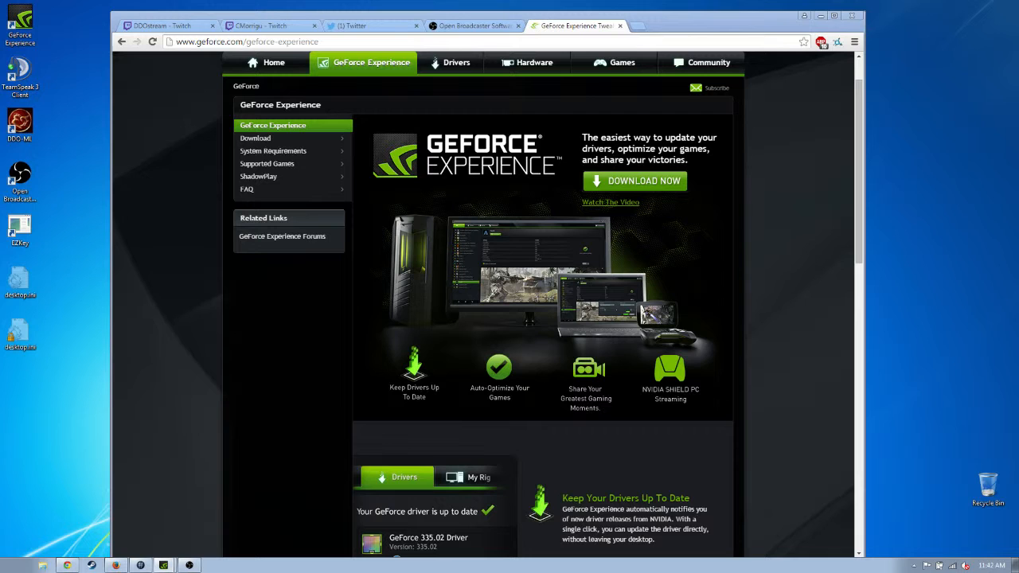
mouse_move(61, 436)
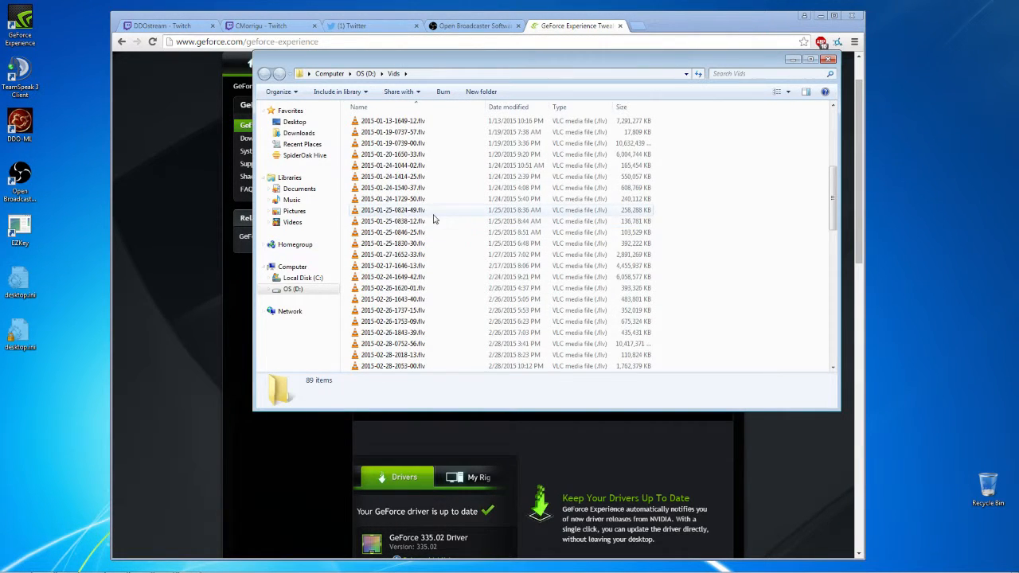
Step: Scroll the Vids folder to the top and open the Dungeons & Dragons Online folder
scroll(down, 3)
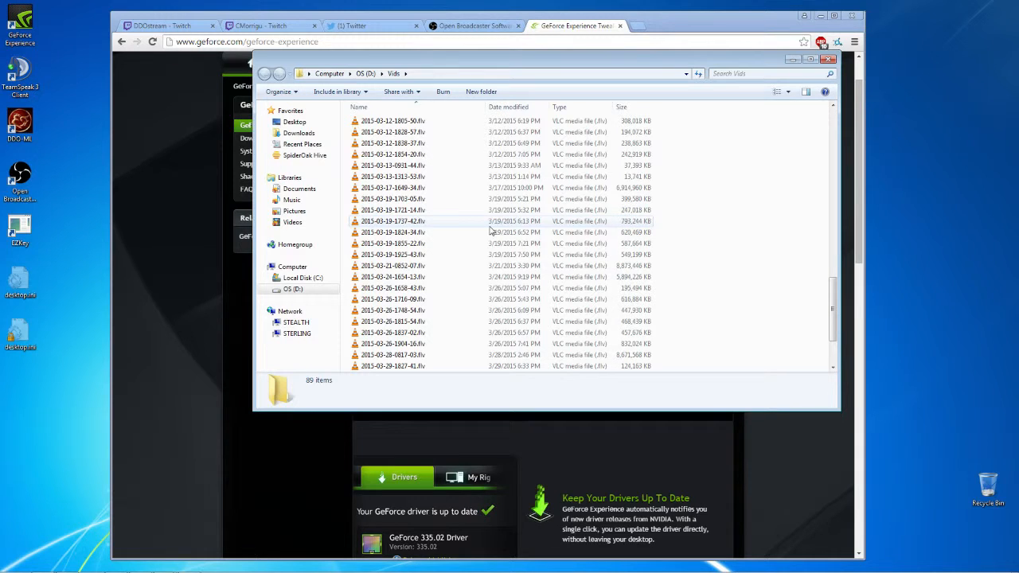
scroll(down, 3)
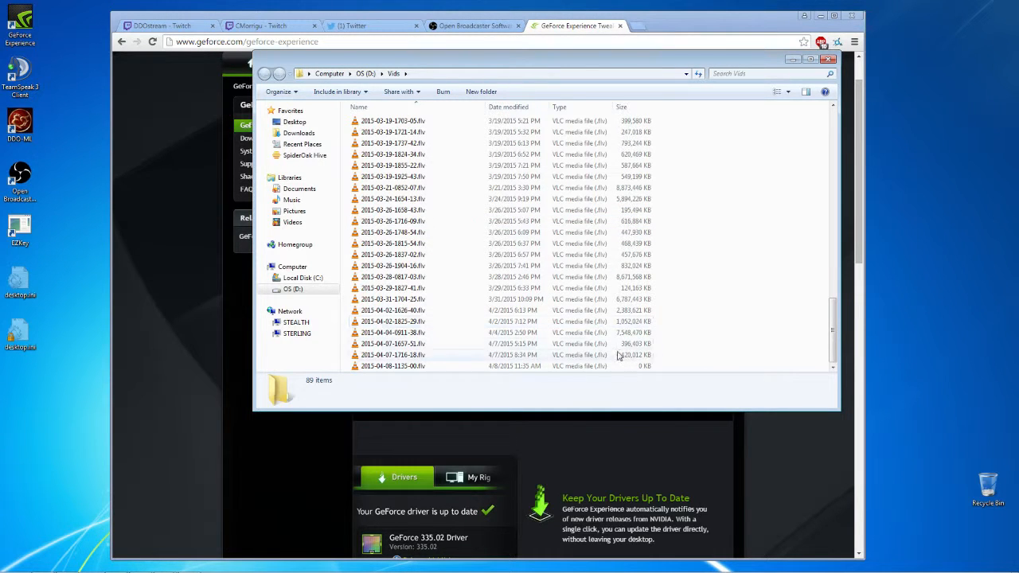
scroll(up, 3)
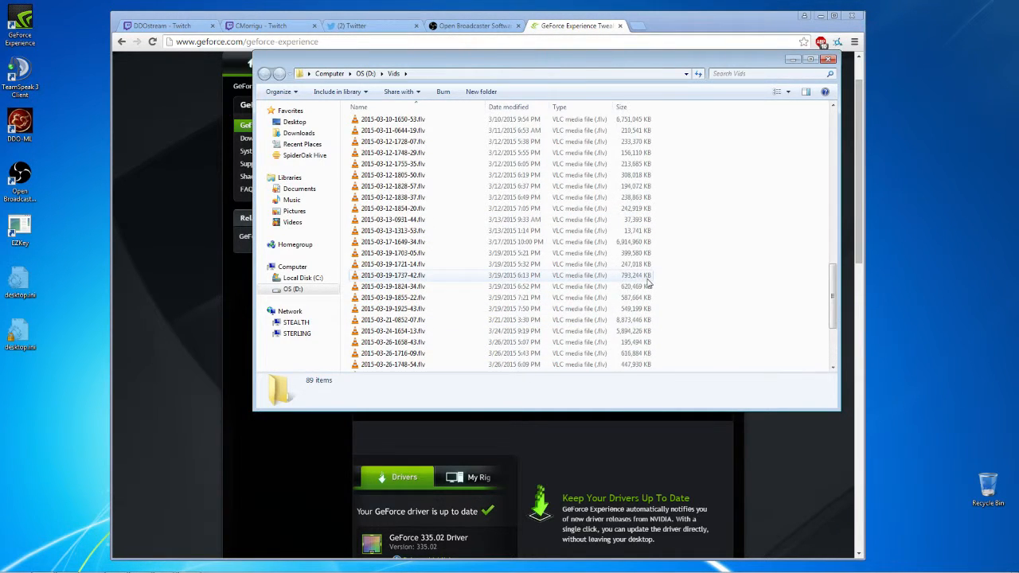
scroll(up, 3)
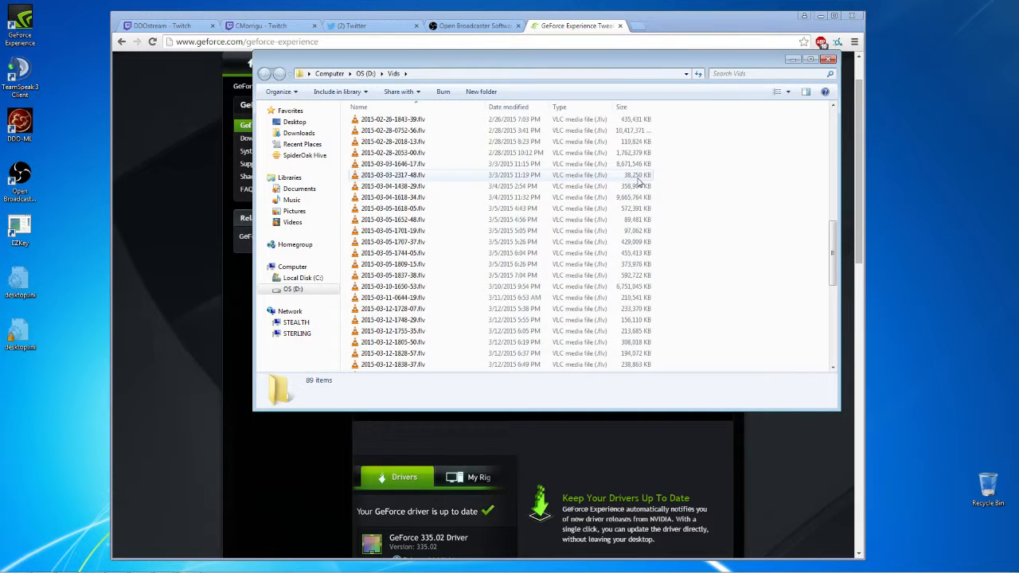
scroll(up, 3)
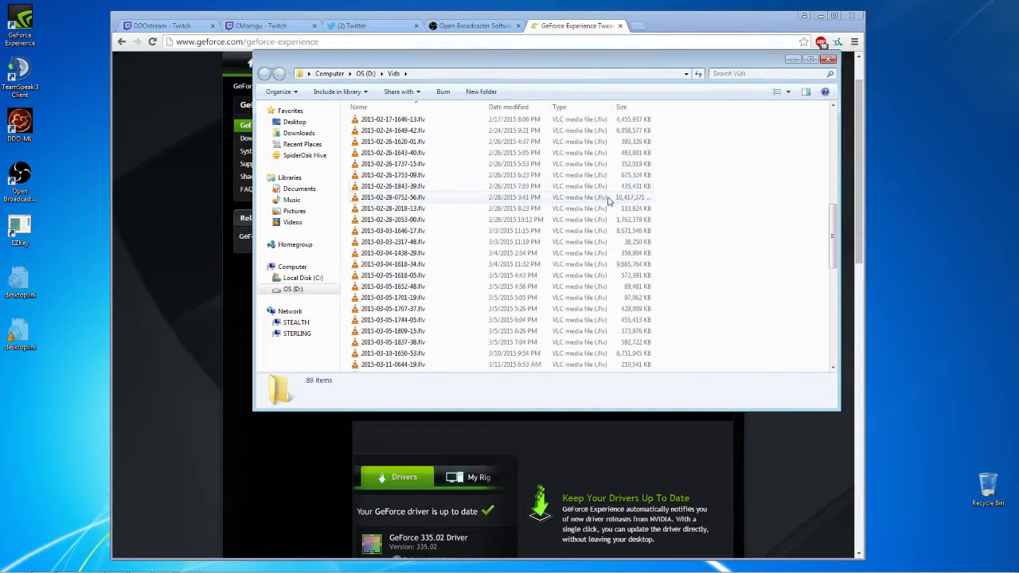
scroll(up, 3)
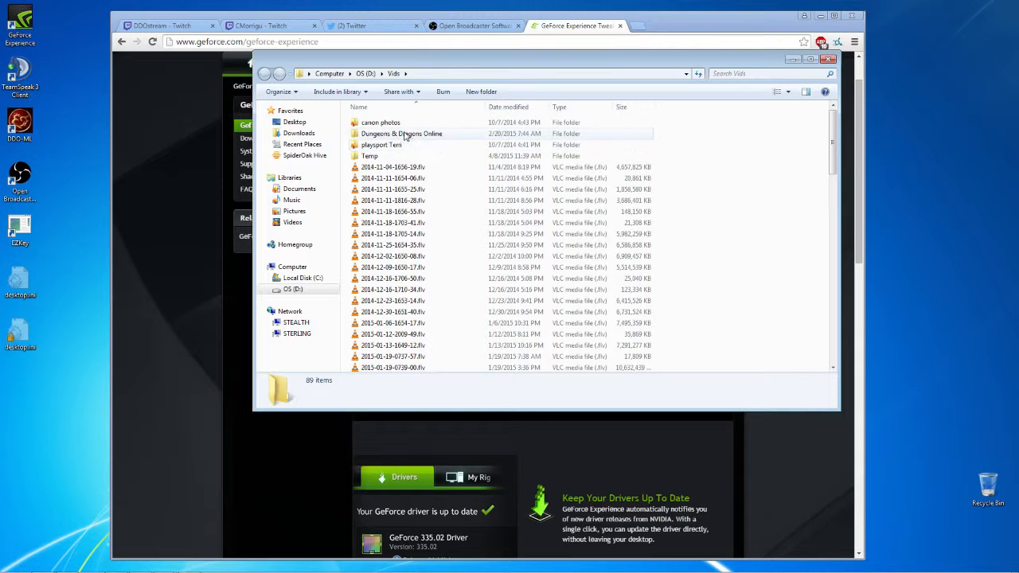
double_click(401, 134)
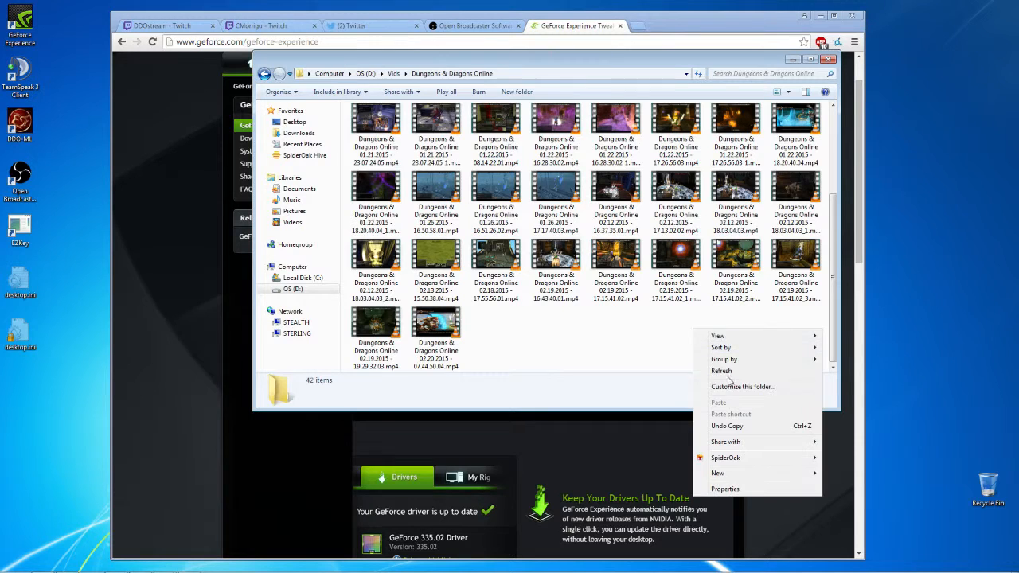
Step: Switch the 42 clips to Details view and widen the Name column to show full file names
click(720, 347)
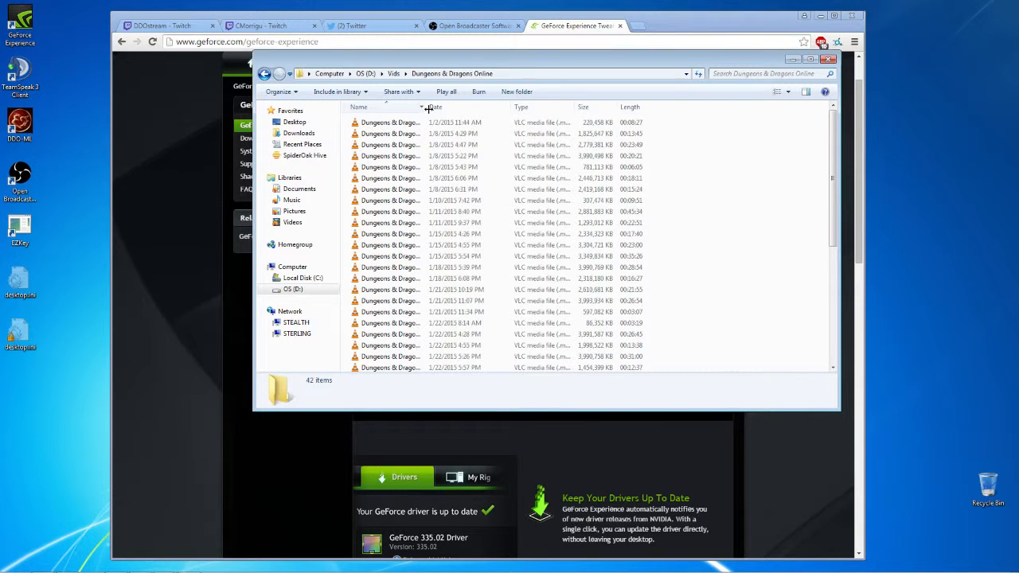
drag(427, 107, 550, 107)
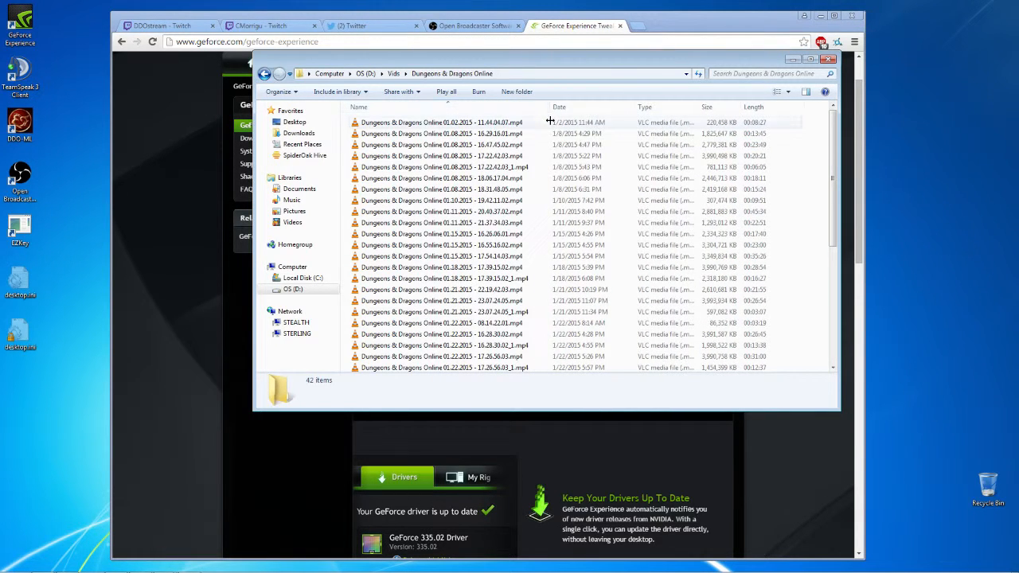
scroll(down, 3)
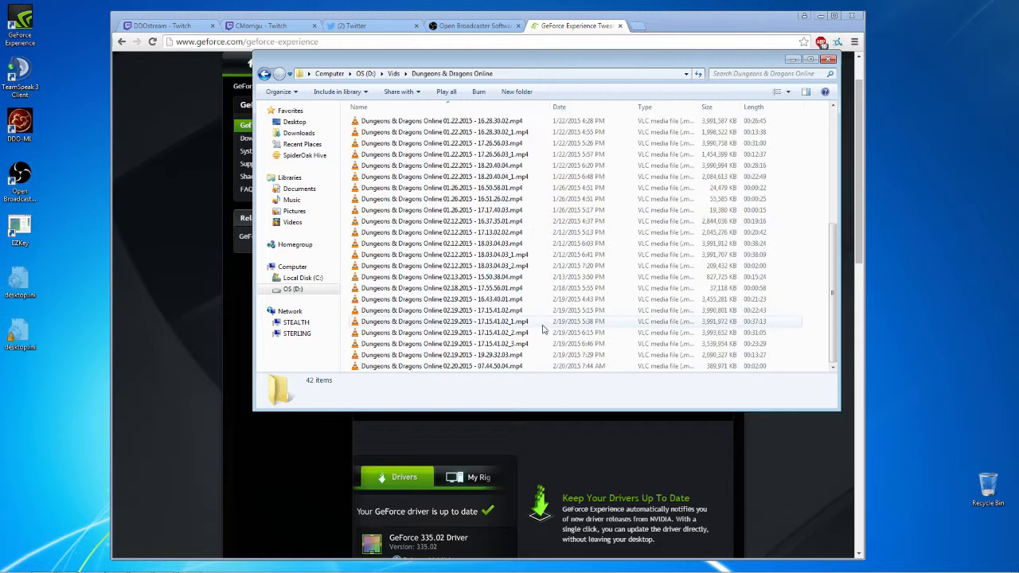
mouse_move(577, 327)
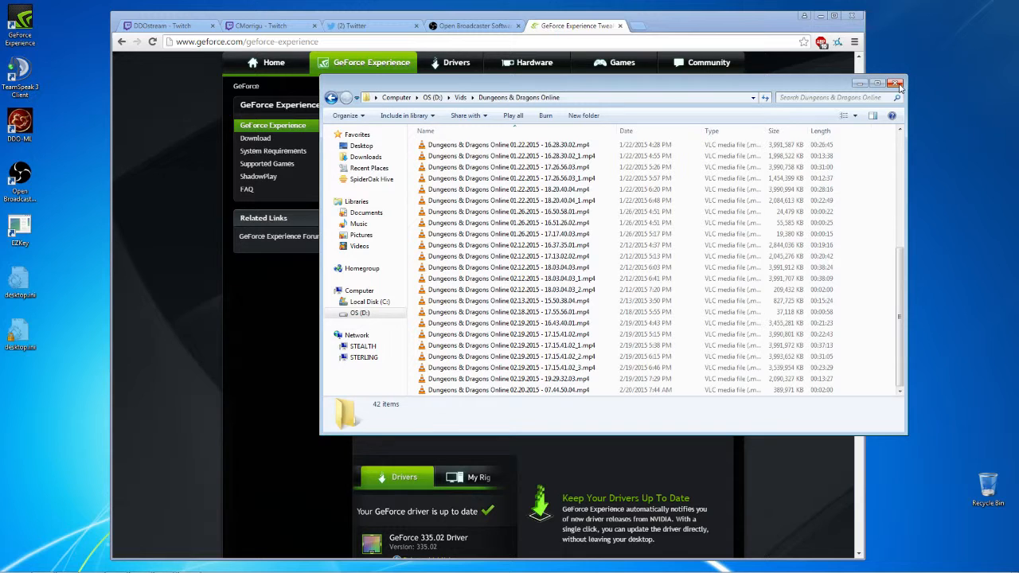
Step: Bring the Chrome GeForce Experience tab back to the front
click(895, 83)
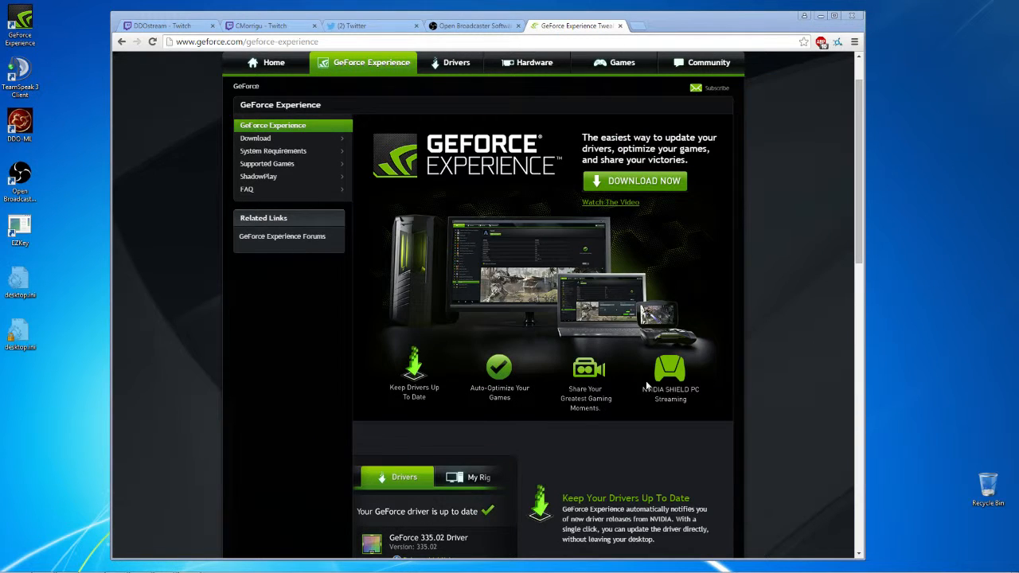
mouse_move(607, 401)
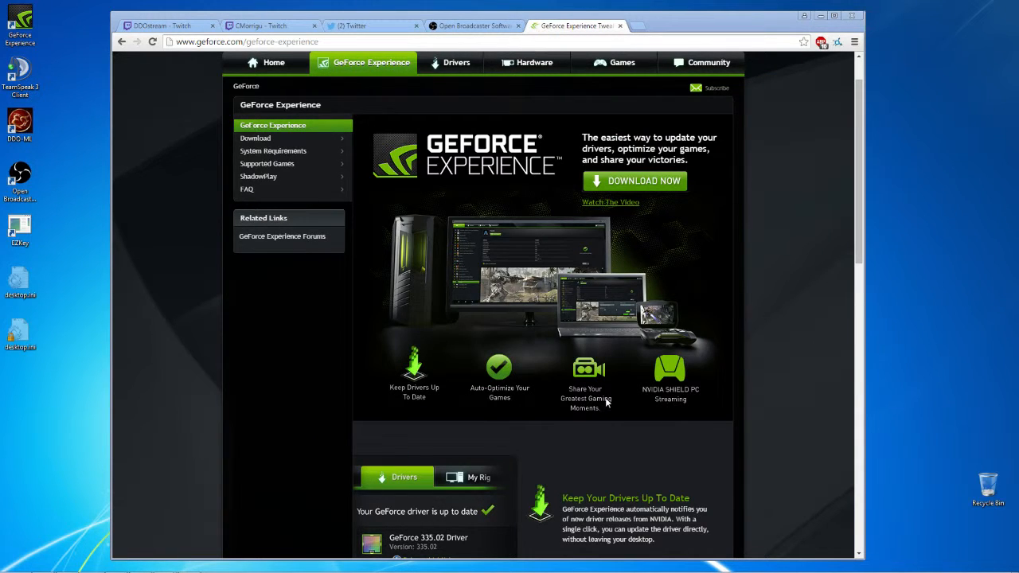
mouse_move(398, 306)
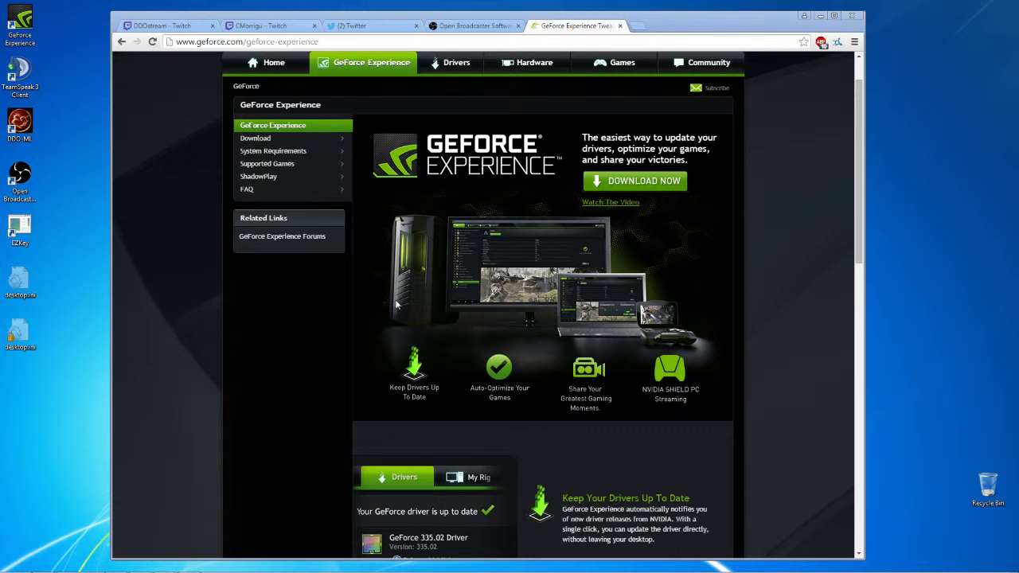
mouse_move(524, 297)
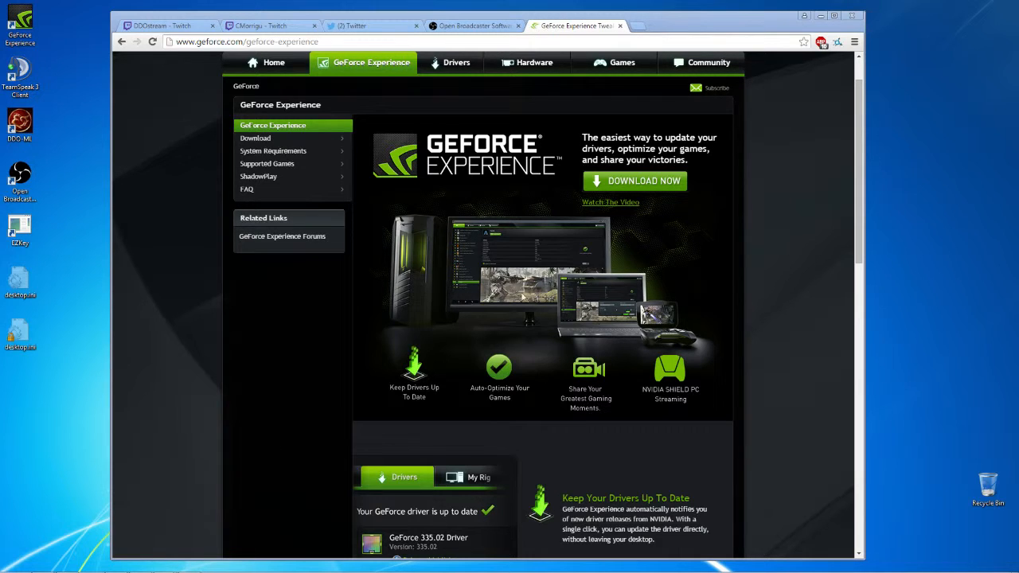
mouse_move(544, 353)
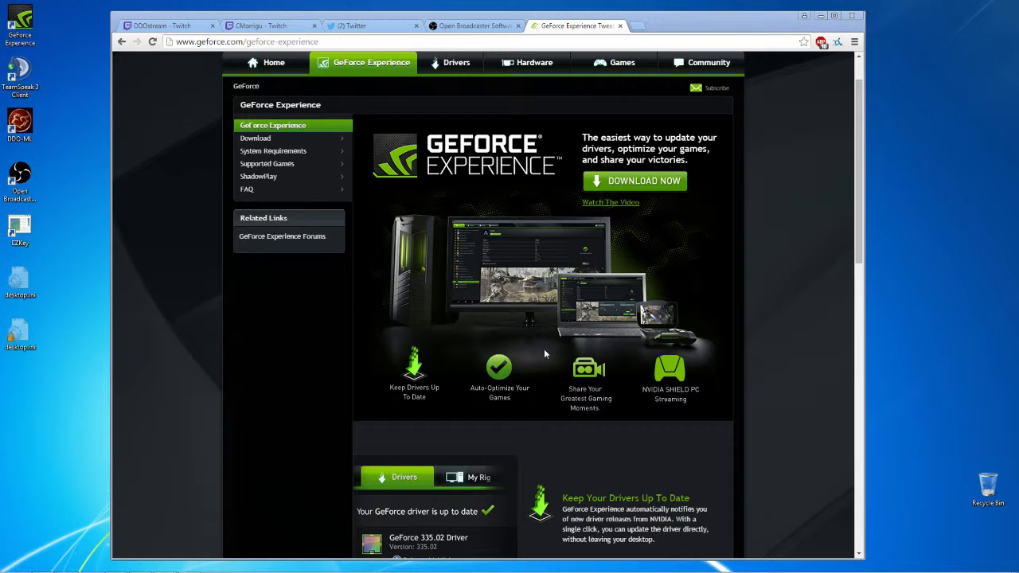
mouse_move(560, 360)
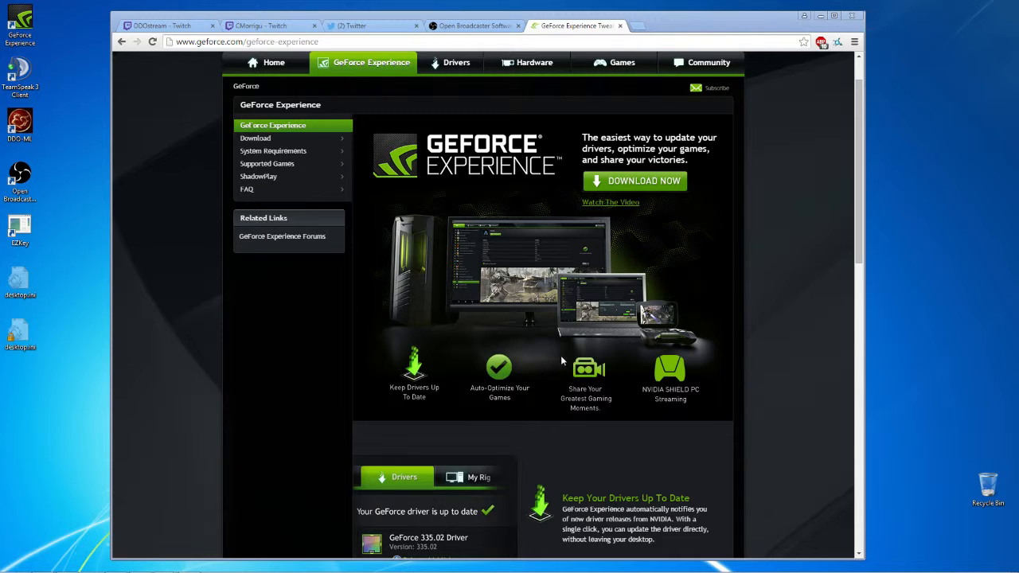
mouse_move(647, 284)
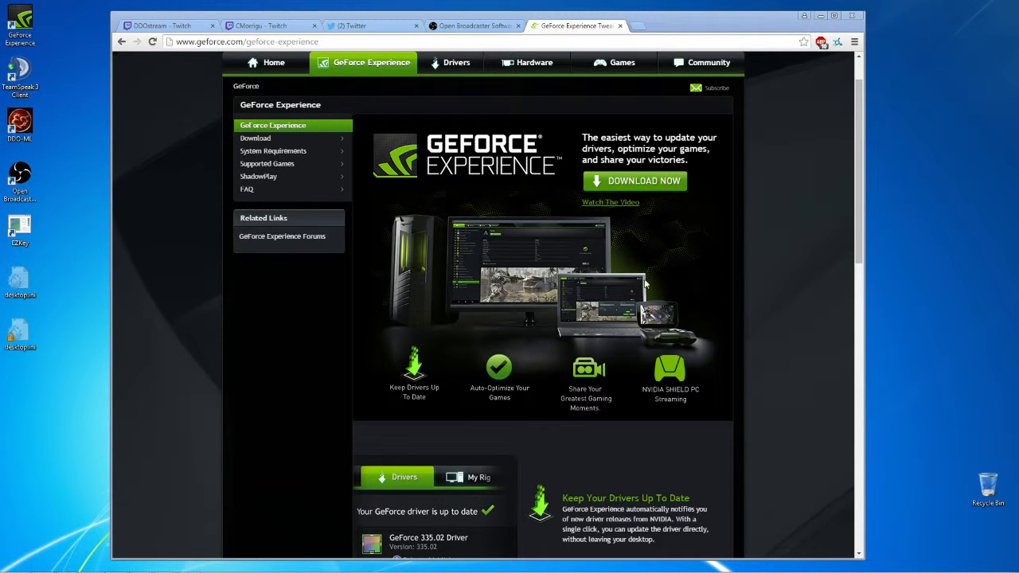
mouse_move(605, 290)
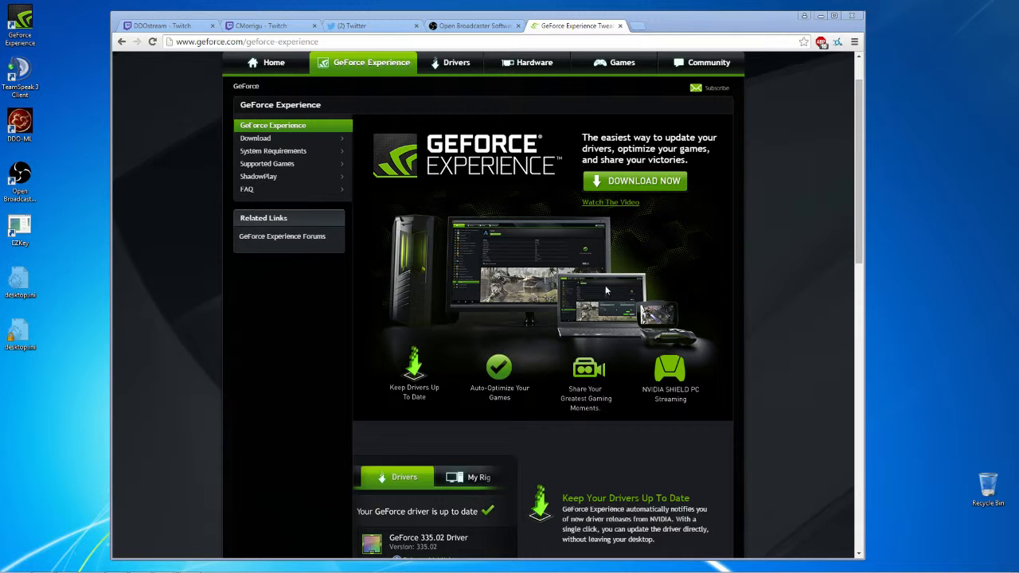
mouse_move(672, 358)
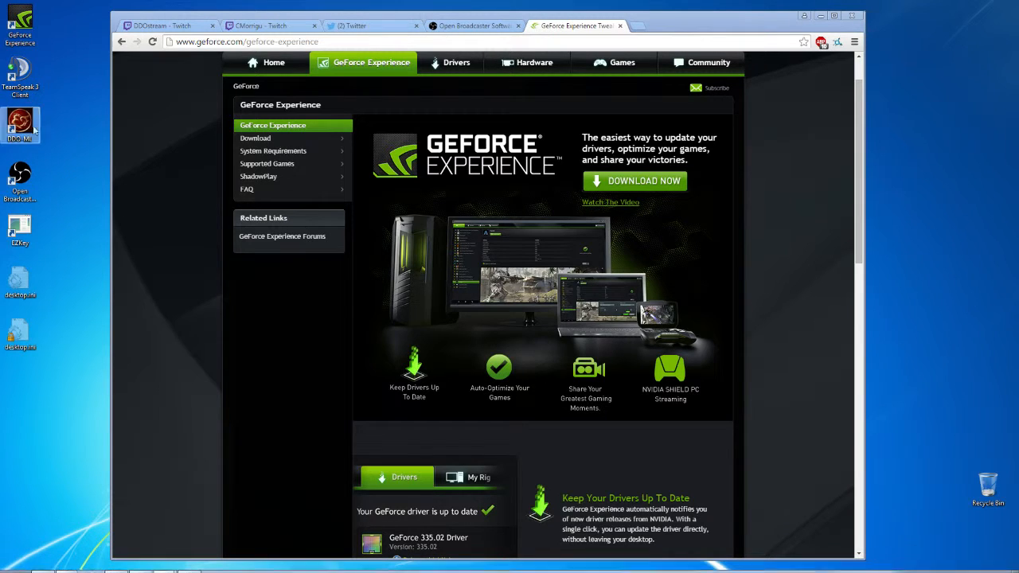
Step: Launch DDO-HK from its desktop icon and let it finish patching
double_click(19, 126)
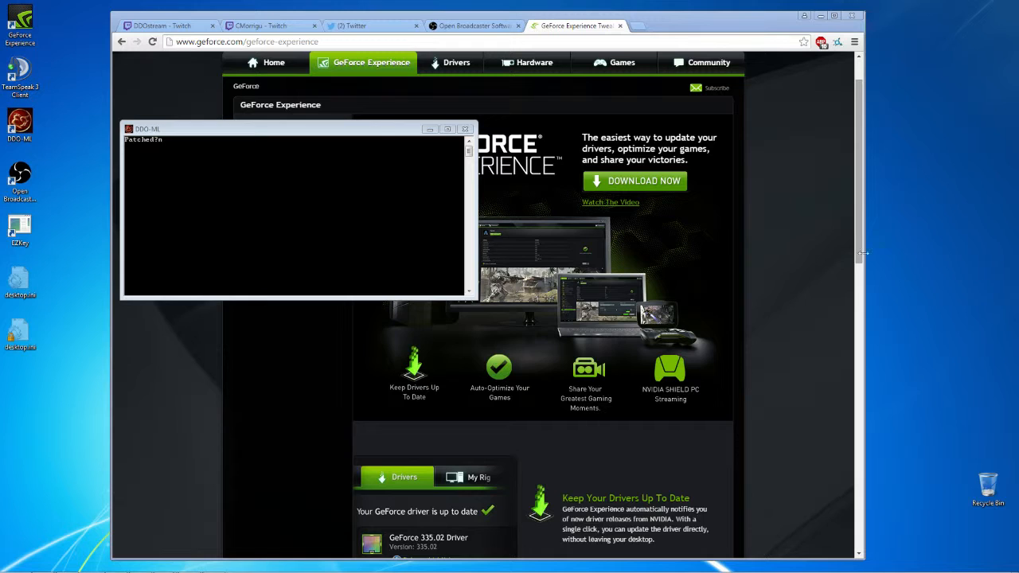
mouse_move(803, 265)
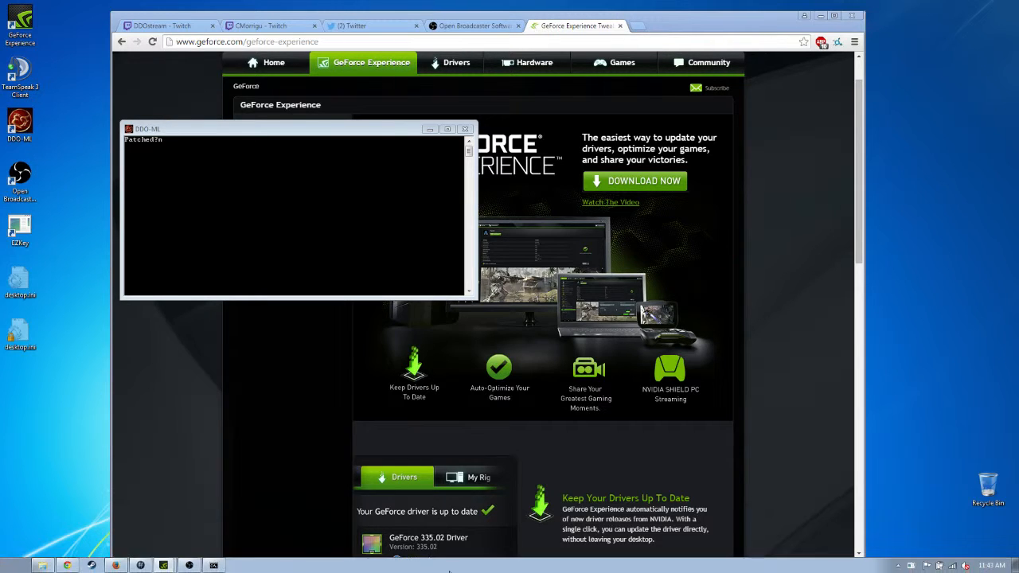
mouse_move(421, 564)
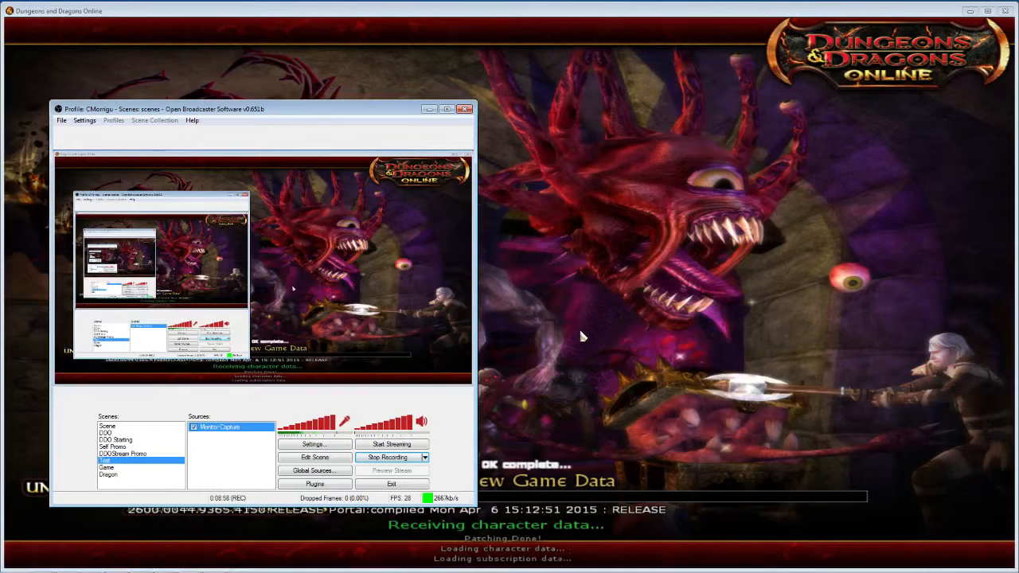
mouse_move(676, 305)
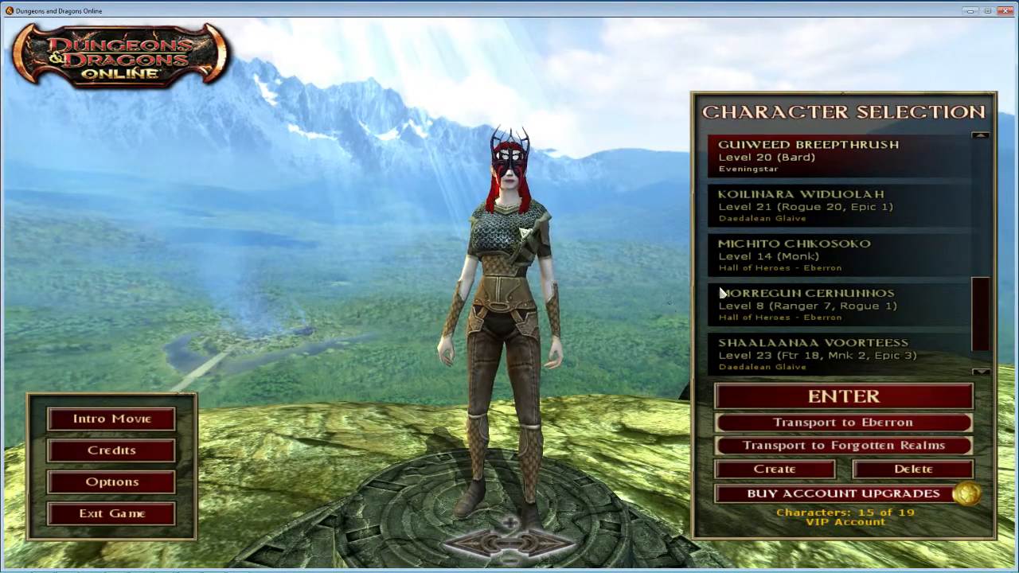
mouse_move(634, 285)
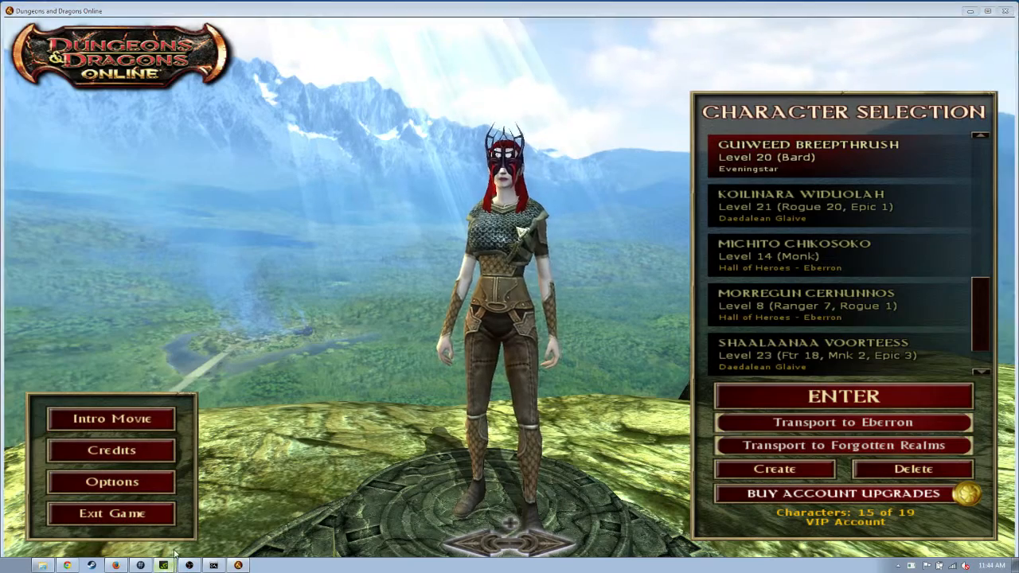
mouse_move(385, 395)
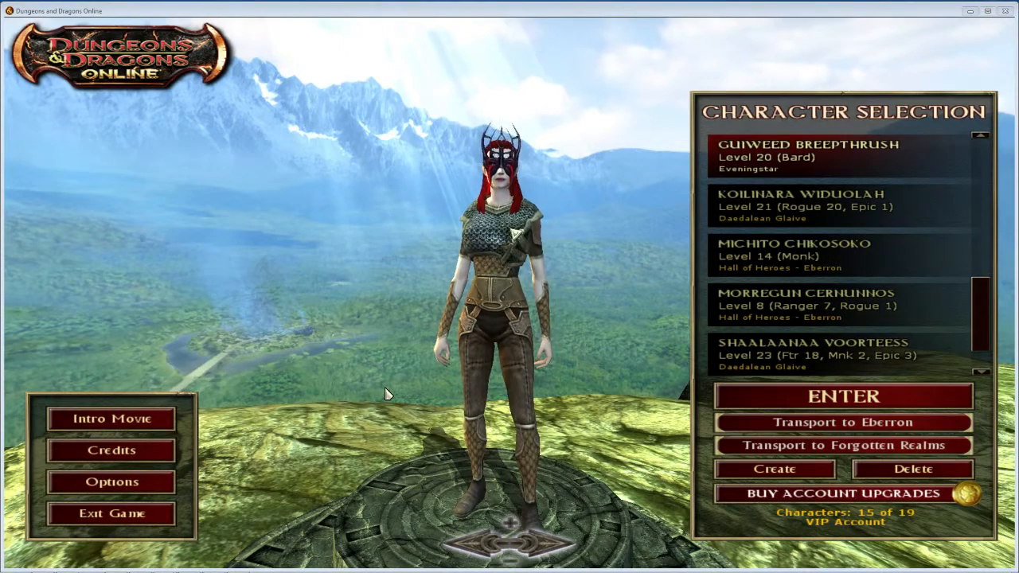